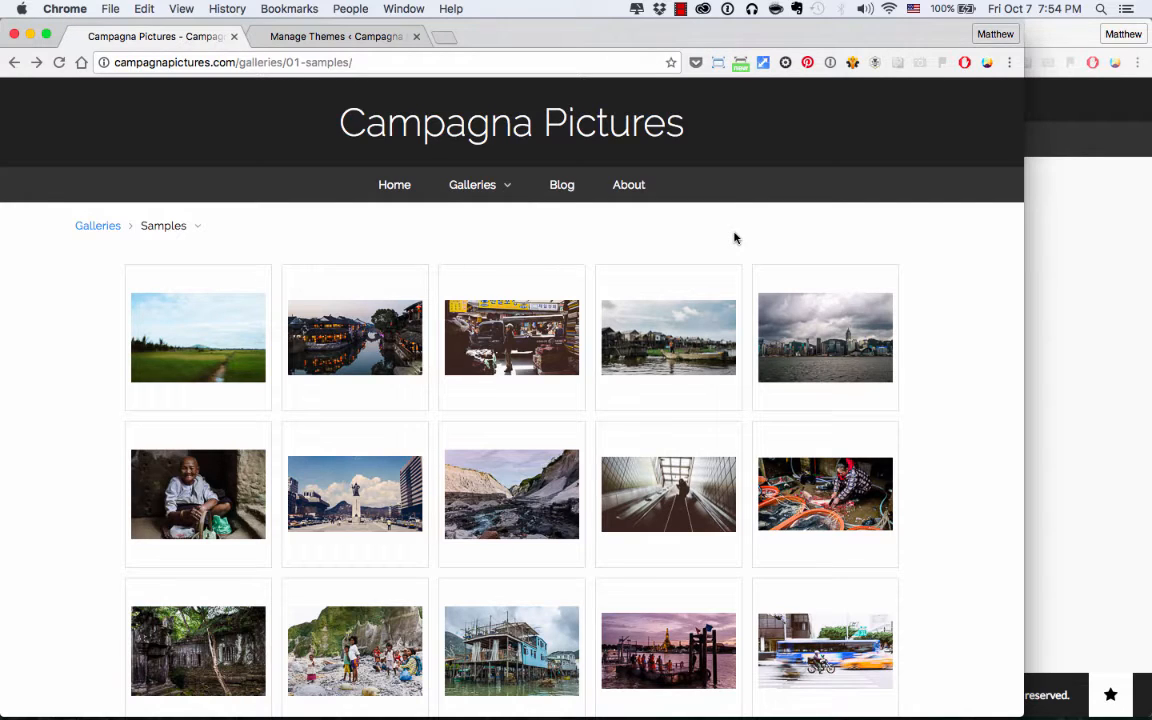
mouse_move(964, 390)
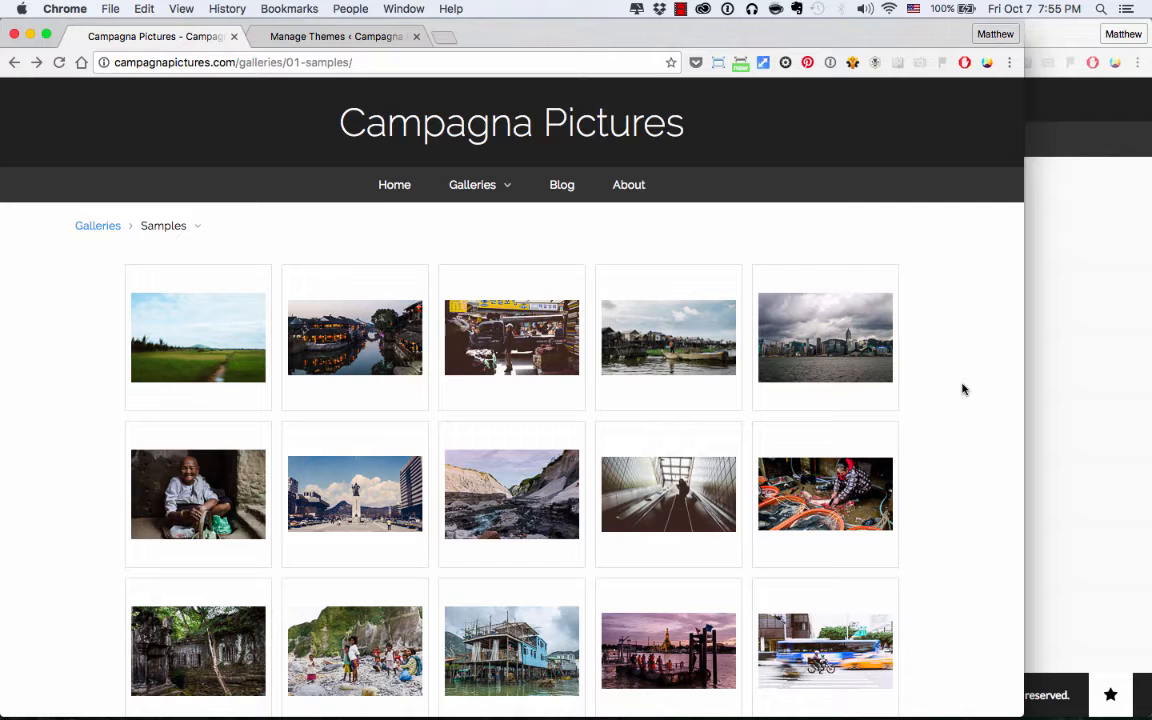
mouse_move(660, 282)
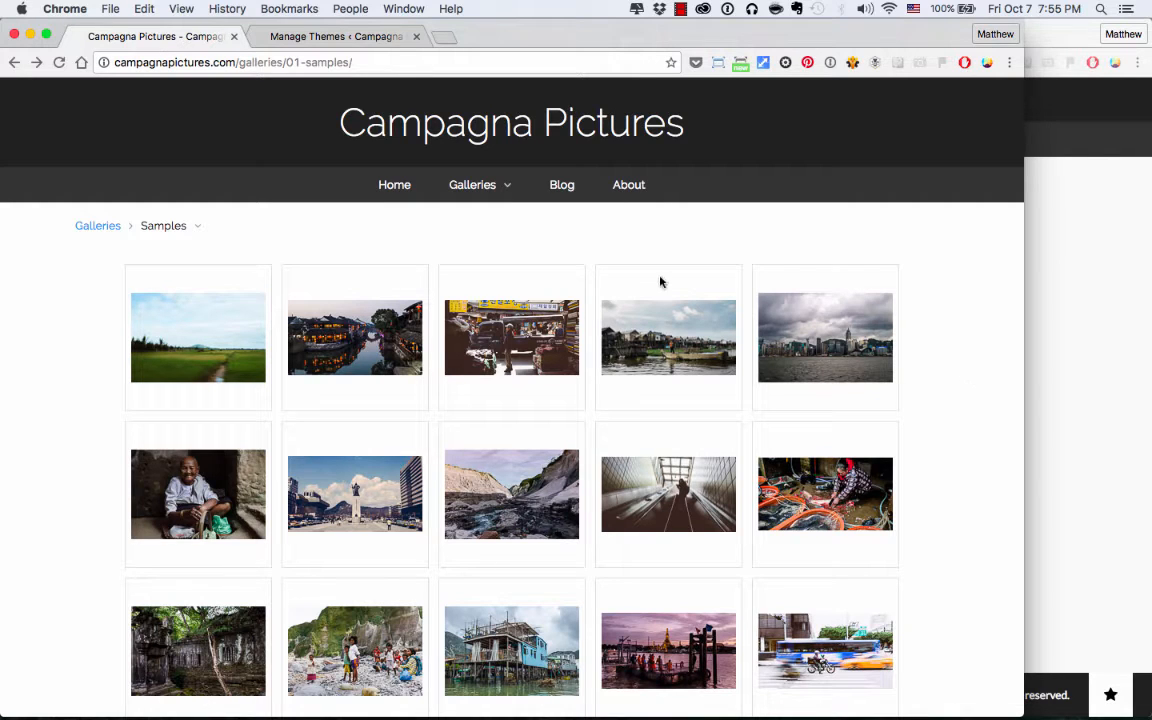
mouse_move(560, 184)
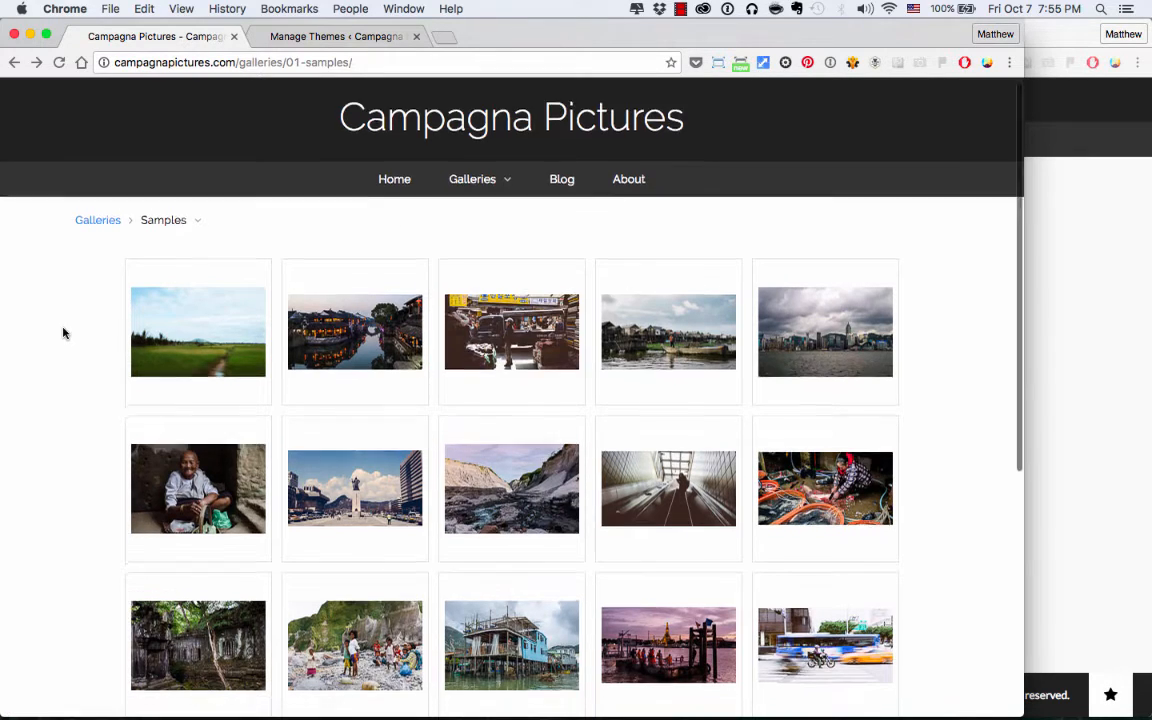
Step: View a sample gallery photo enlarged, then go to the site's Blog page
left_click(198, 332)
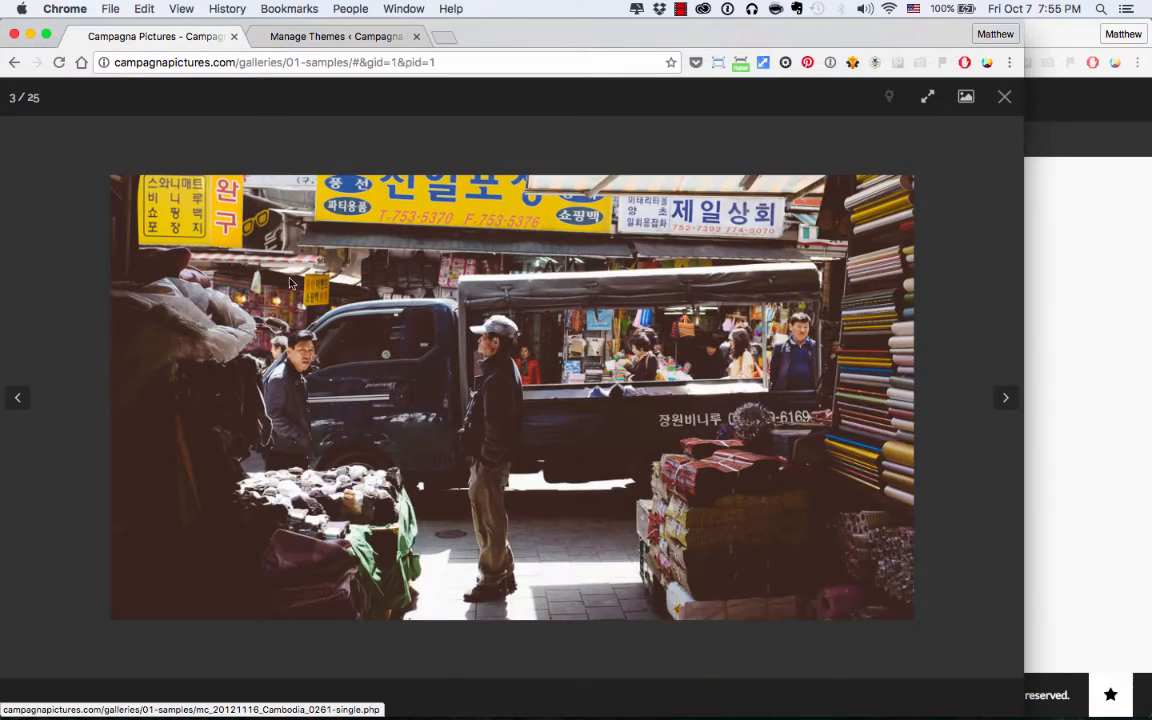
left_click(1004, 96)
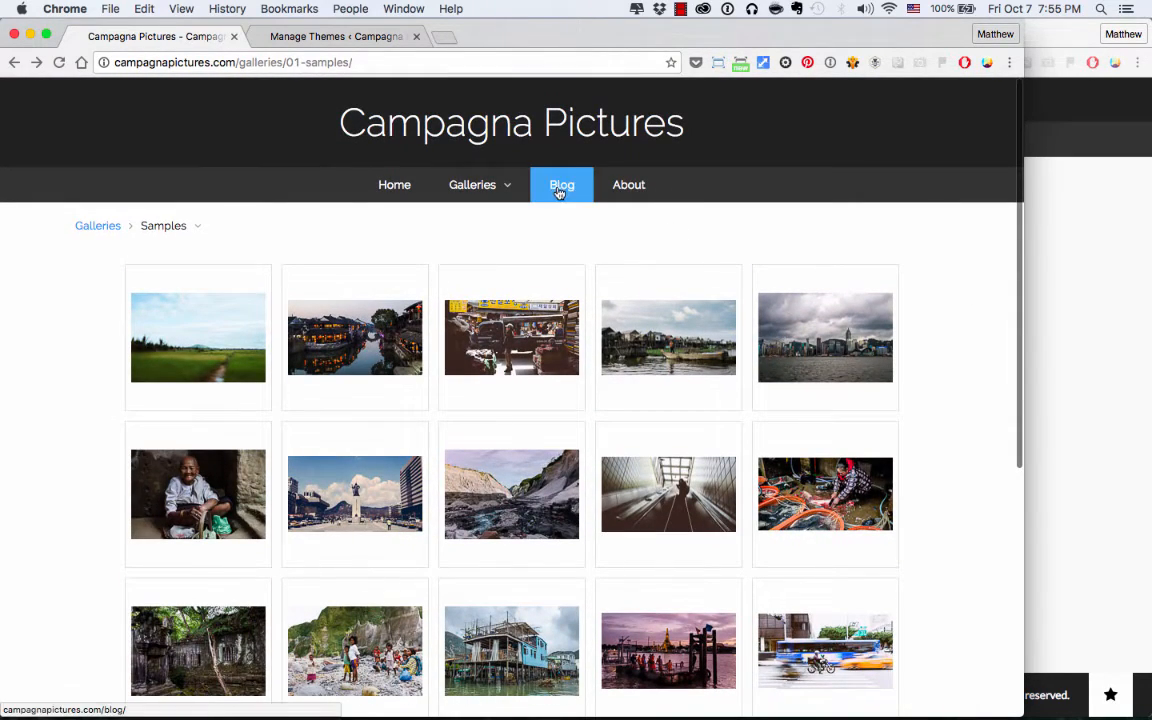
left_click(560, 184)
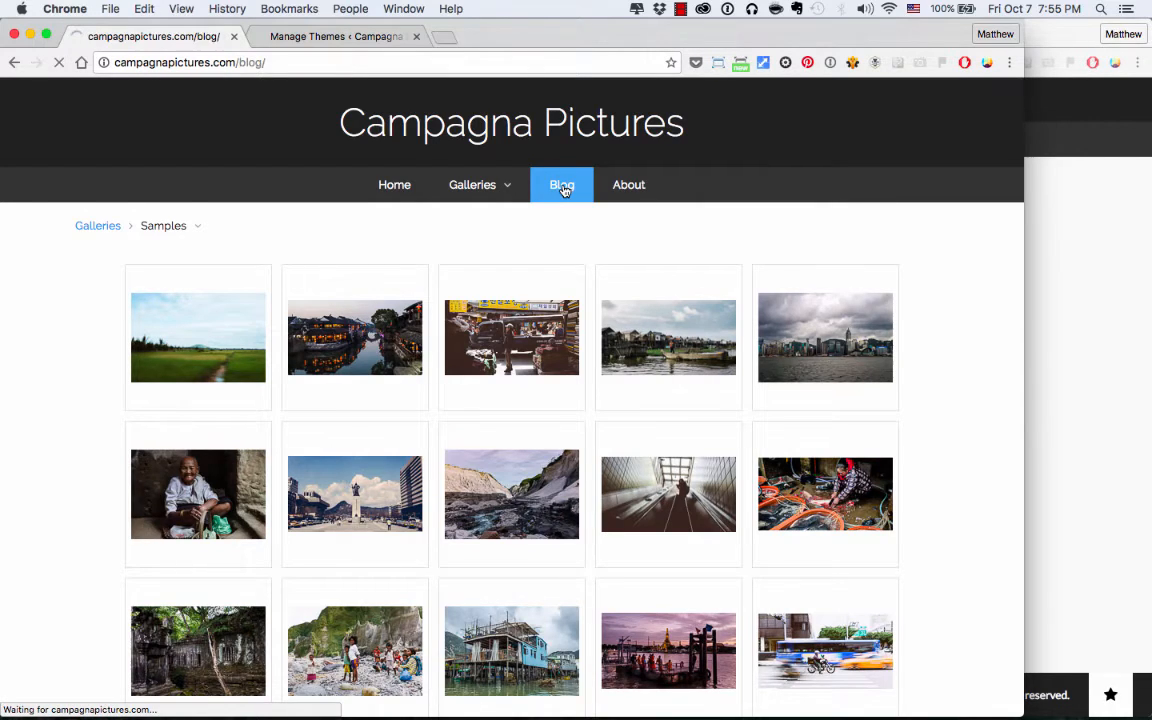
left_click(562, 184)
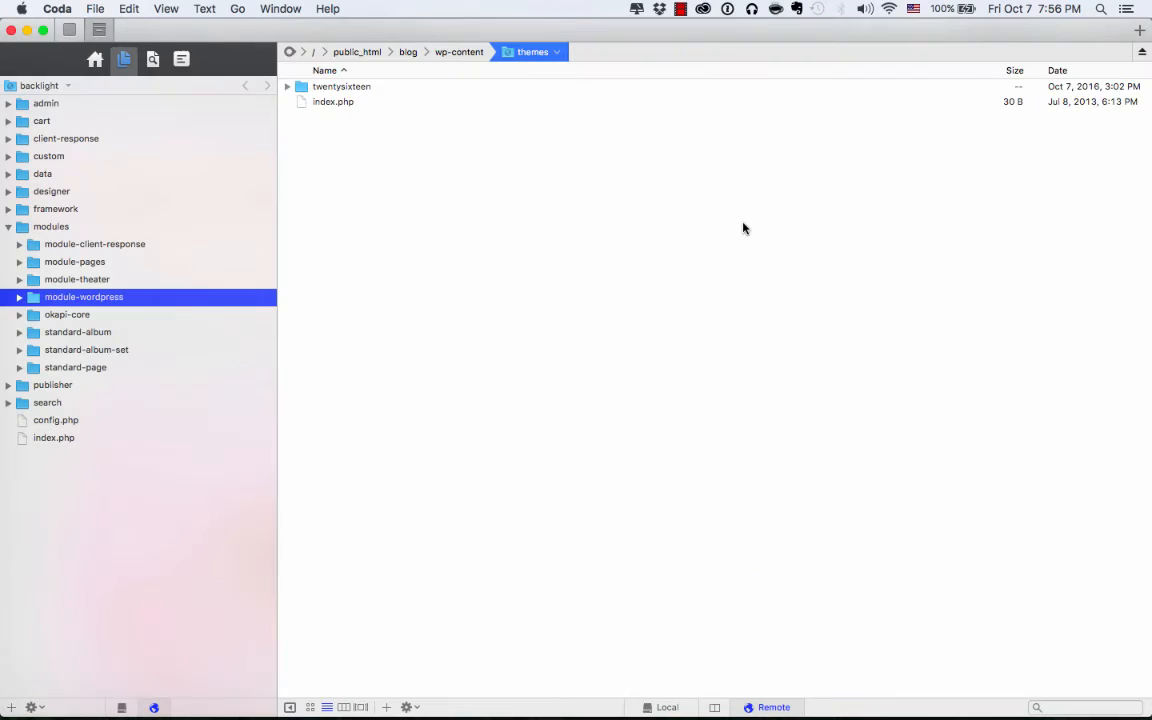
mouse_move(188, 168)
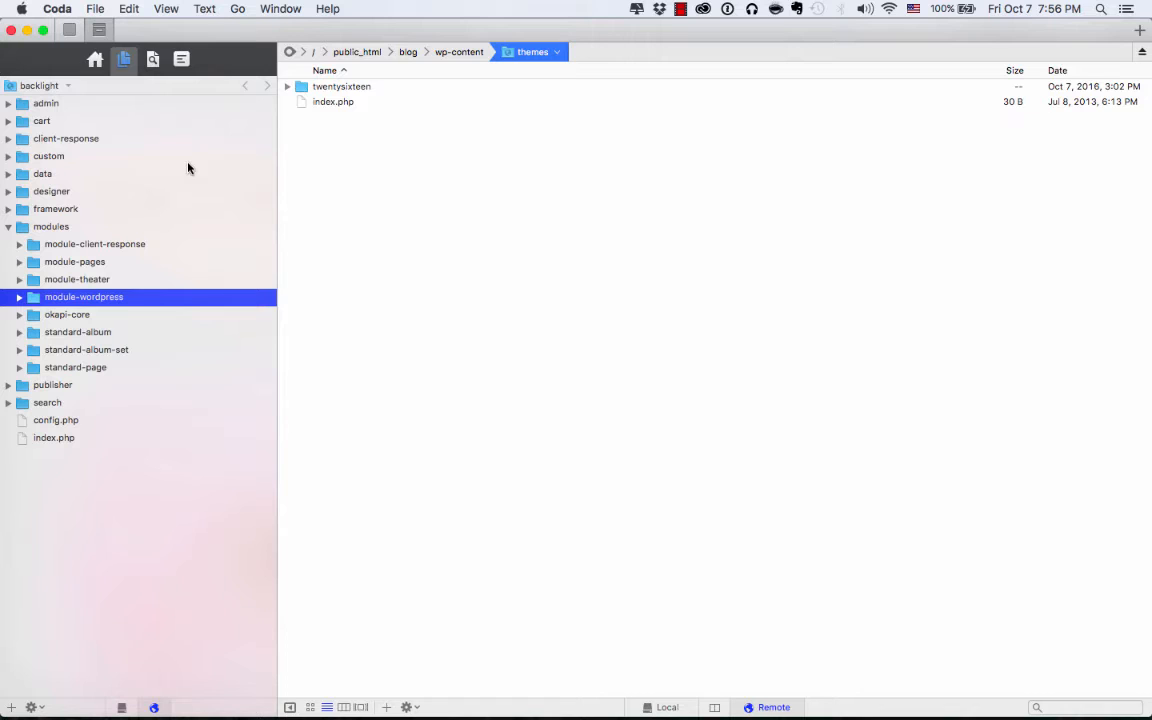
mouse_move(184, 308)
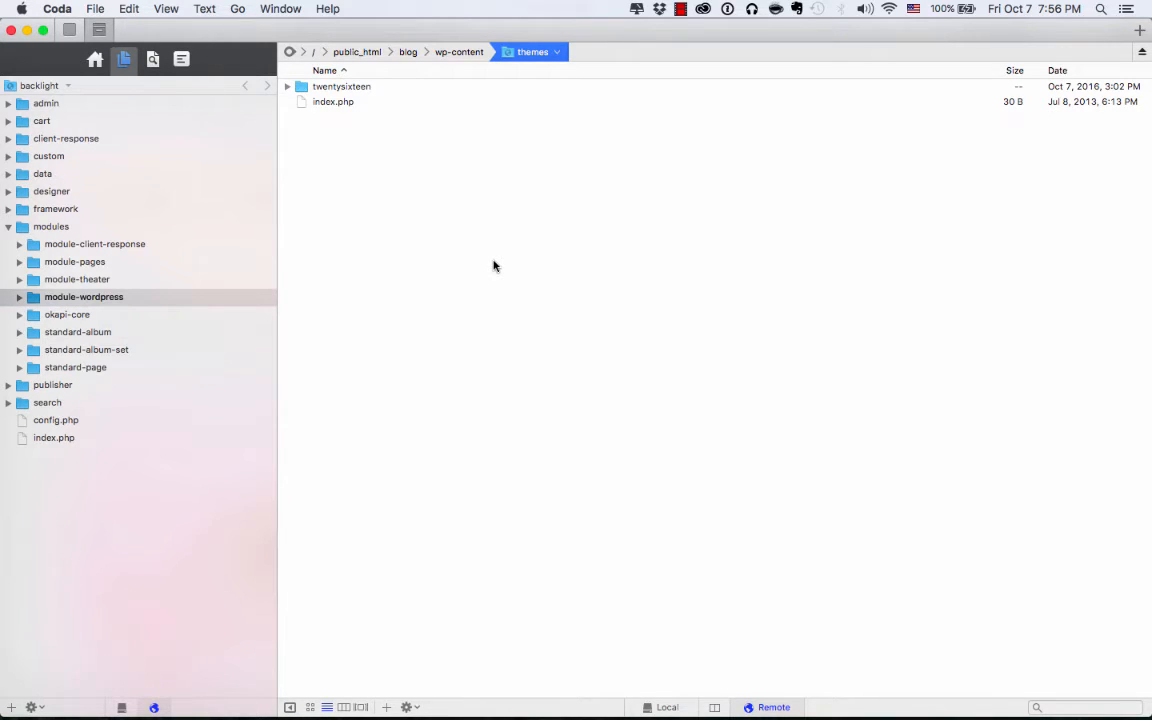
mouse_move(452, 140)
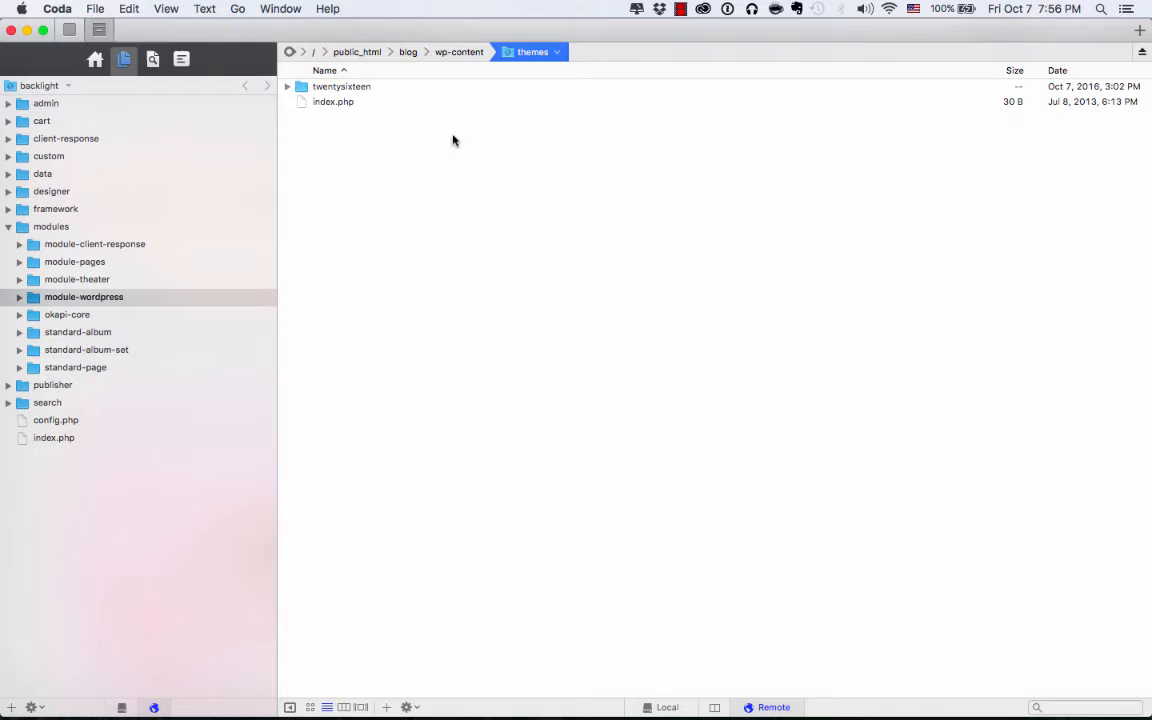
Step: Show the blog's remote wp-content/themes folder holding only twentysixteen
left_click(340, 86)
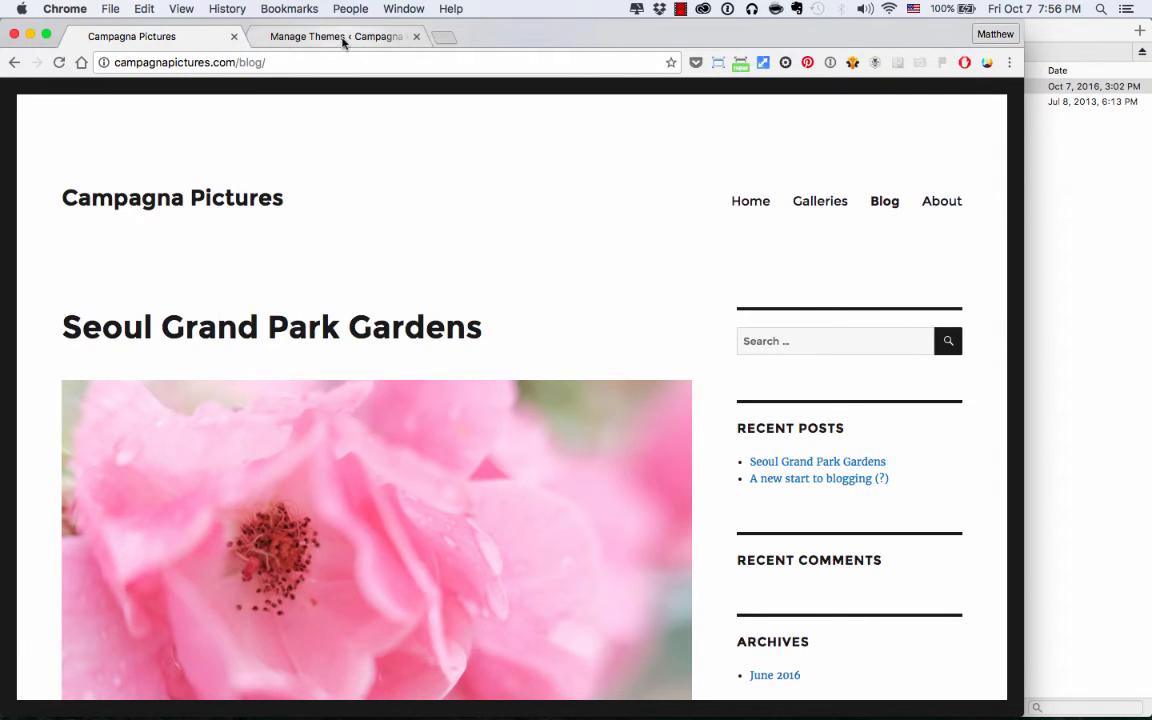
Step: Switch to the WordPress Manage Themes page listing Twenty Sixteen
left_click(336, 36)
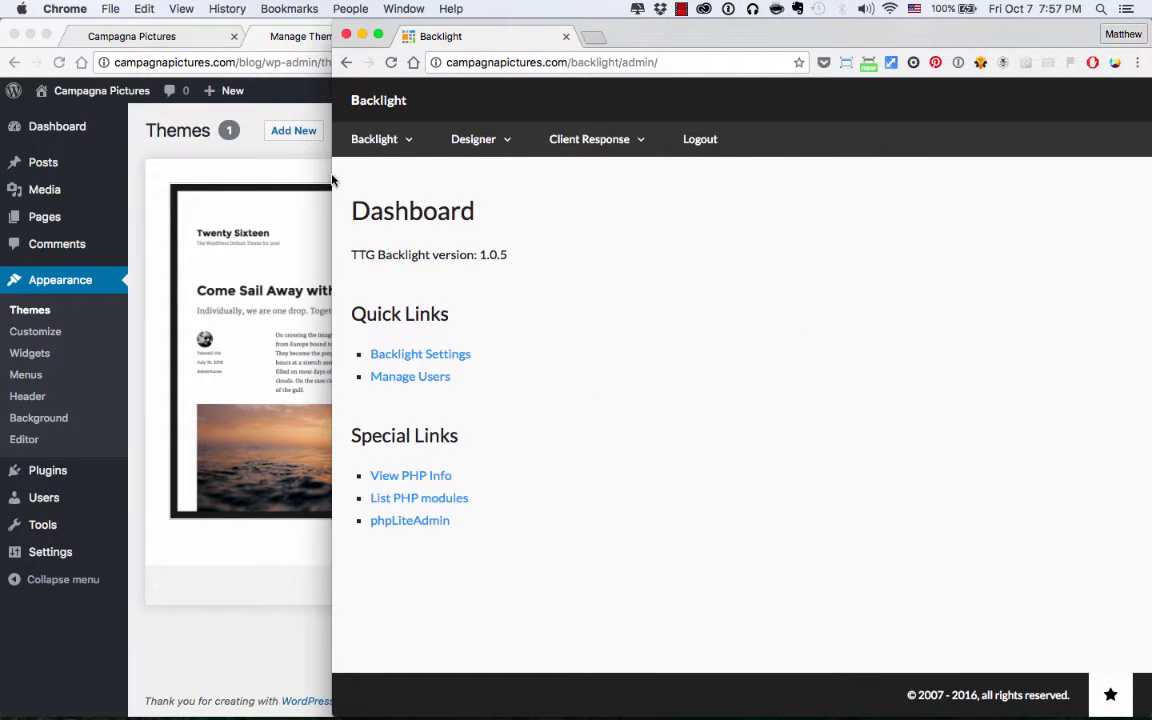
Step: Go to Backlight's List Settings and start editing the settings
left_click(378, 140)
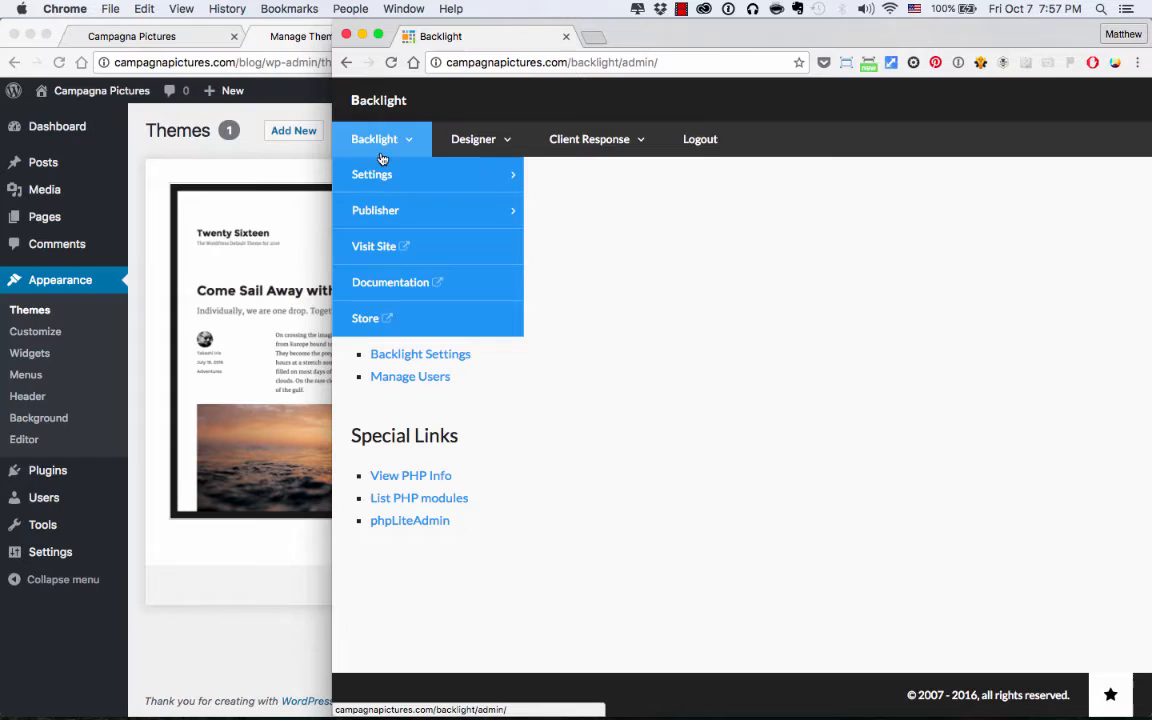
mouse_move(372, 174)
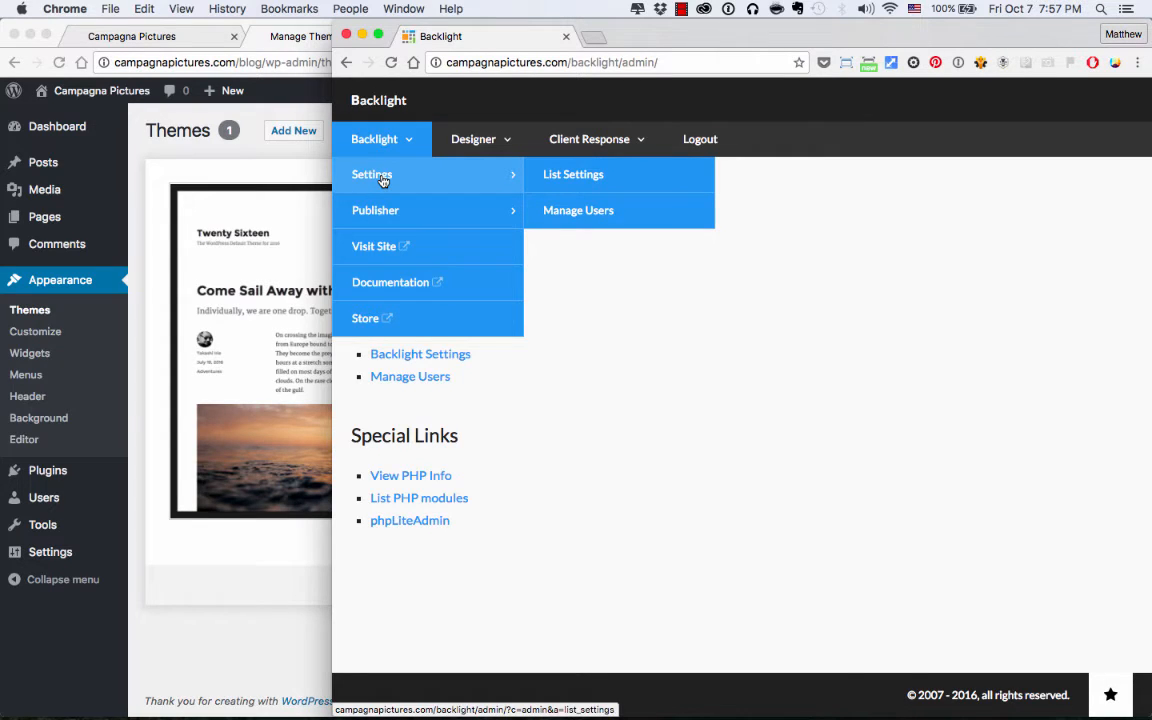
left_click(572, 174)
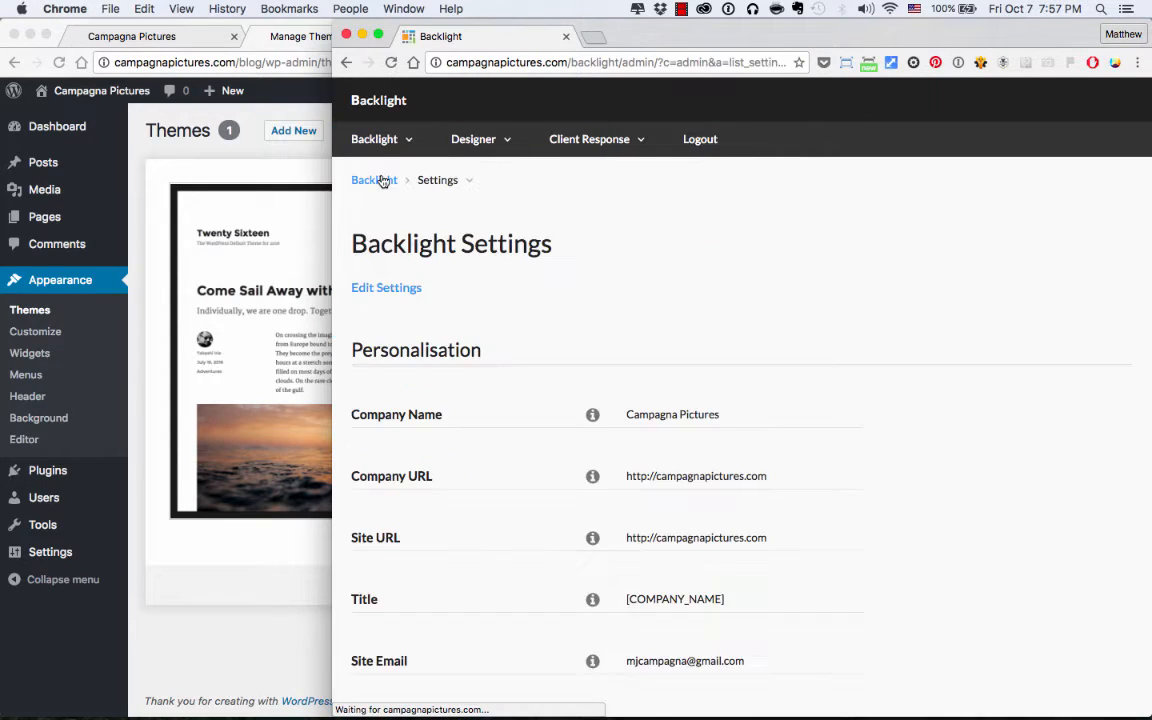
left_click(386, 288)
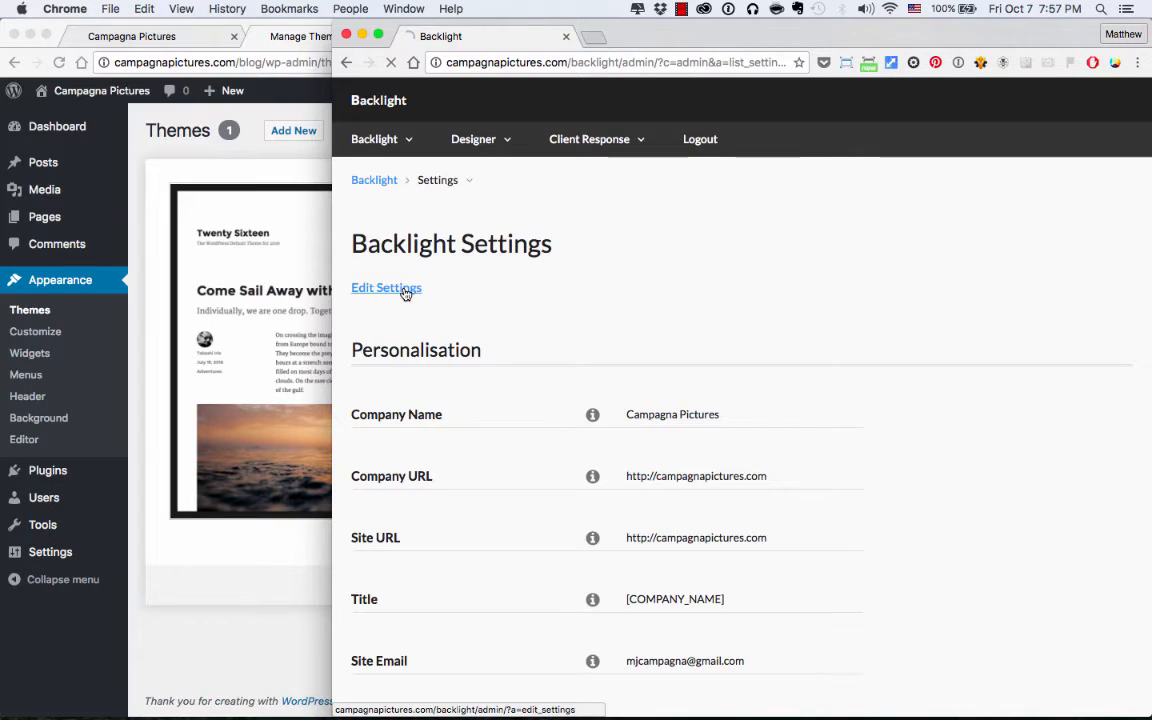
left_click(386, 288)
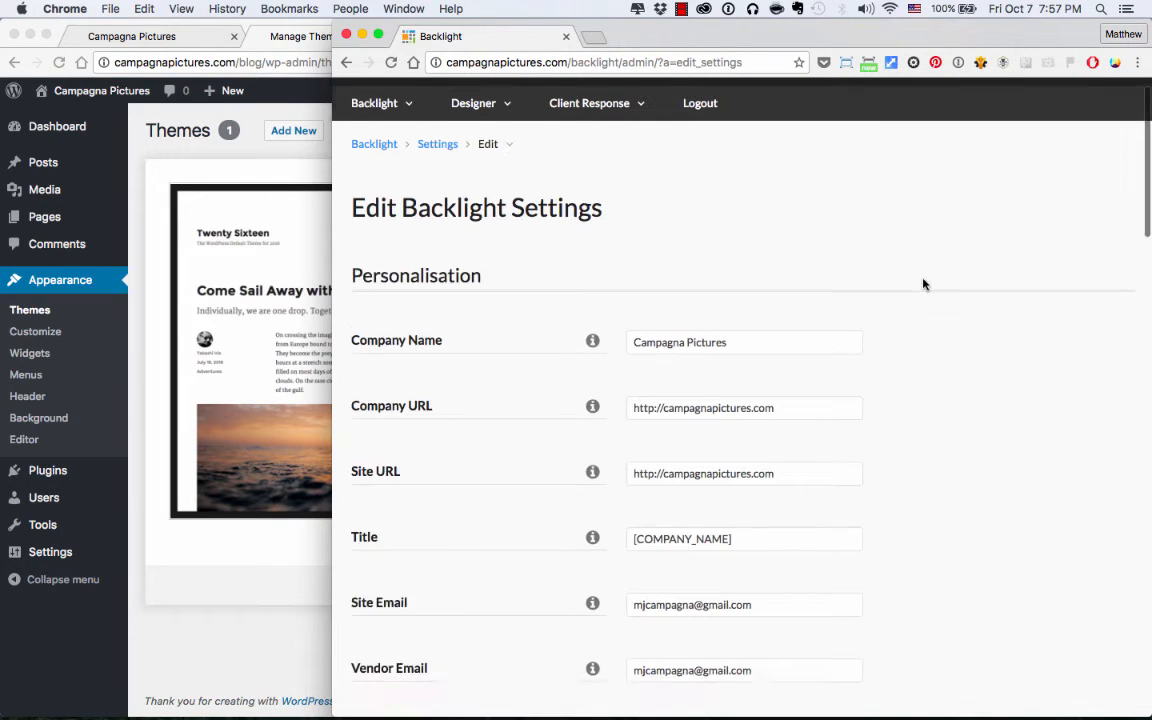
scroll("down", 3)
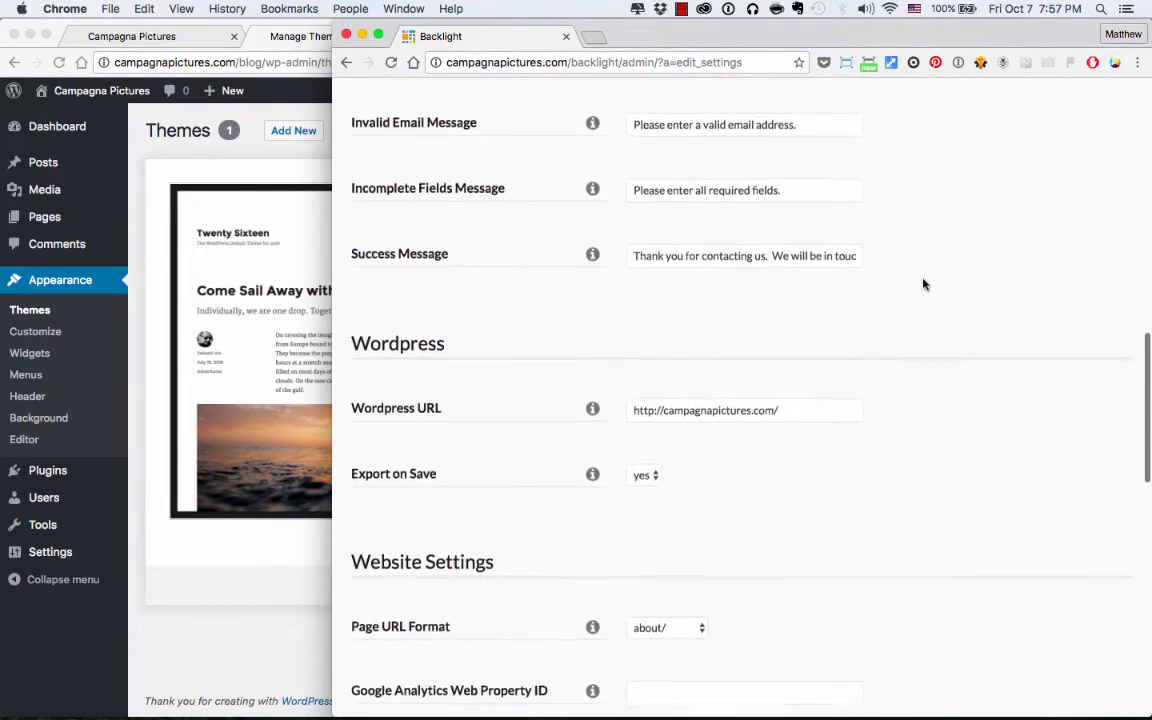
double_click(396, 336)
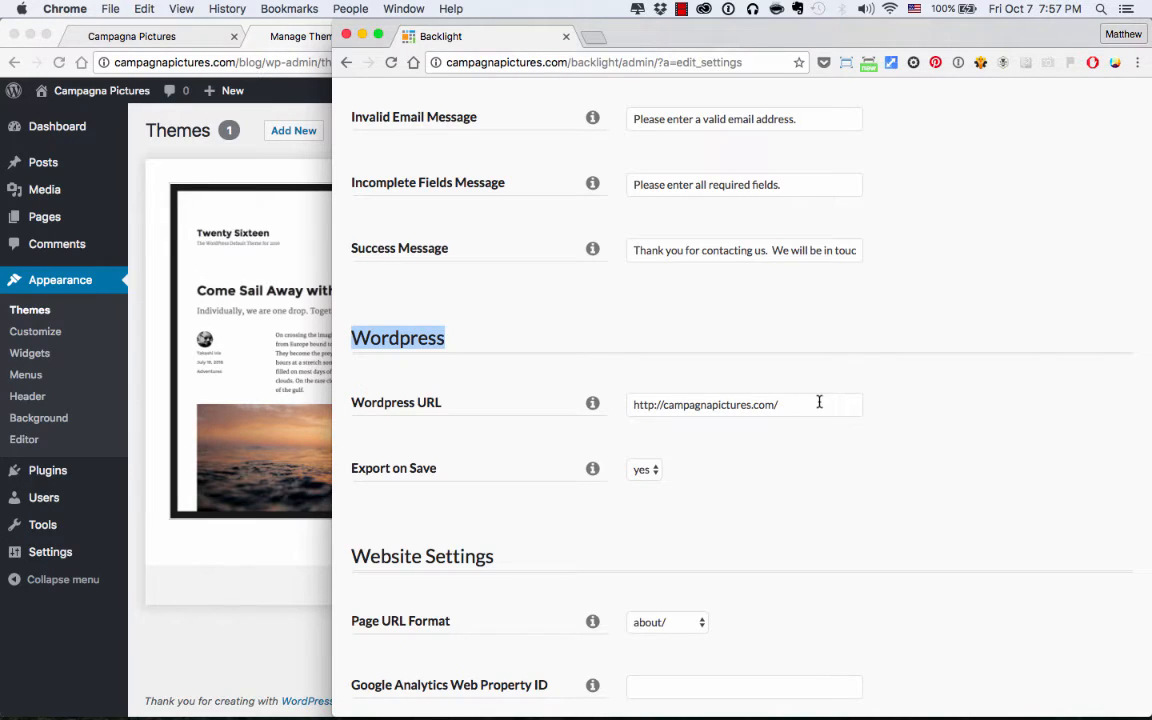
type("blog")
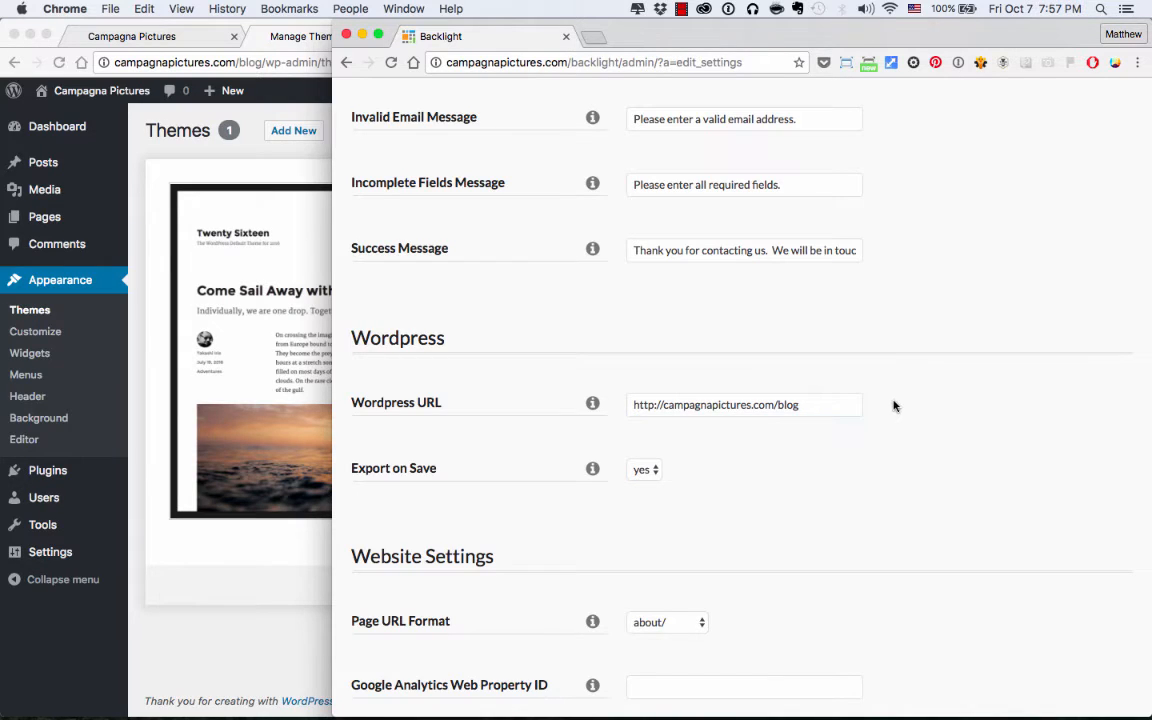
mouse_move(544, 492)
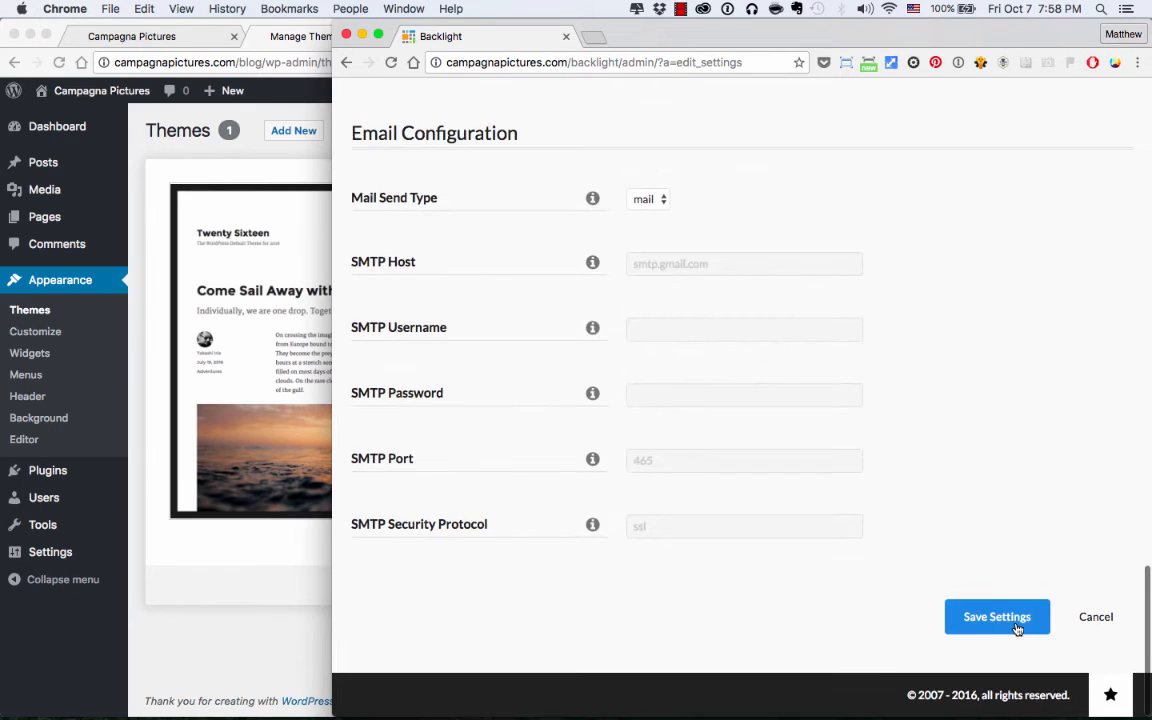
left_click(996, 616)
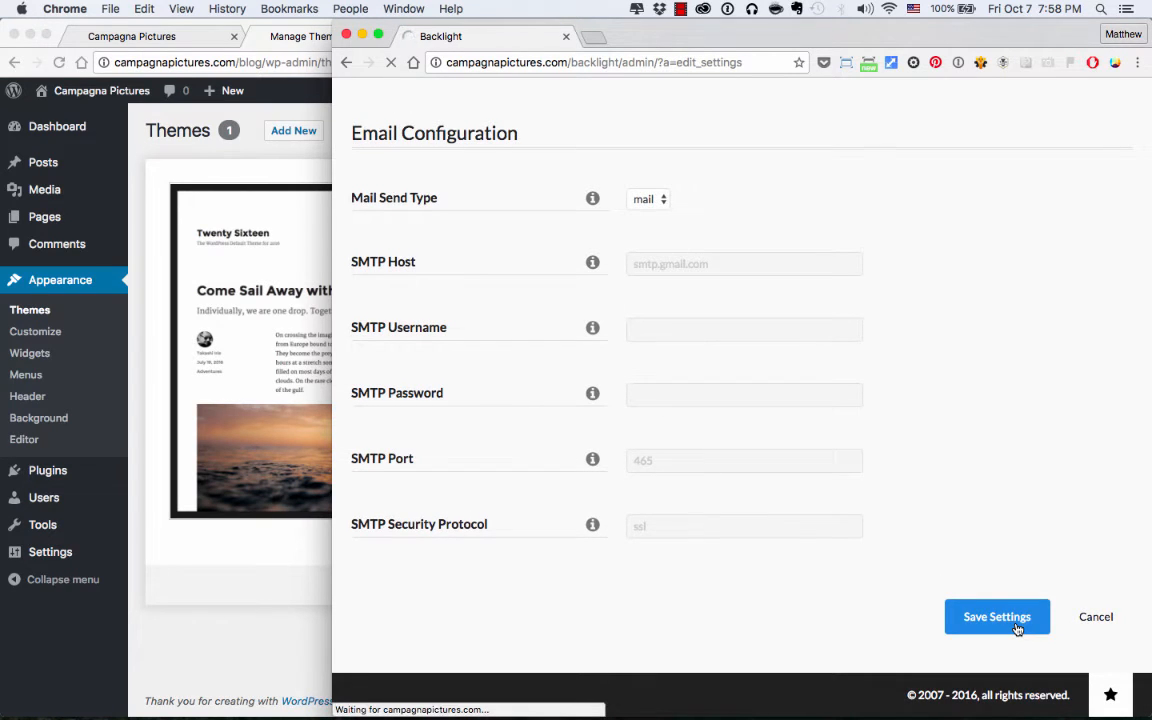
left_click(996, 616)
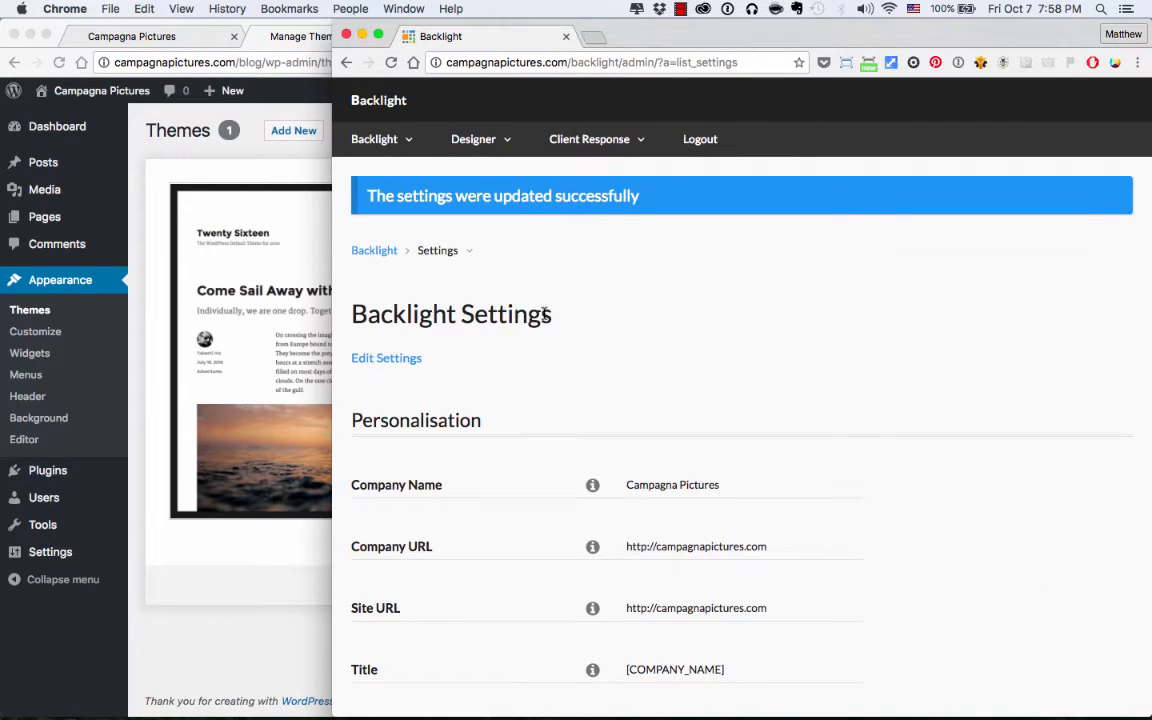
Step: Show the Designer Templates list down to the empty Theme Templates section
left_click(472, 140)
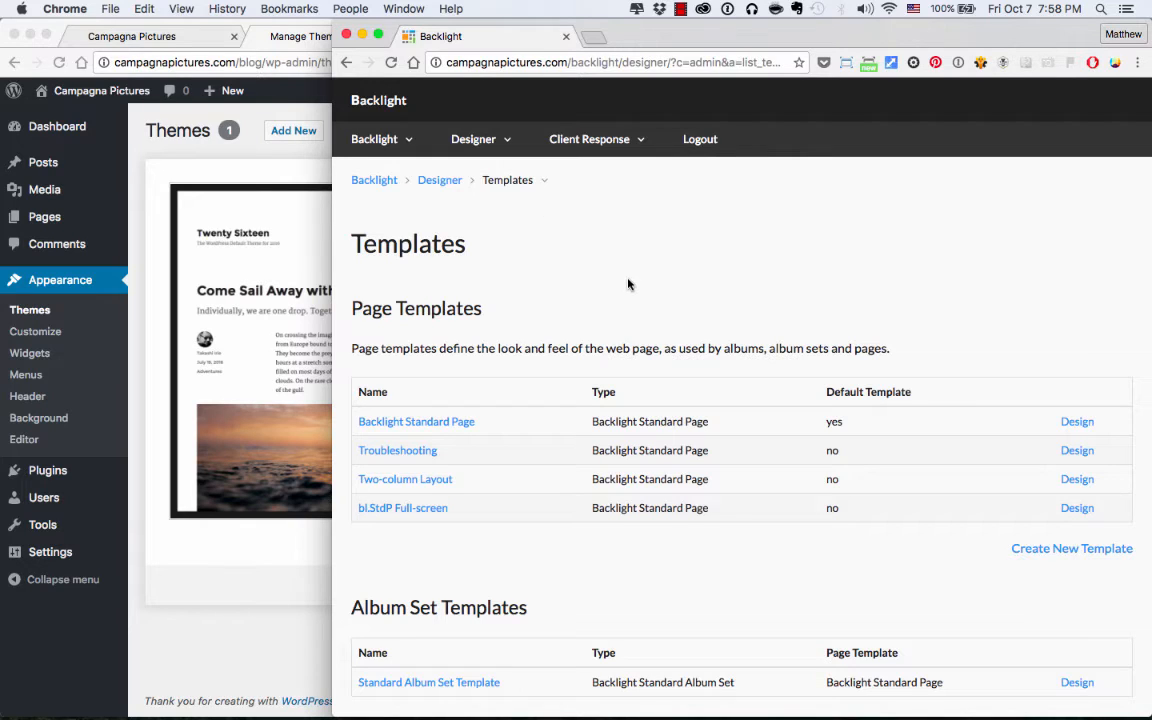
scroll("down", 3)
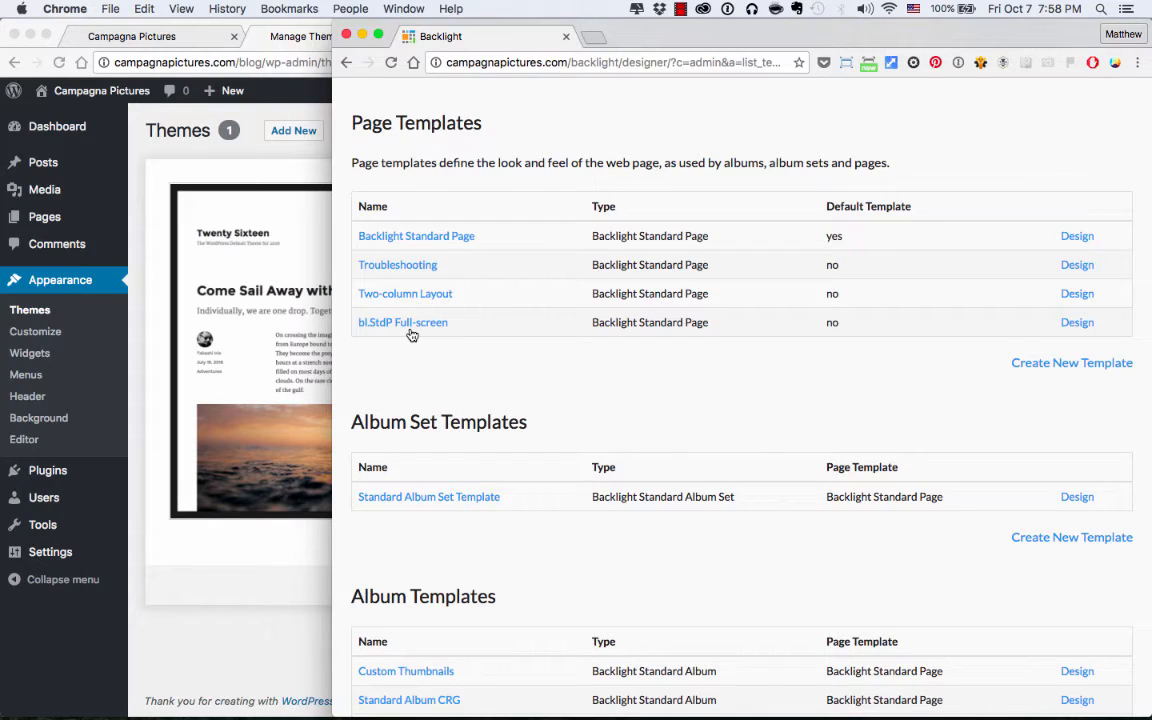
scroll("down", 3)
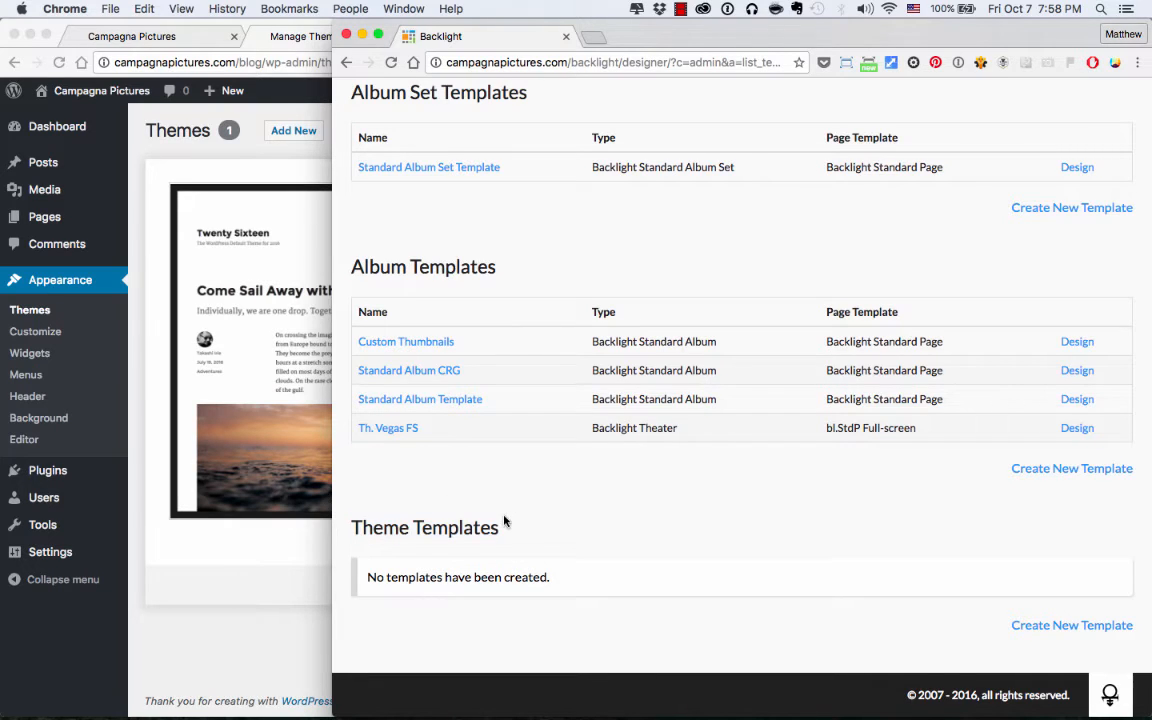
mouse_move(504, 524)
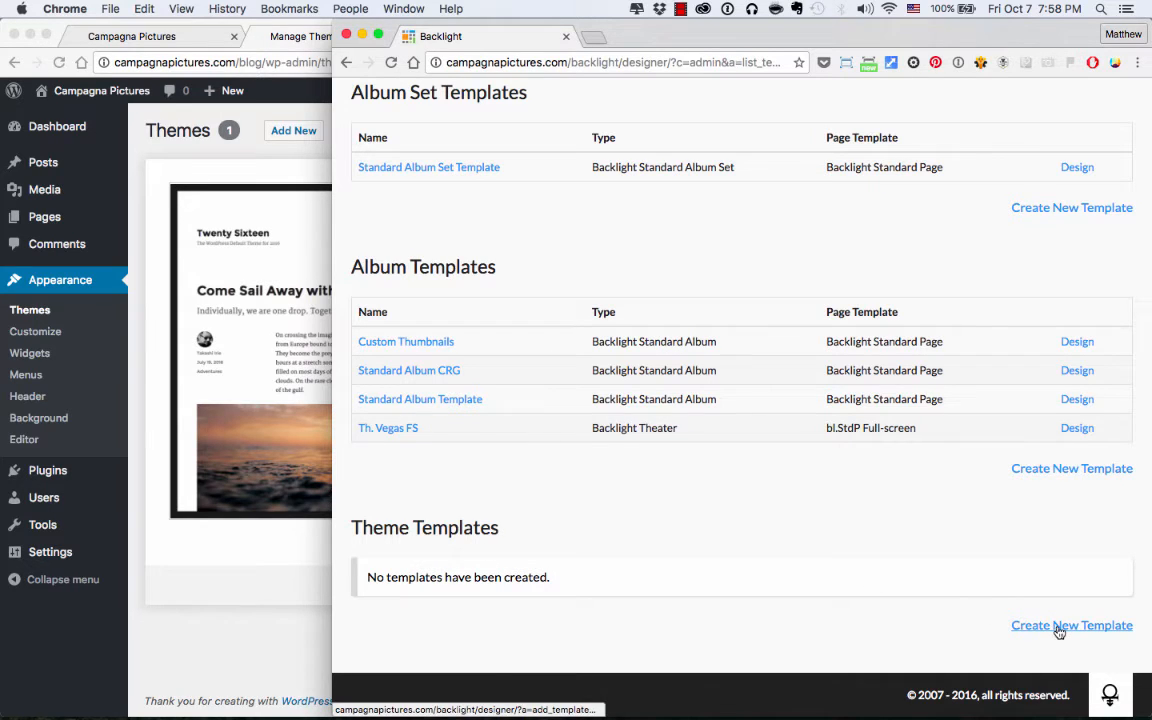
Step: Add a new template named Campagna Pictures Blog with identifier backlight-theme
left_click(1072, 624)
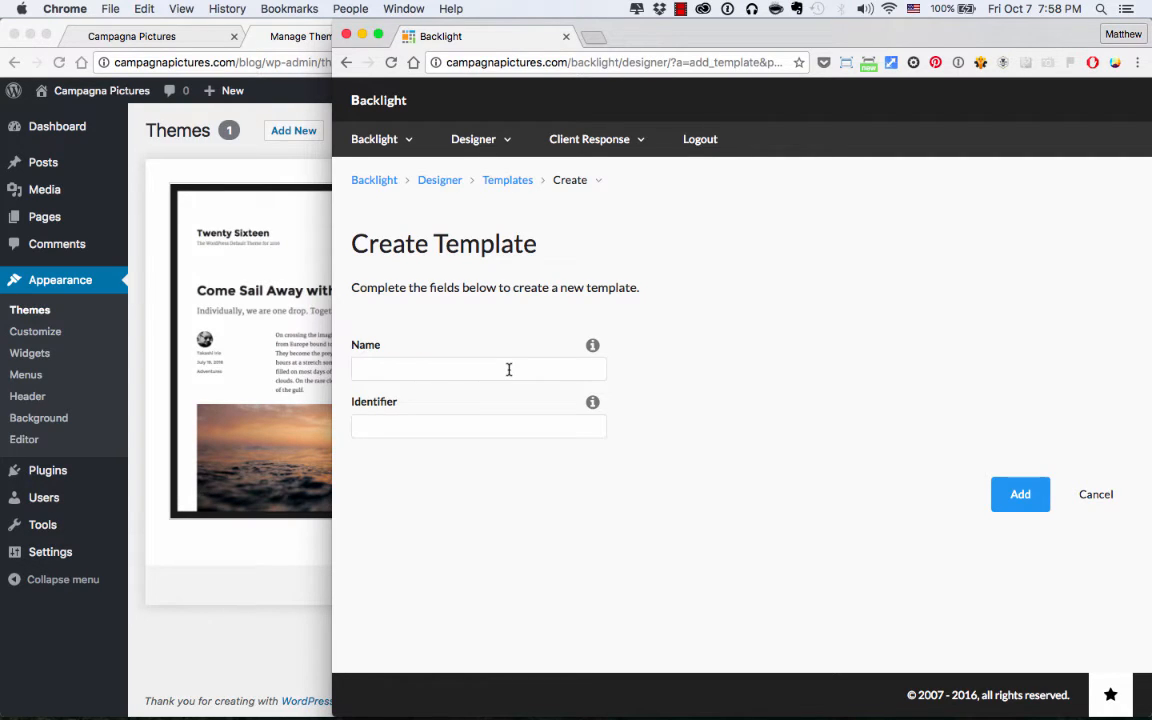
type("Campag")
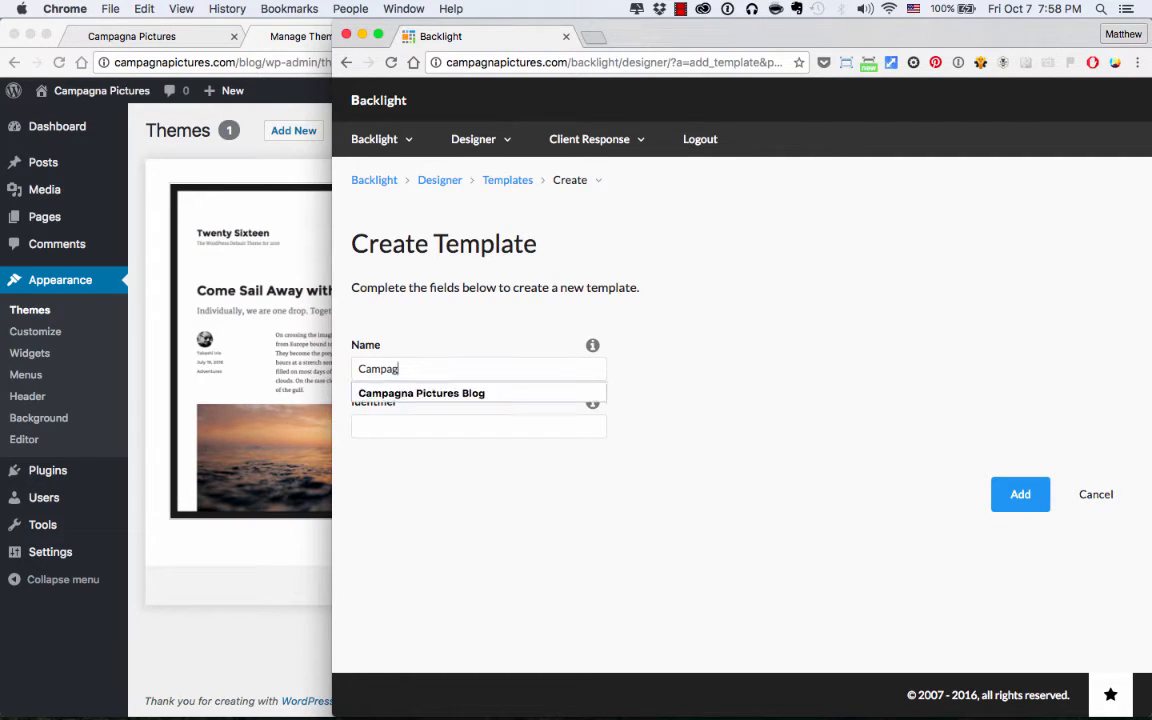
left_click(420, 392)
type("backlight")
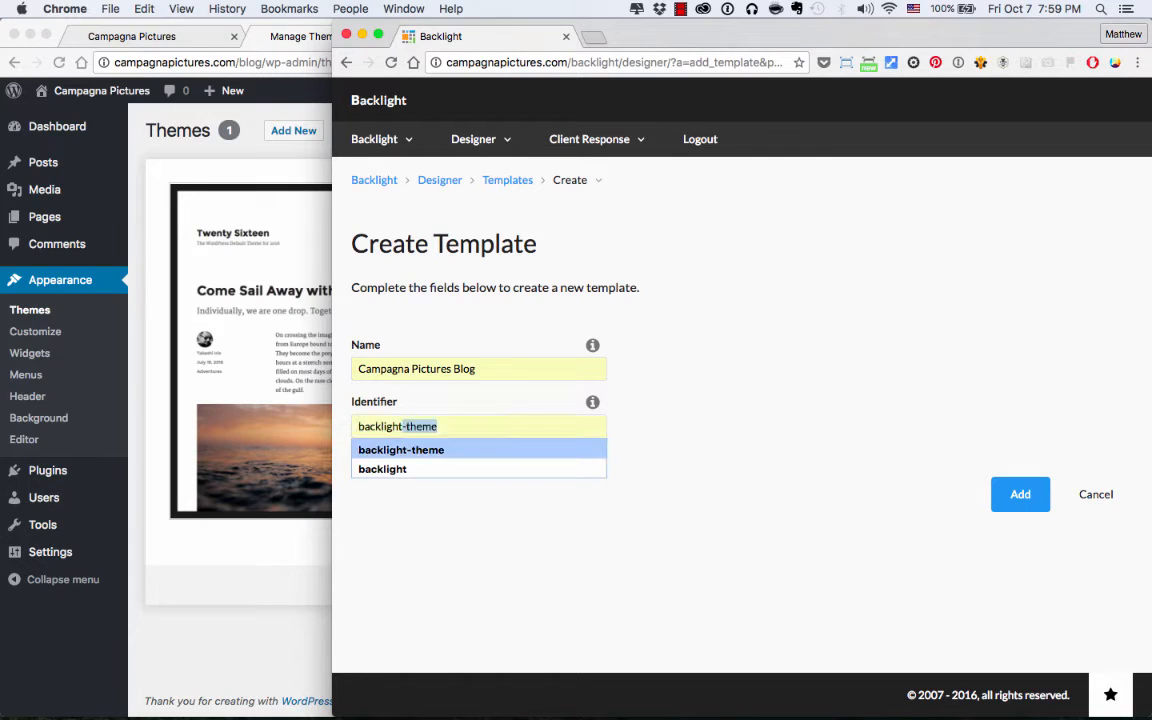
left_click(400, 448)
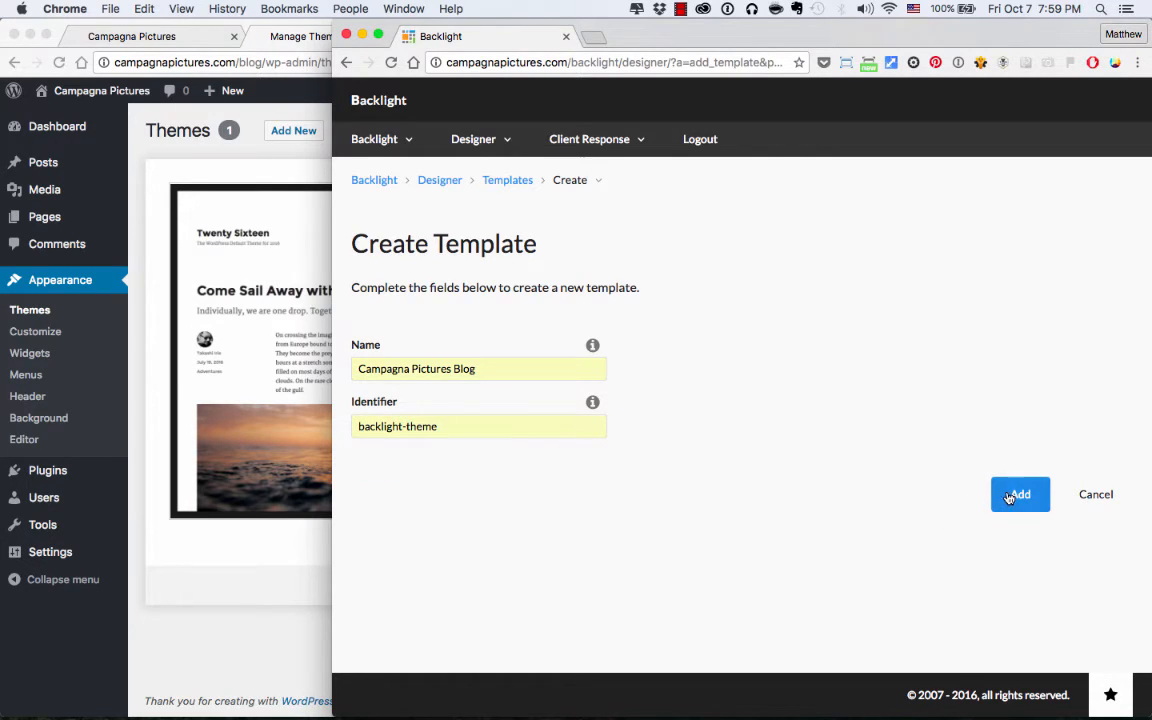
left_click(1020, 494)
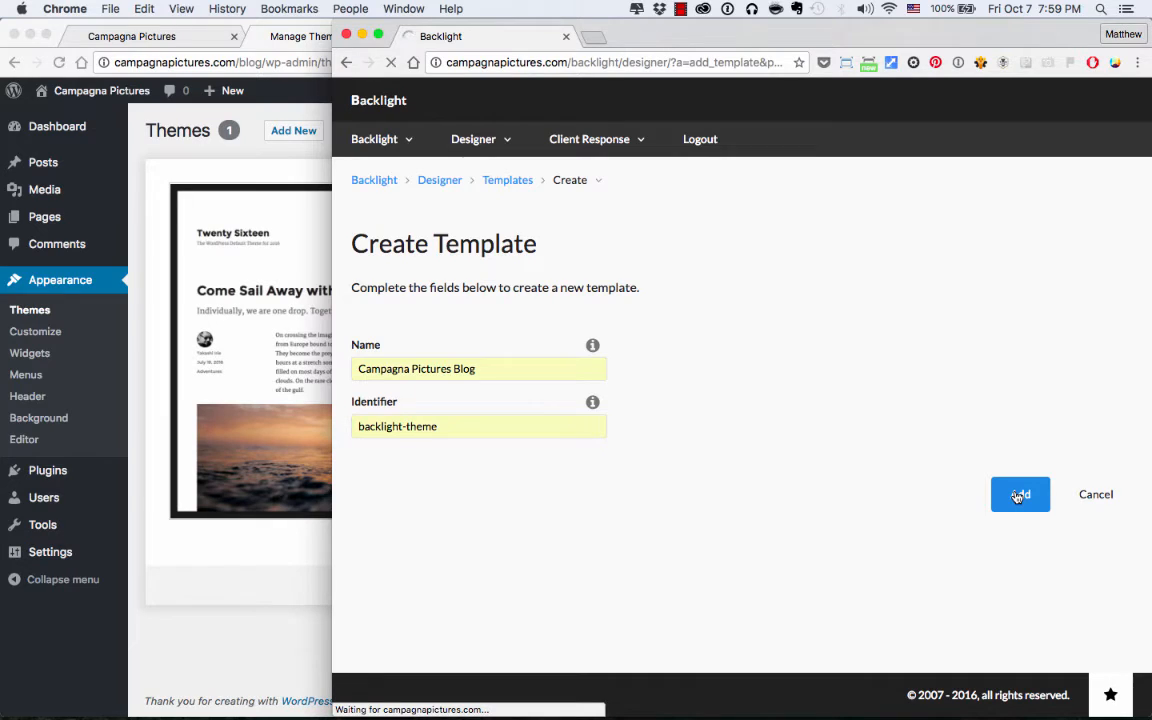
Step: Set the template's Page Template to Two-column Layout, save, and return to its overview
left_click(1020, 494)
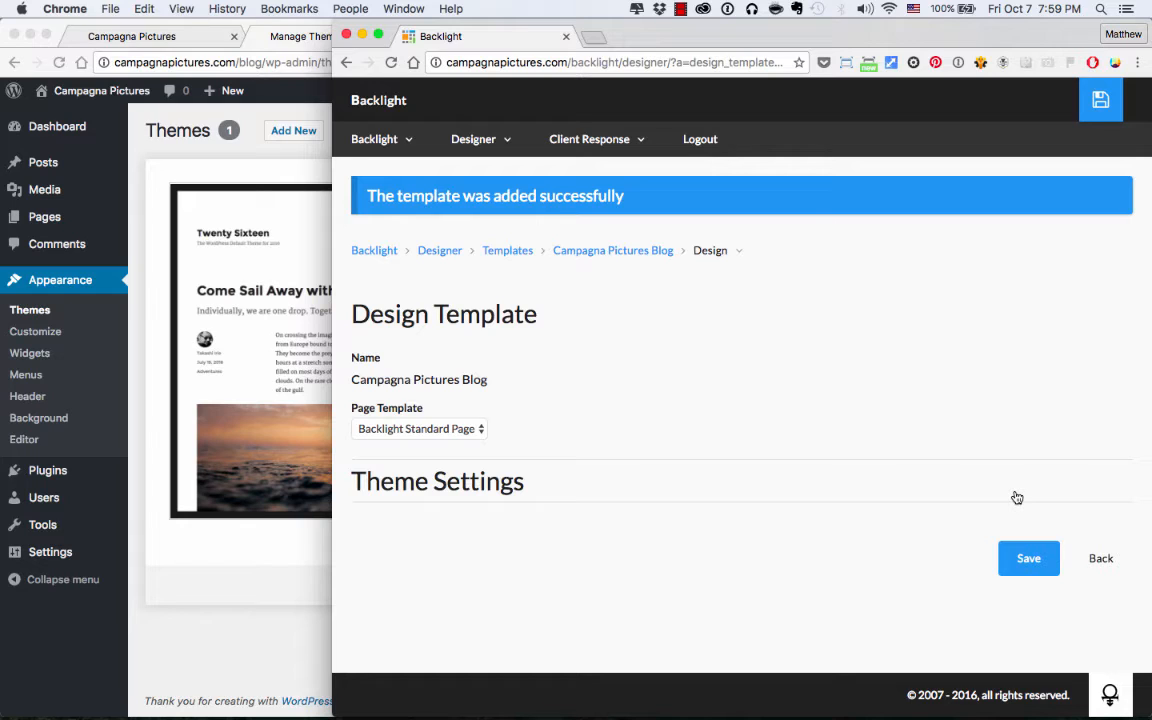
mouse_move(676, 542)
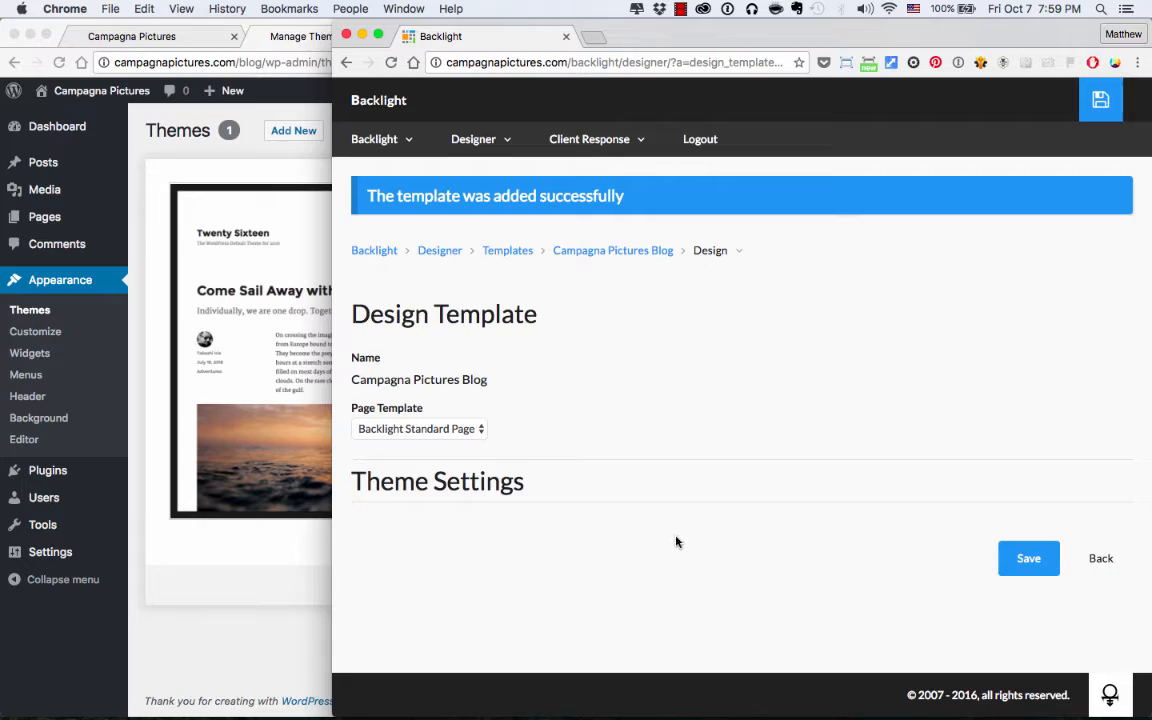
mouse_move(572, 572)
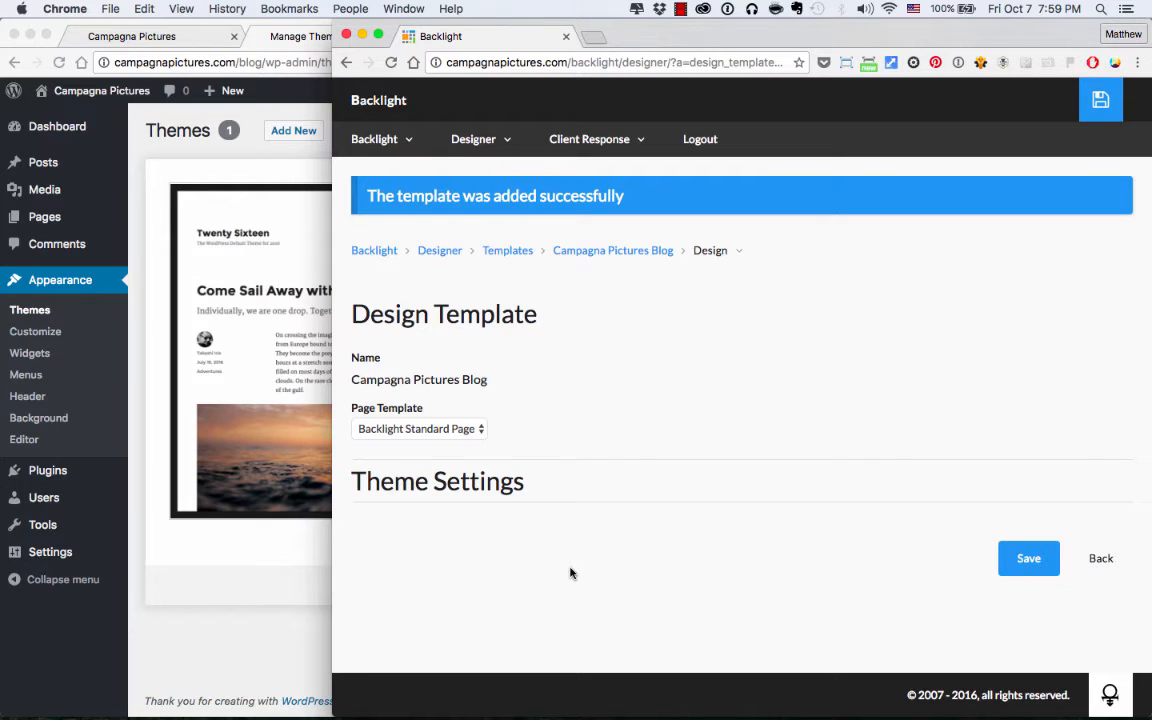
mouse_move(448, 428)
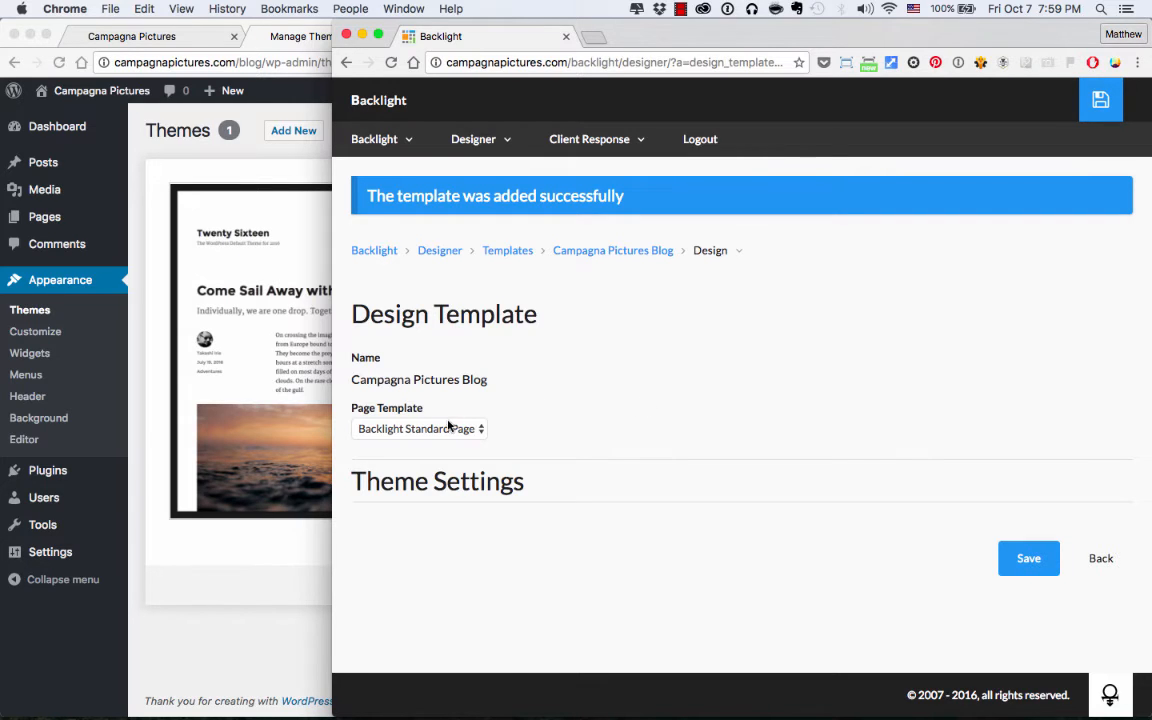
left_click(420, 428)
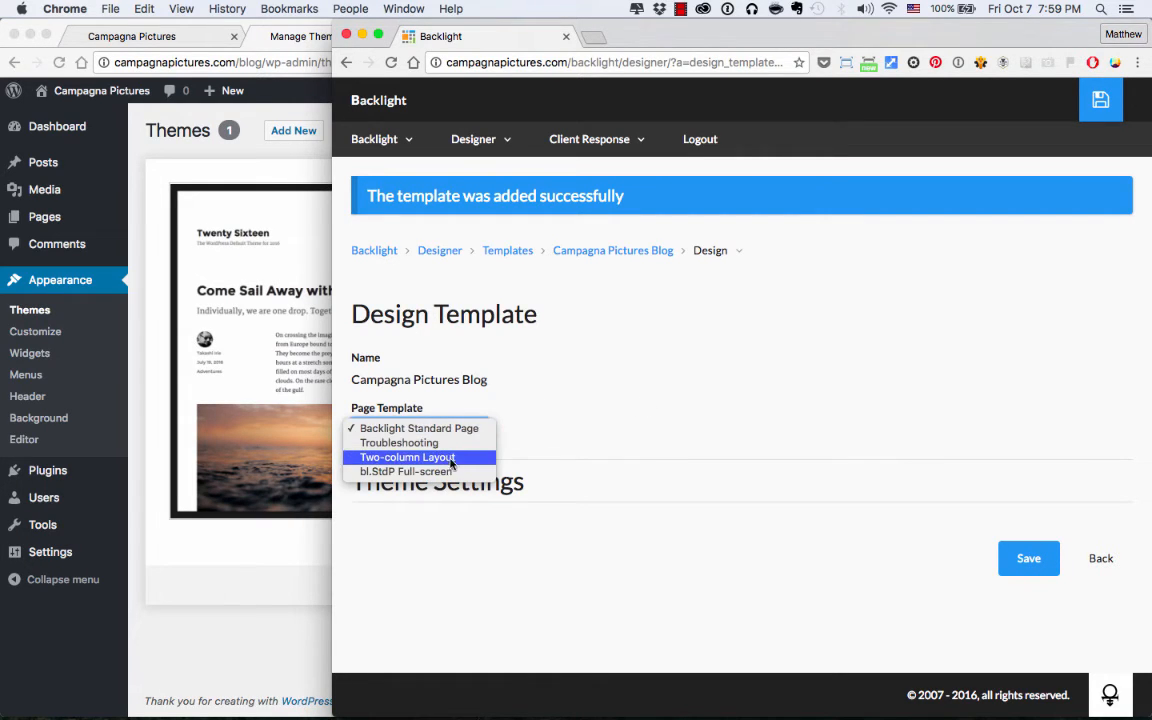
left_click(408, 456)
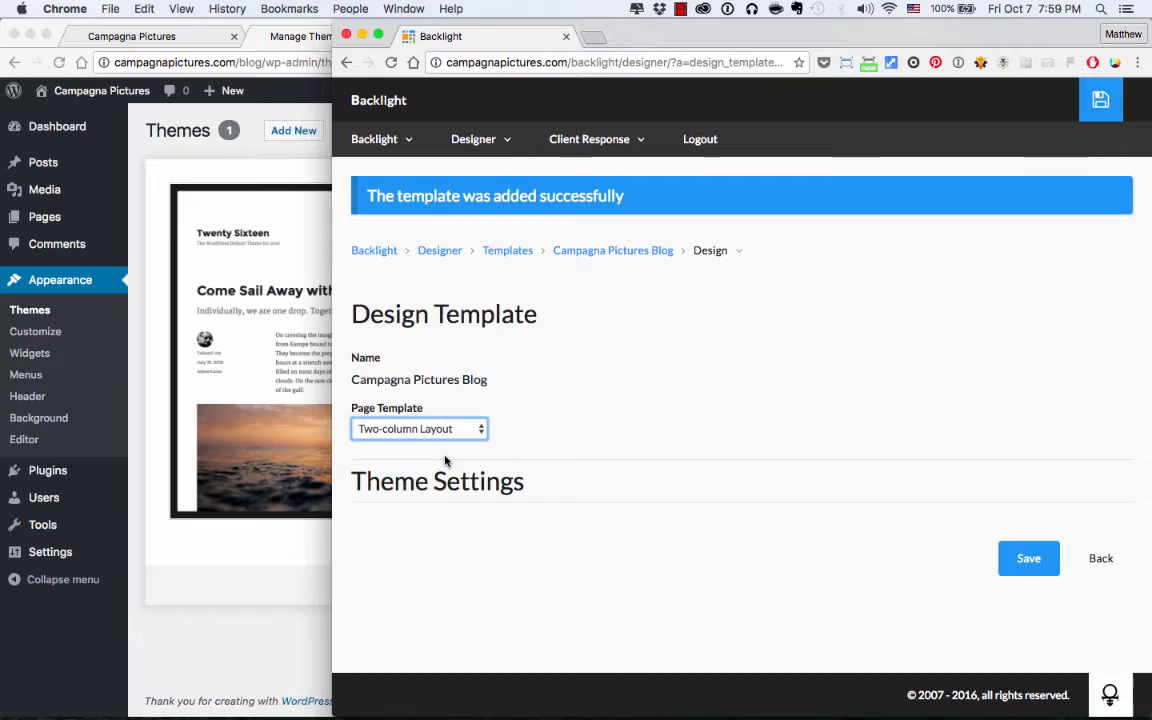
left_click(1028, 558)
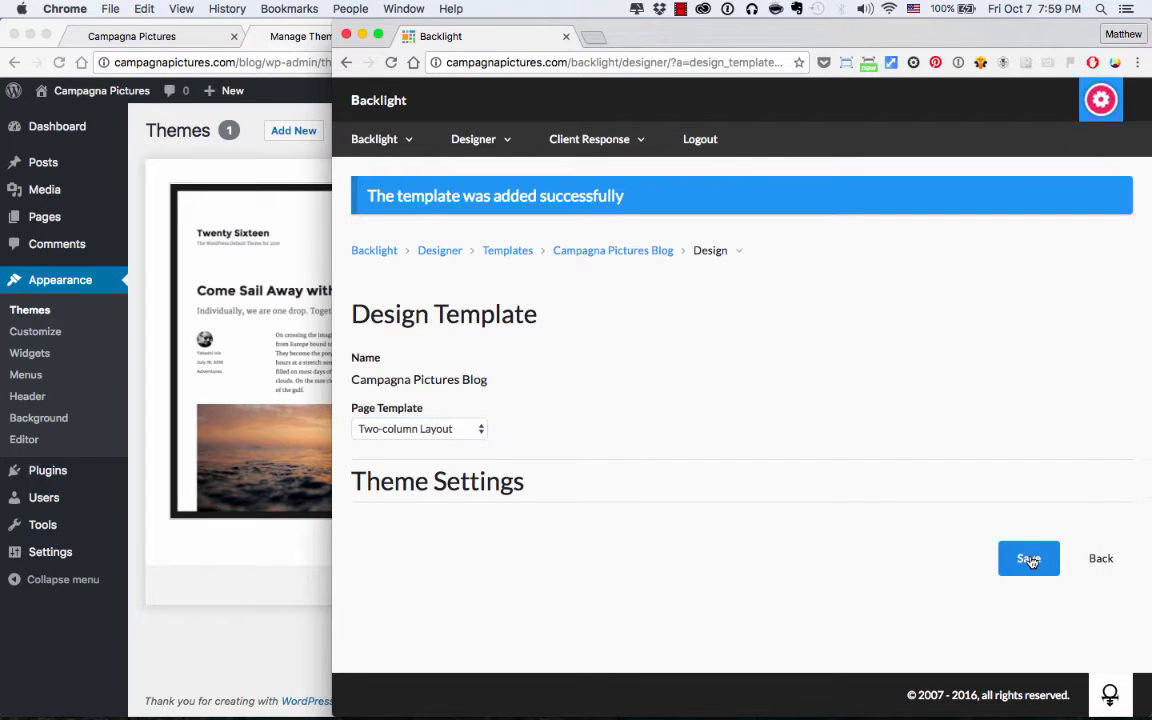
left_click(1028, 558)
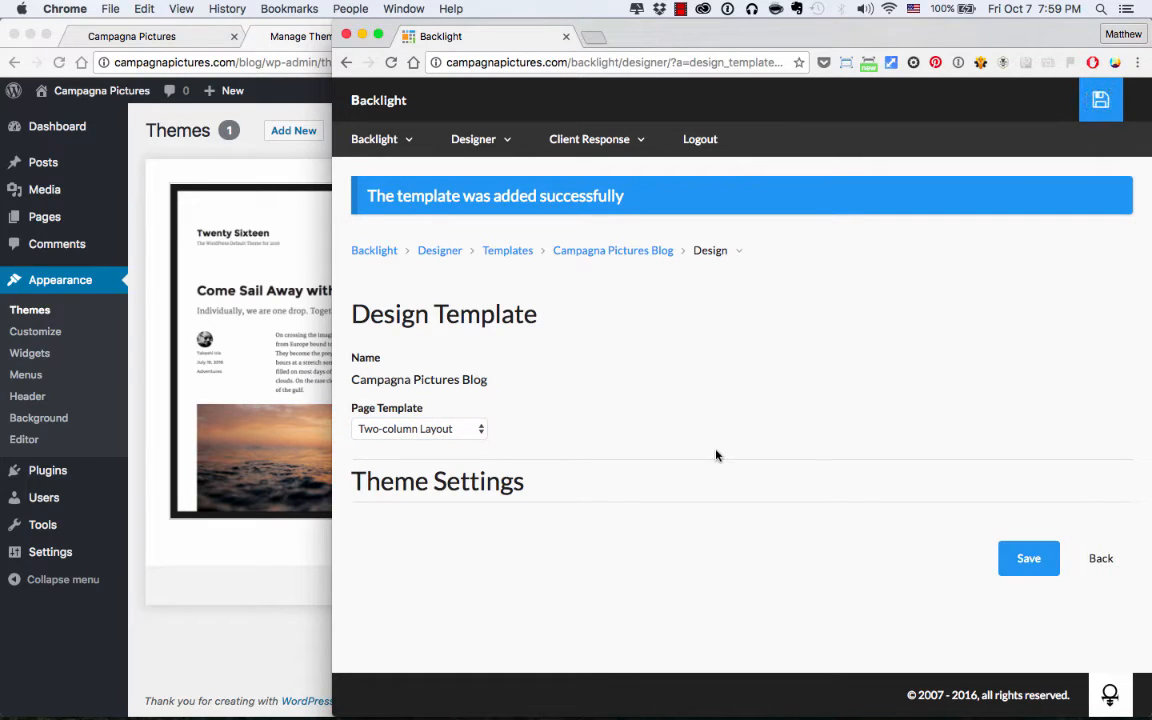
mouse_move(604, 324)
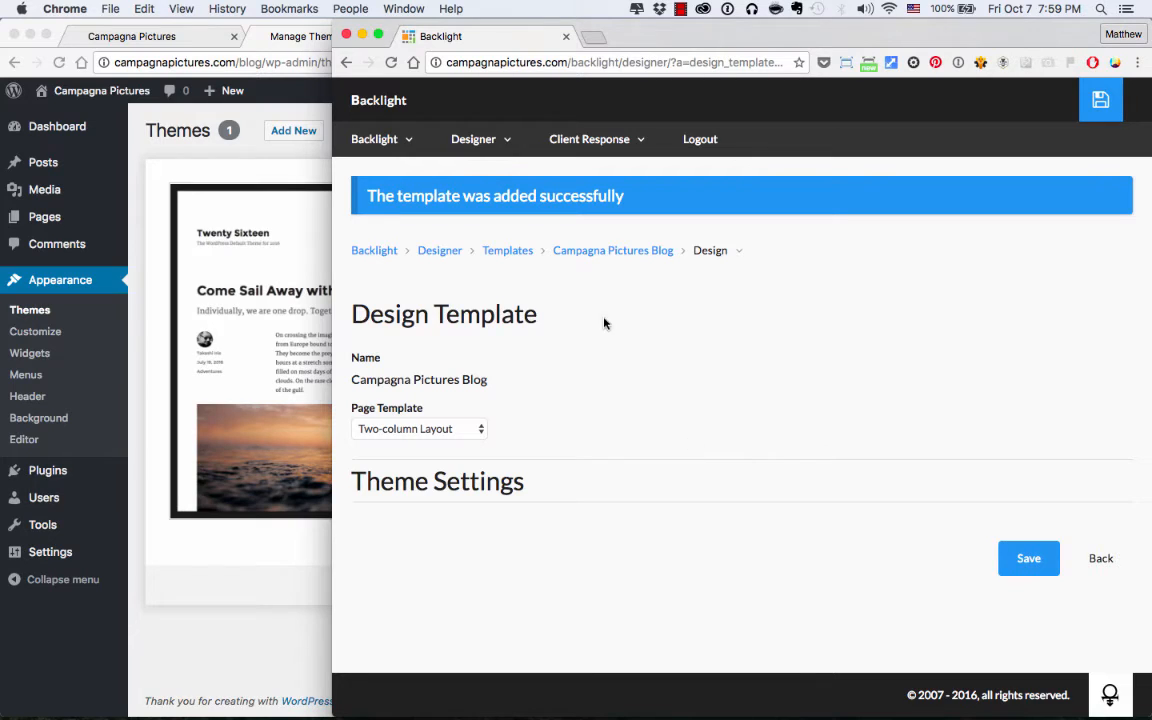
mouse_move(612, 250)
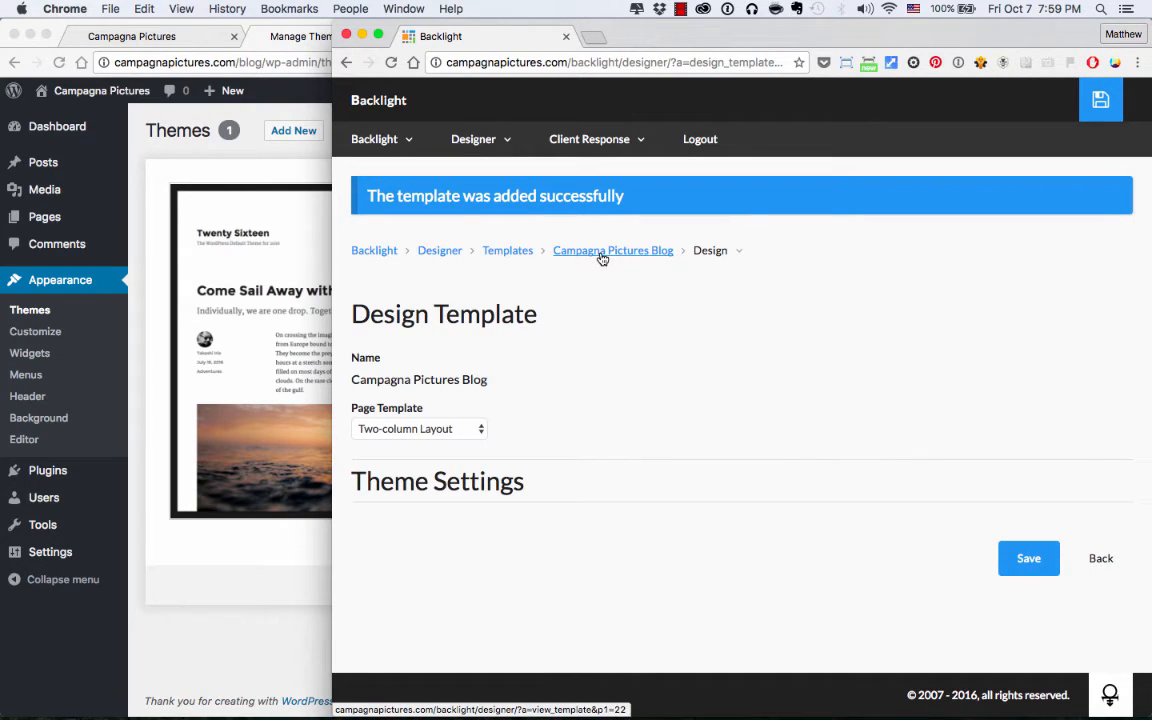
left_click(612, 250)
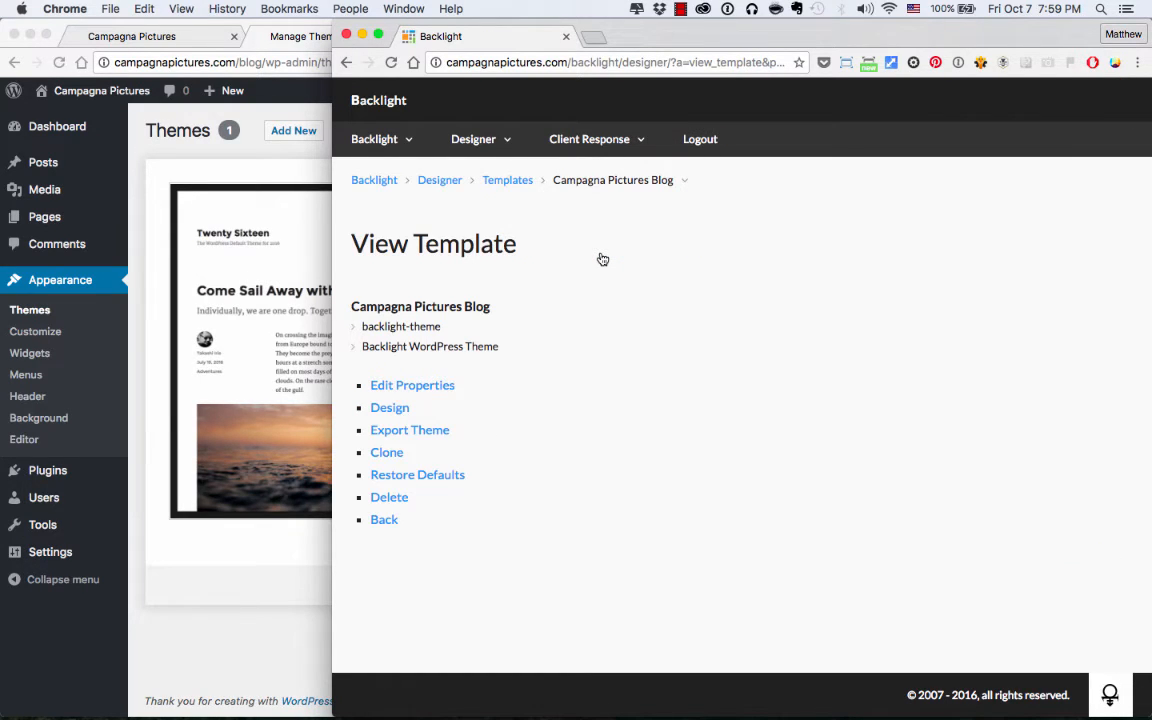
mouse_move(504, 436)
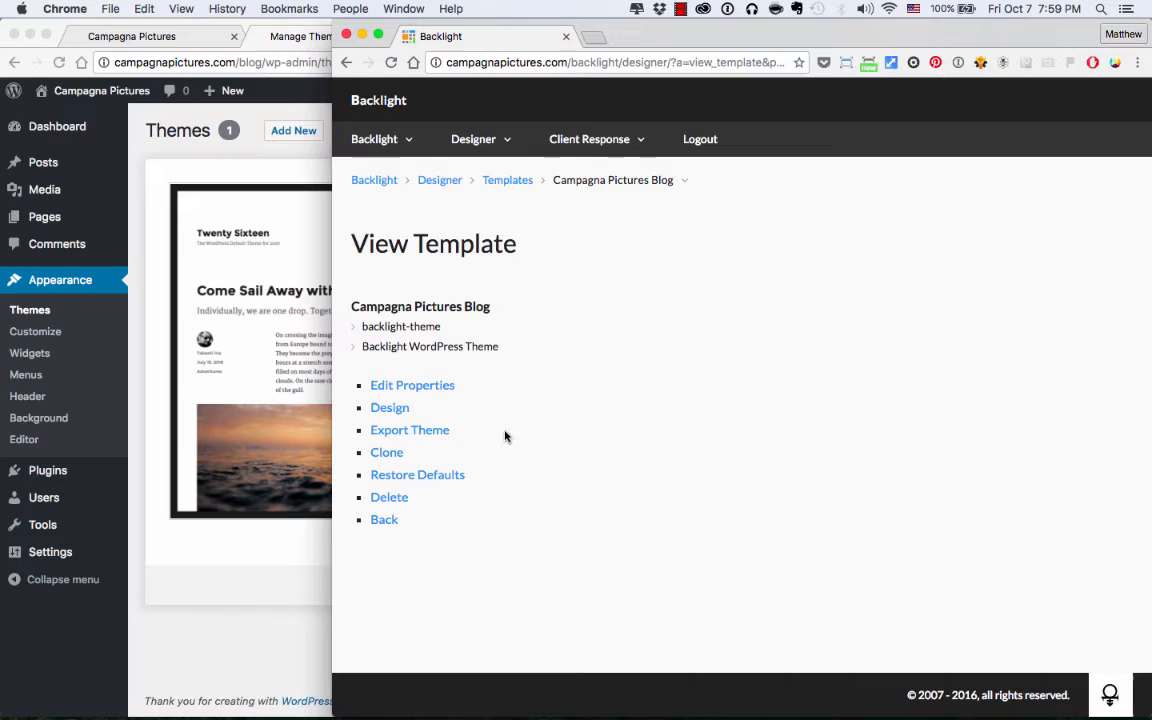
Step: Export the Campagna Pictures Blog template as a WordPress theme
left_click(410, 430)
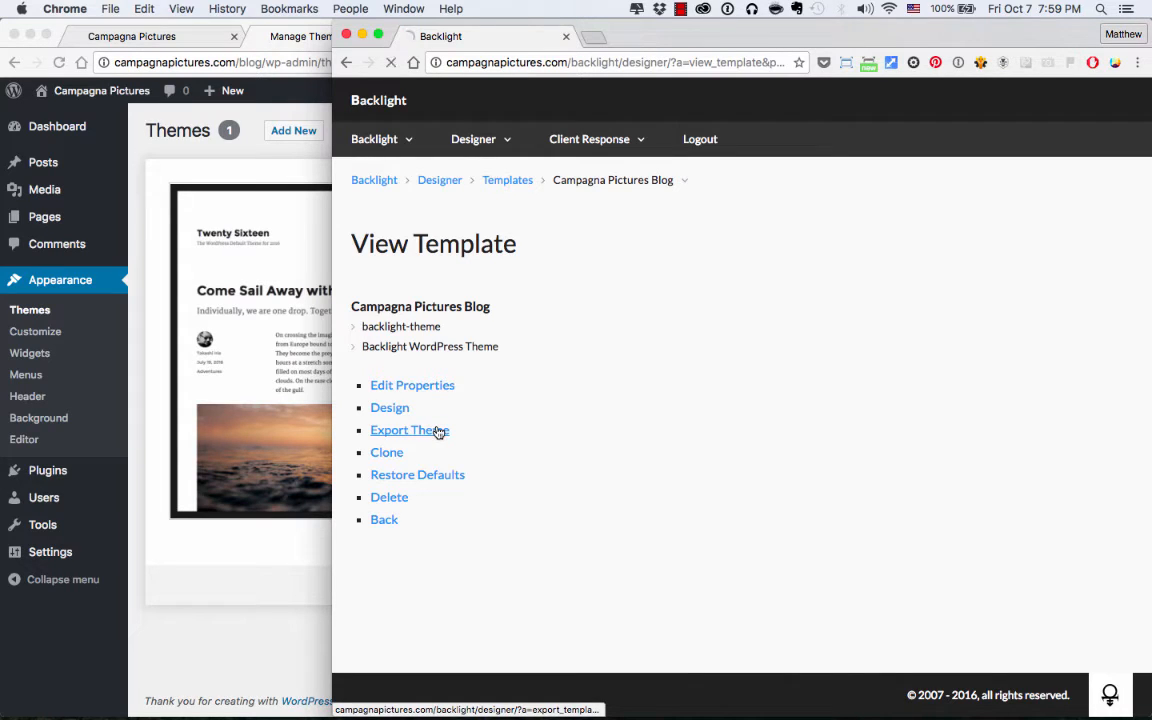
left_click(410, 430)
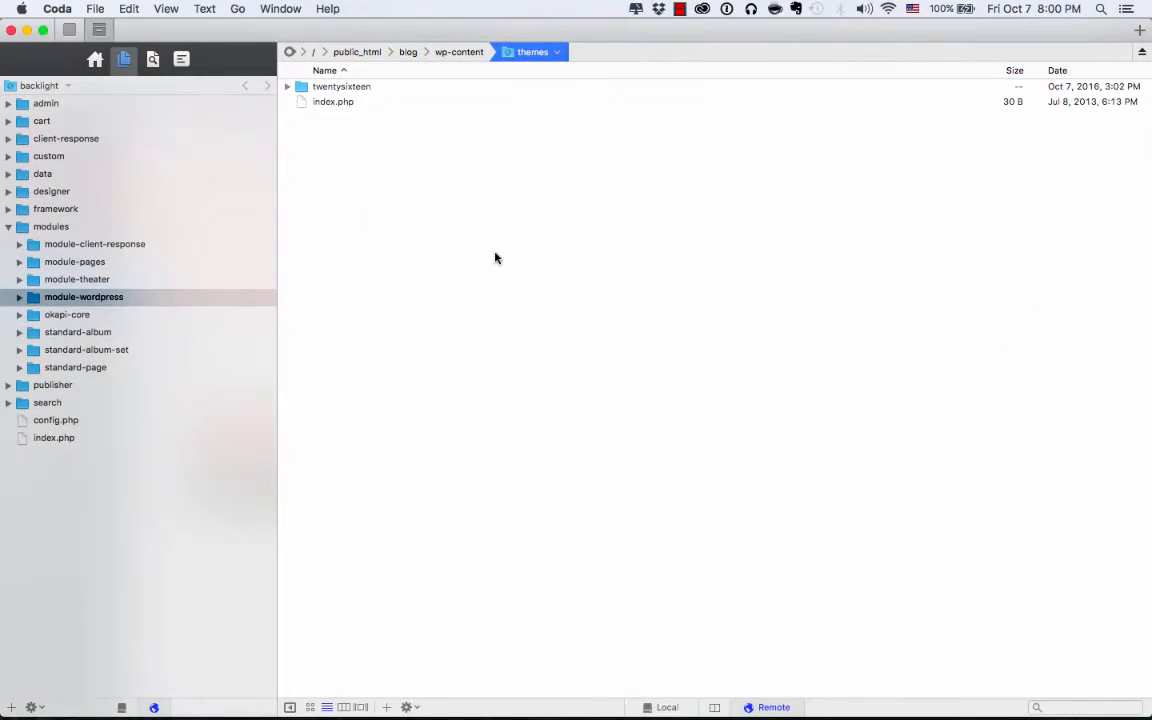
Step: Refresh the themes folder to reveal backlight-theme, then switch to the browser
right_click(494, 258)
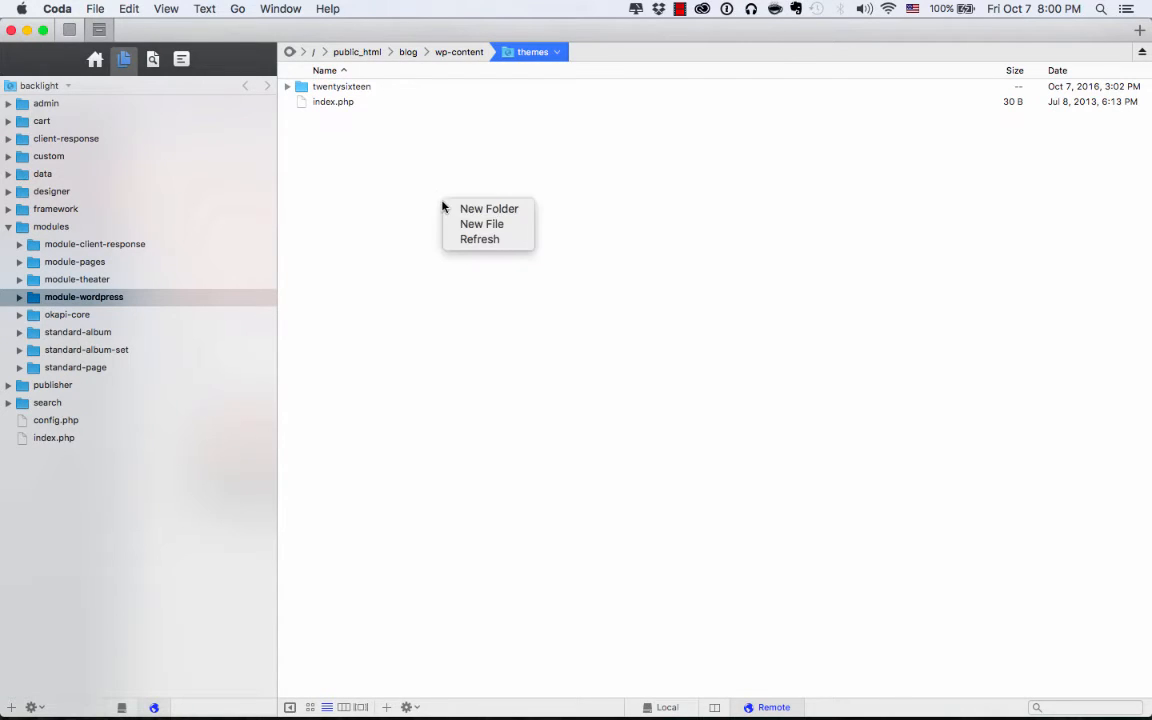
left_click(472, 244)
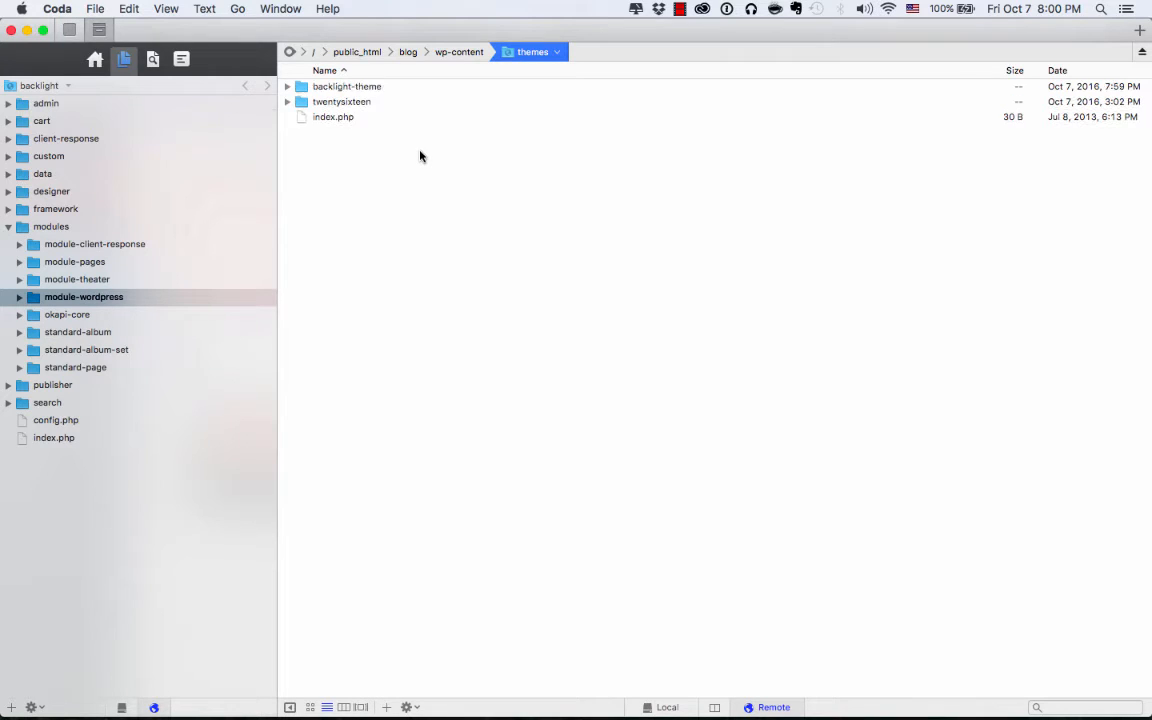
left_click(348, 86)
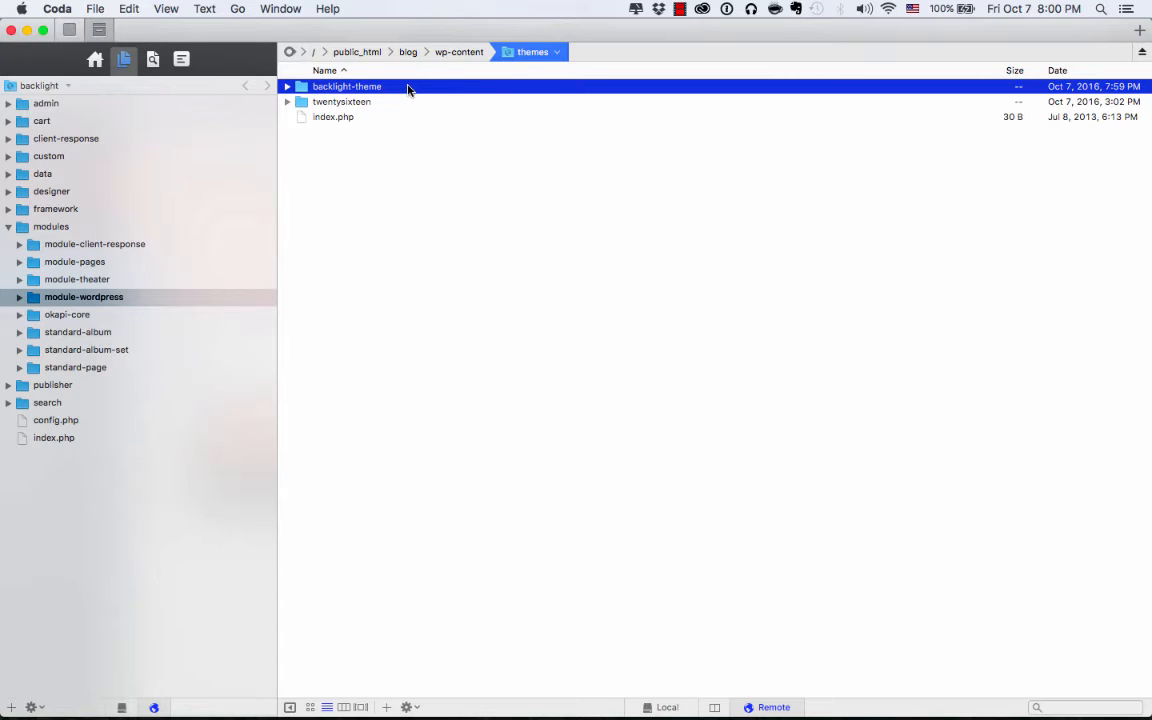
key("cmd+tab")
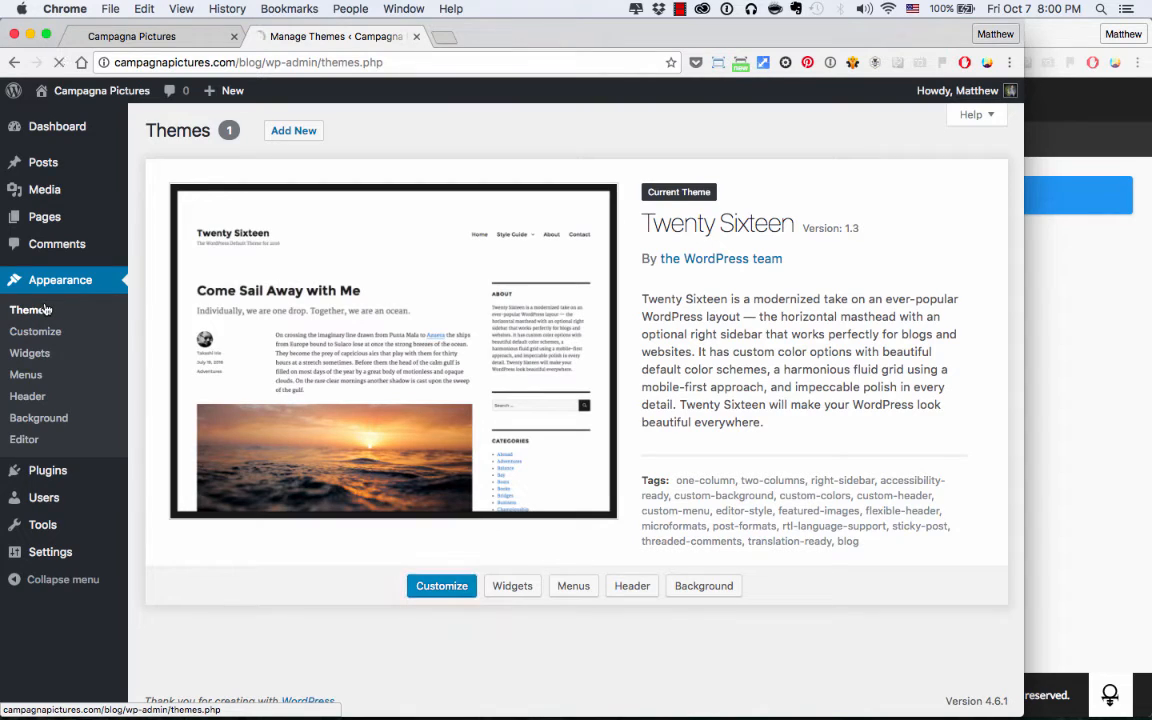
Step: Reload Themes, activate Backlight Theme, and visit the live blog
left_click(440, 584)
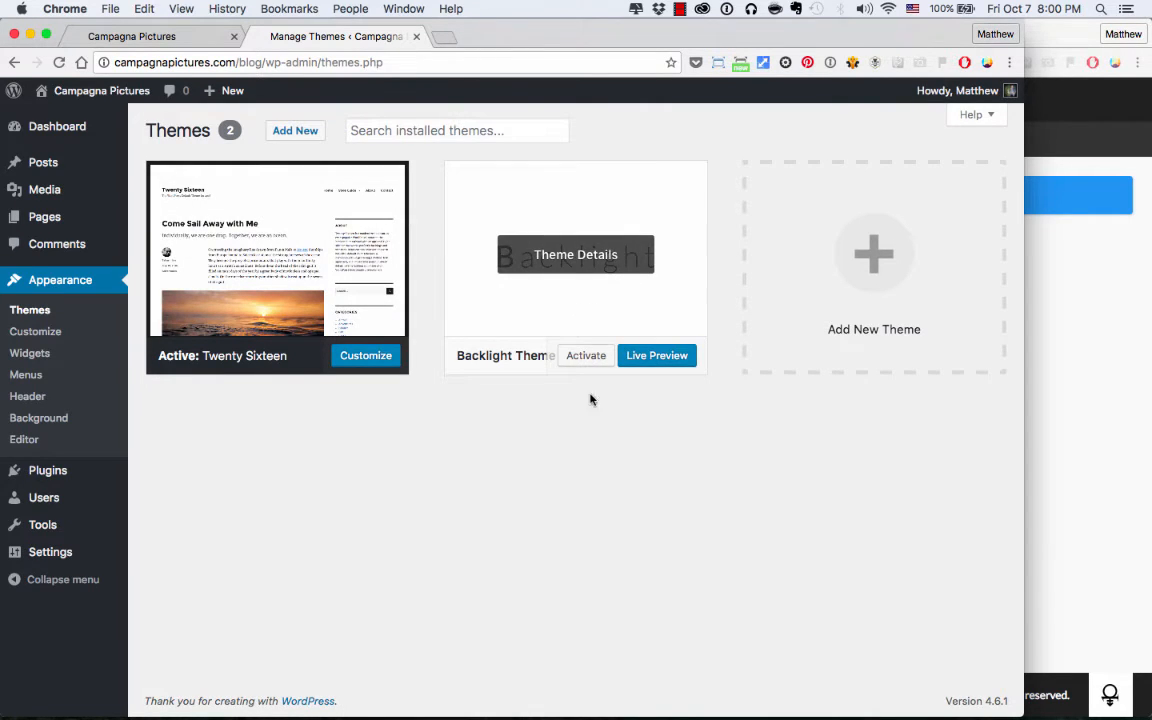
left_click(586, 356)
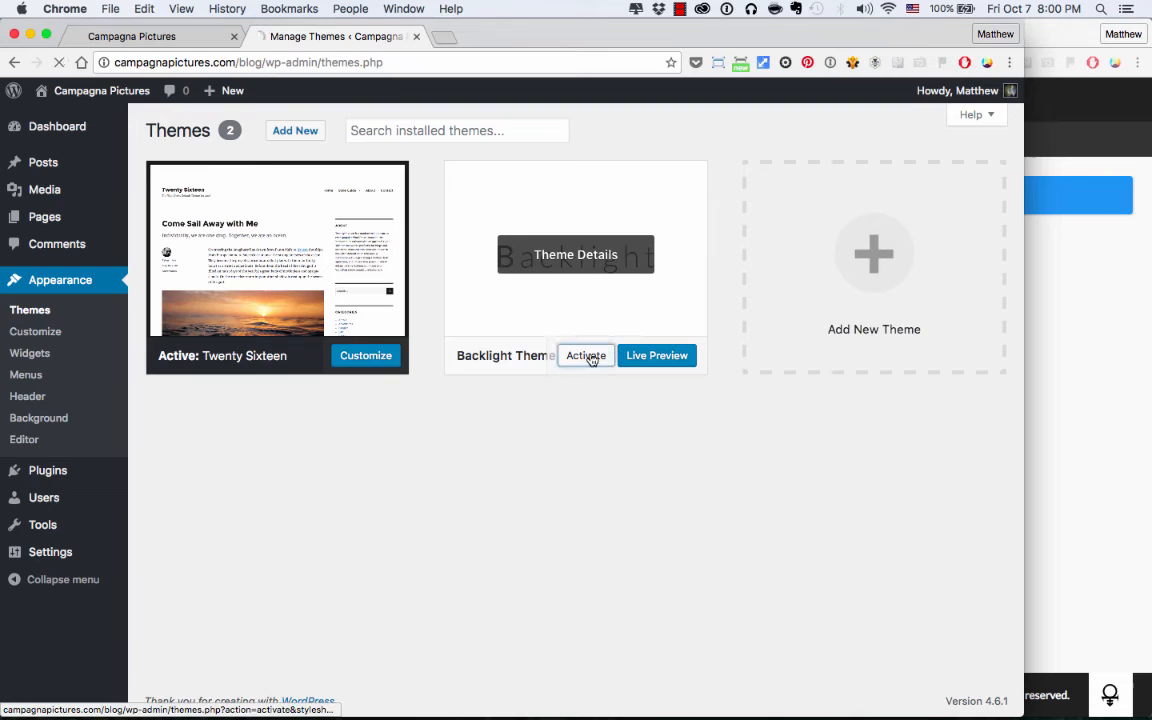
left_click(586, 356)
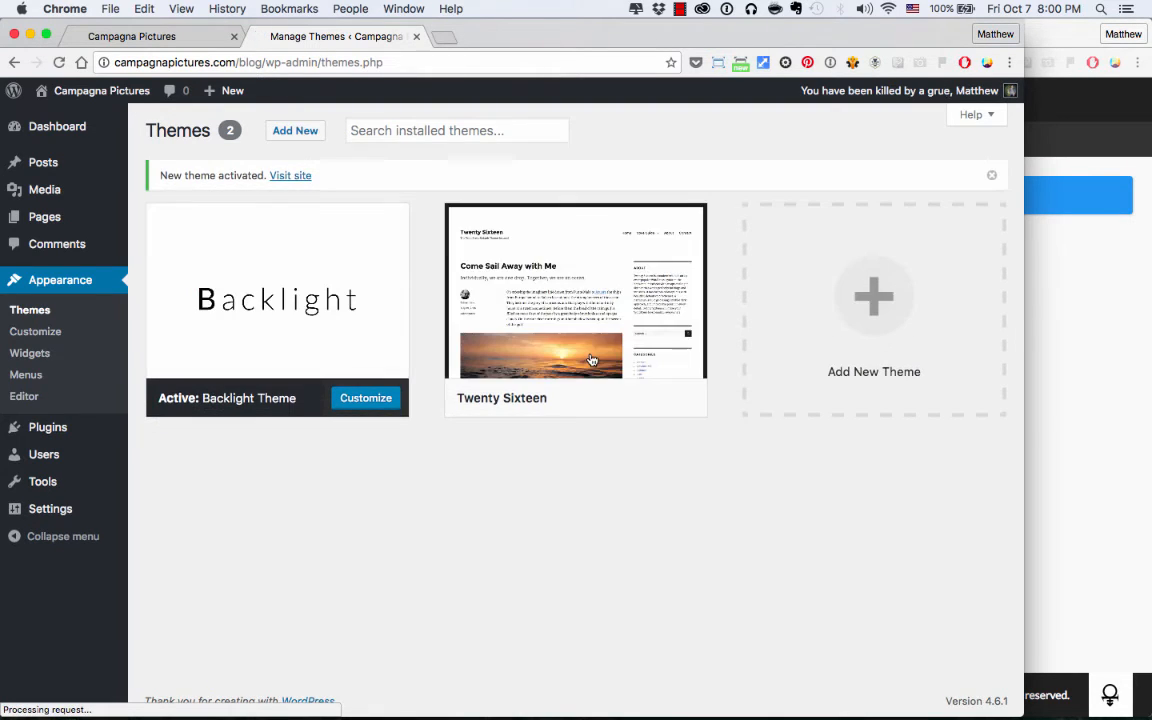
left_click(132, 36)
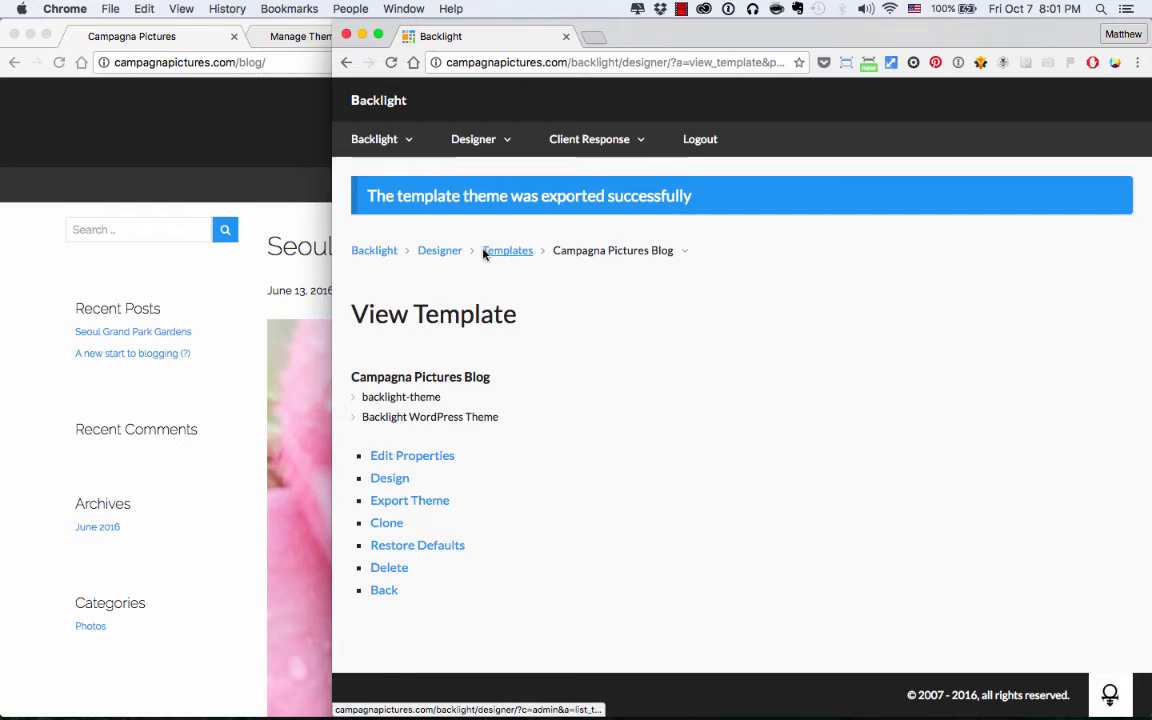
Step: From the templates list, enter the design settings of the Two-column Layout template
left_click(508, 250)
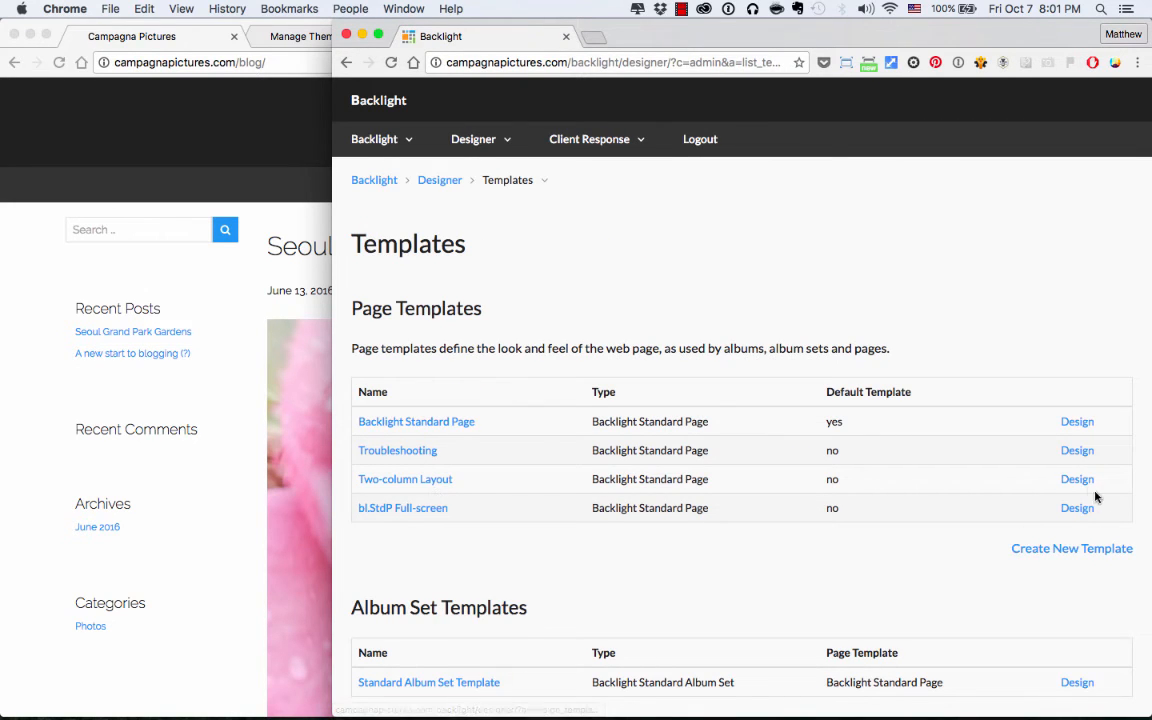
left_click(1076, 480)
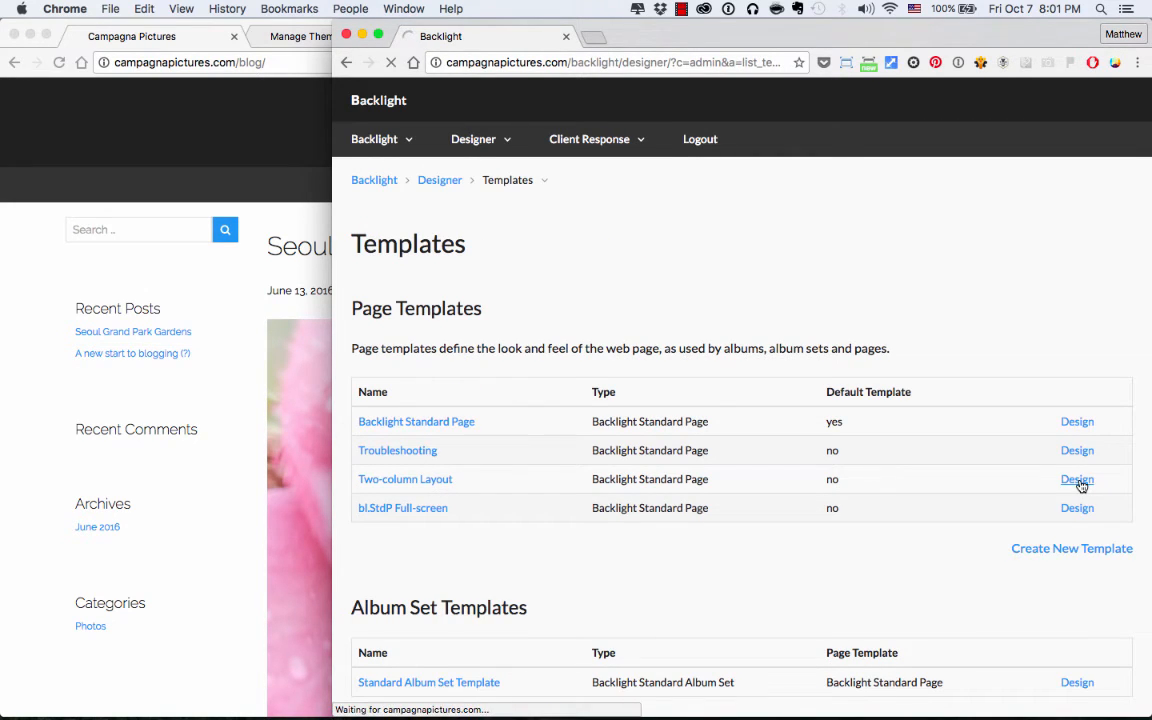
left_click(1076, 480)
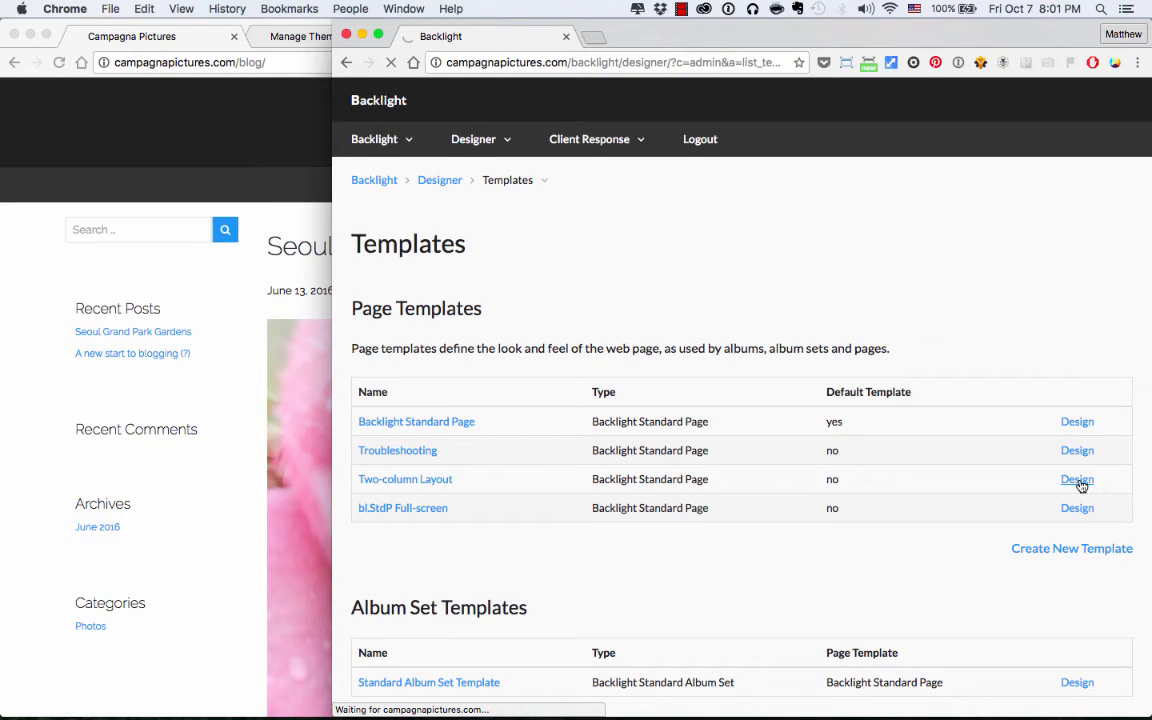
left_click(1076, 480)
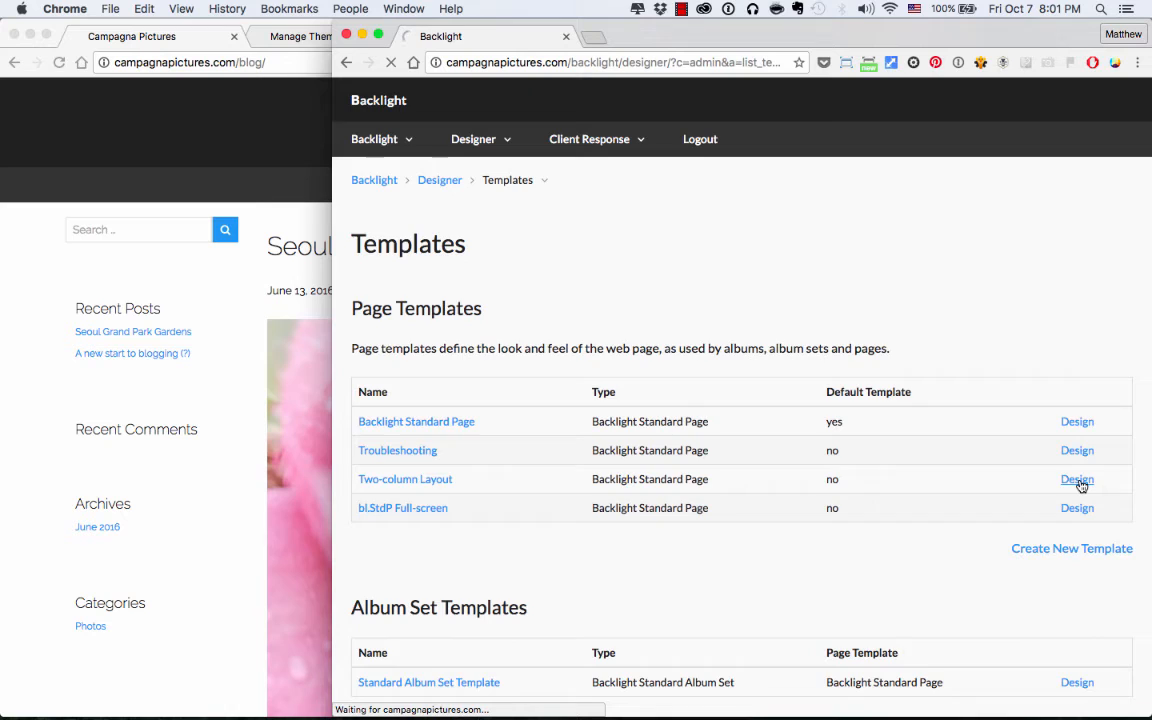
left_click(1076, 480)
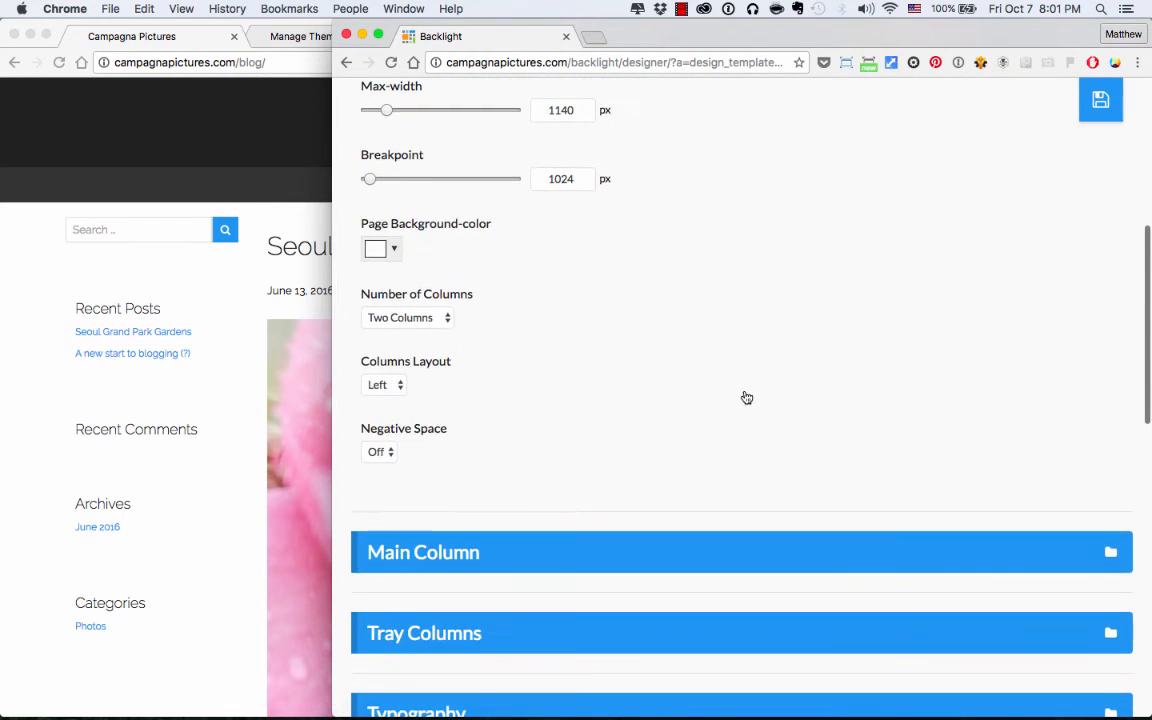
Step: Set Number of Columns to Three Columns with a Split columns layout and save the design
left_click(408, 316)
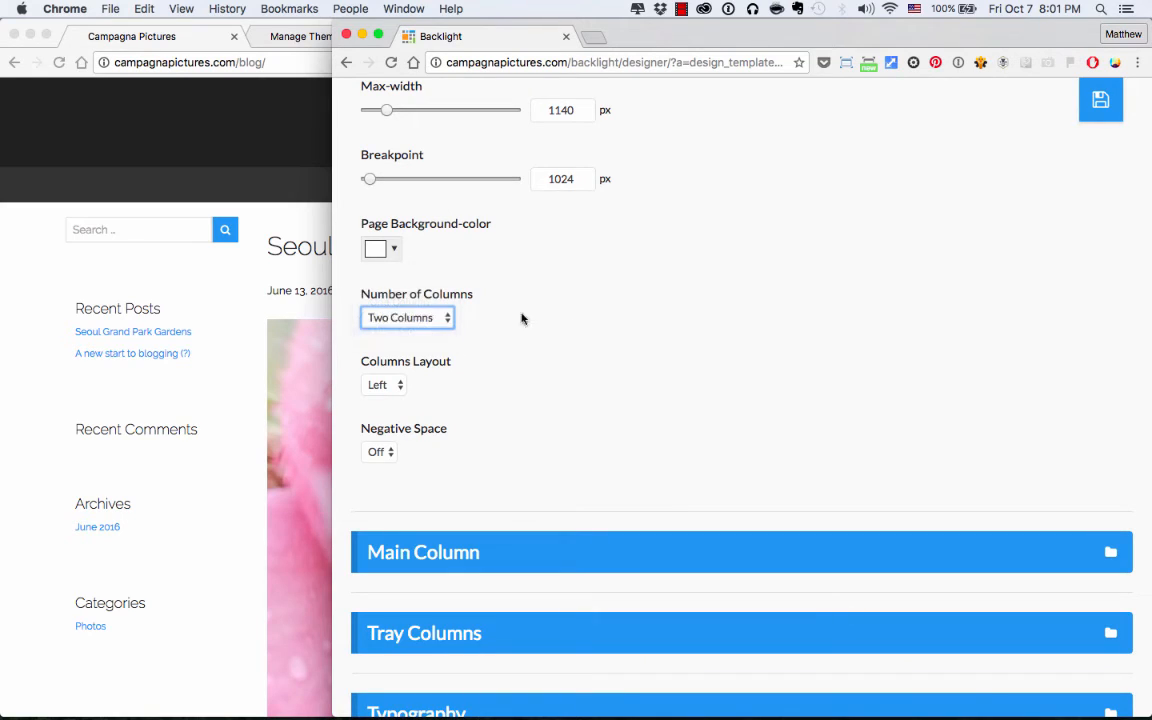
left_click(408, 316)
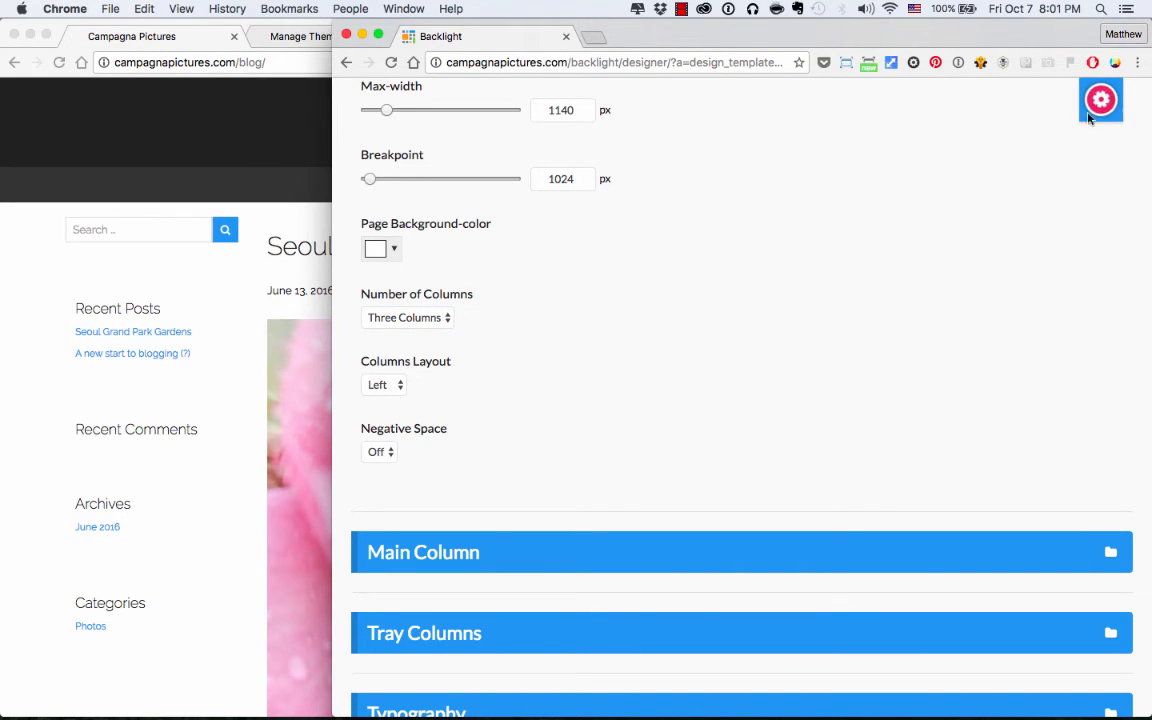
mouse_move(728, 248)
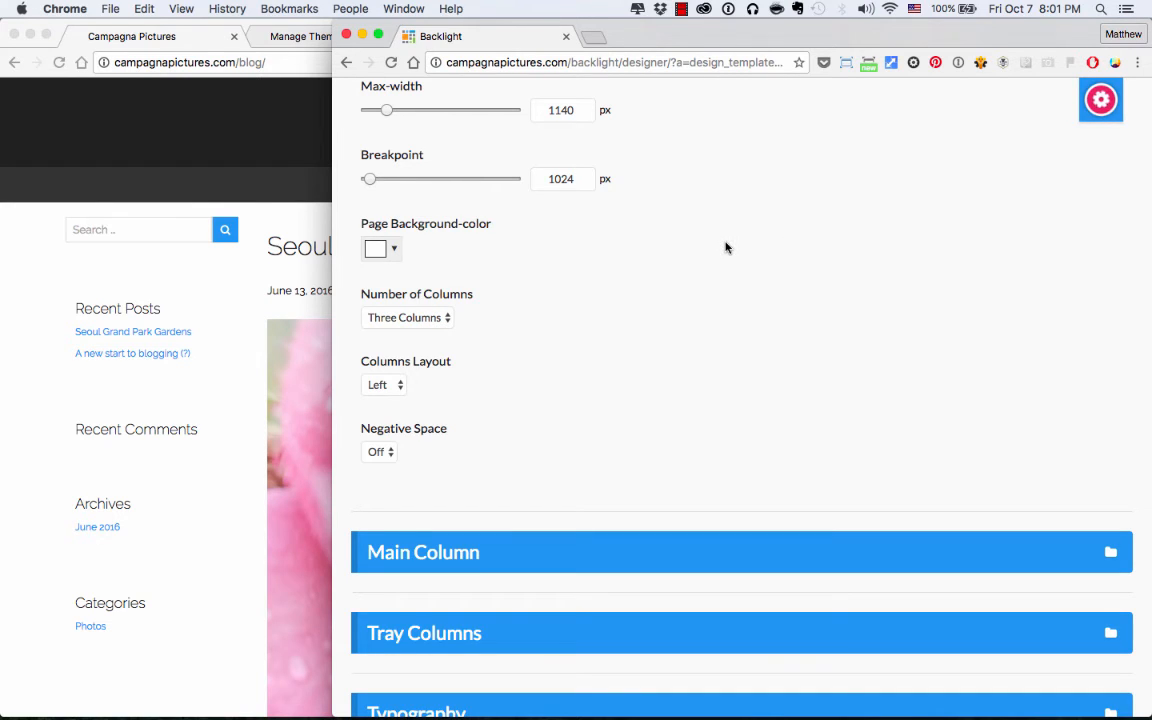
mouse_move(300, 420)
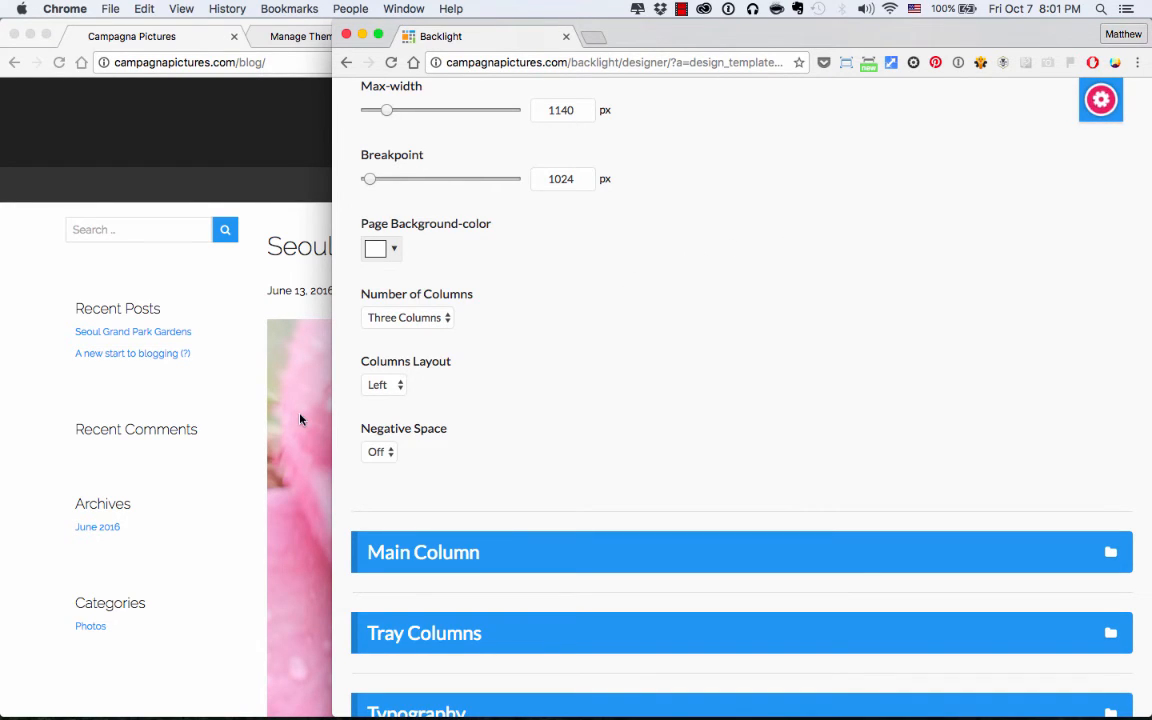
mouse_move(212, 388)
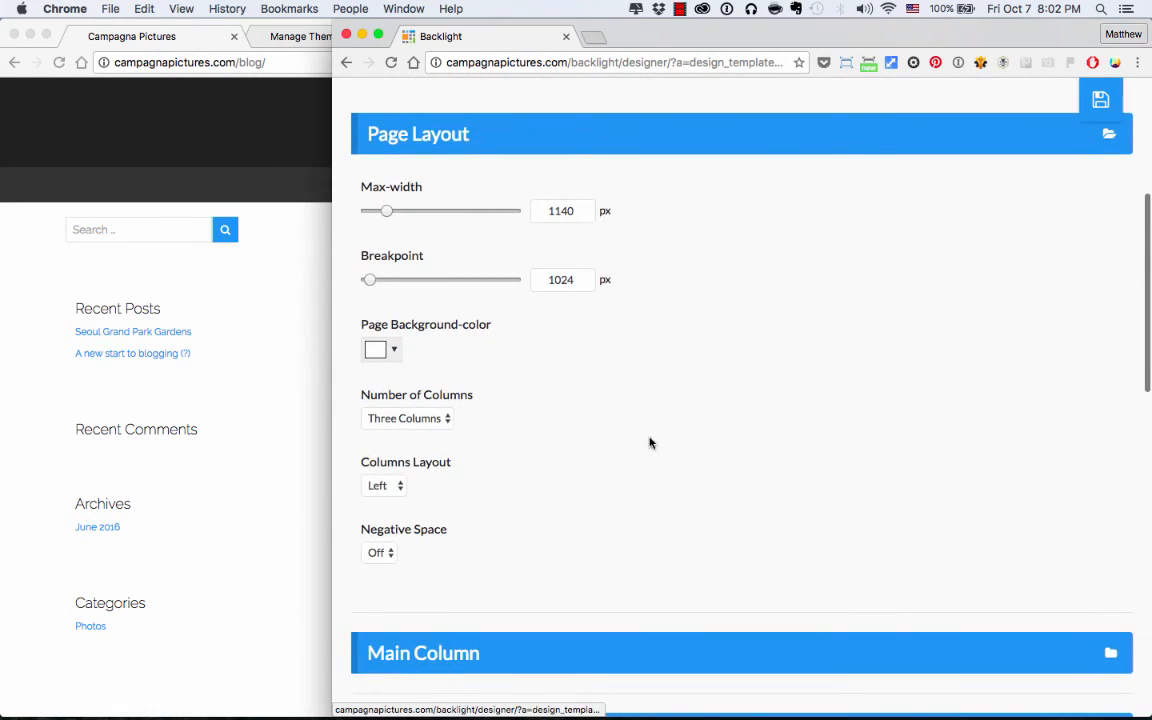
left_click(384, 486)
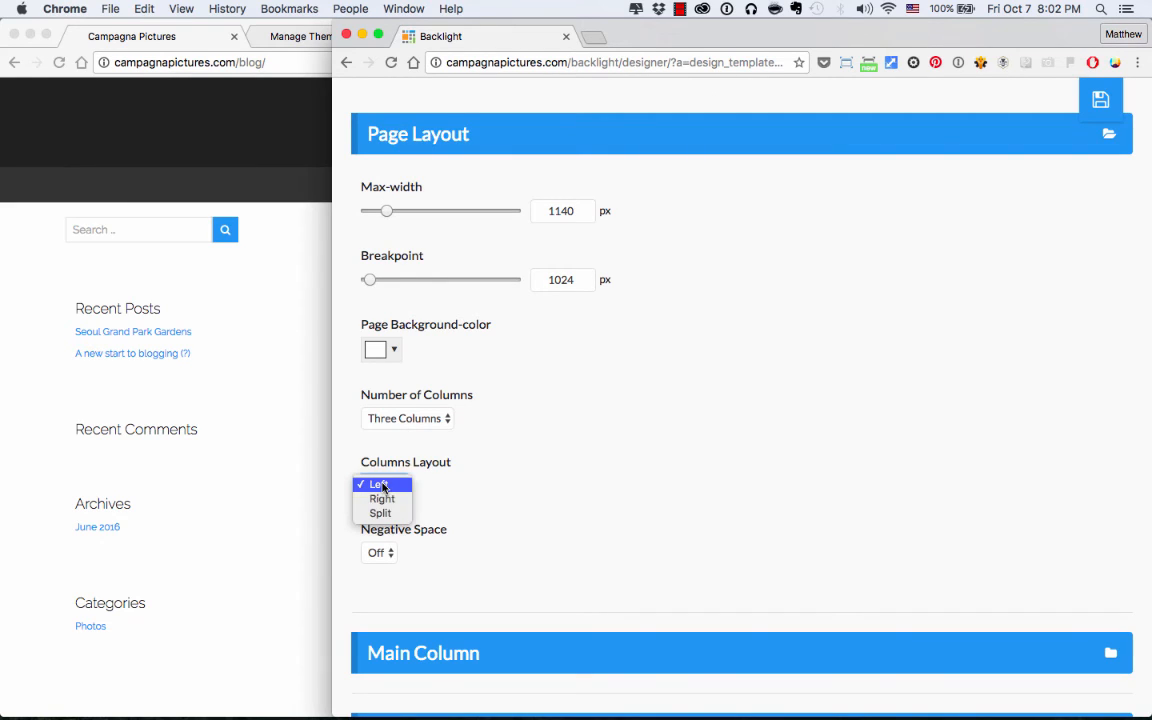
left_click(380, 512)
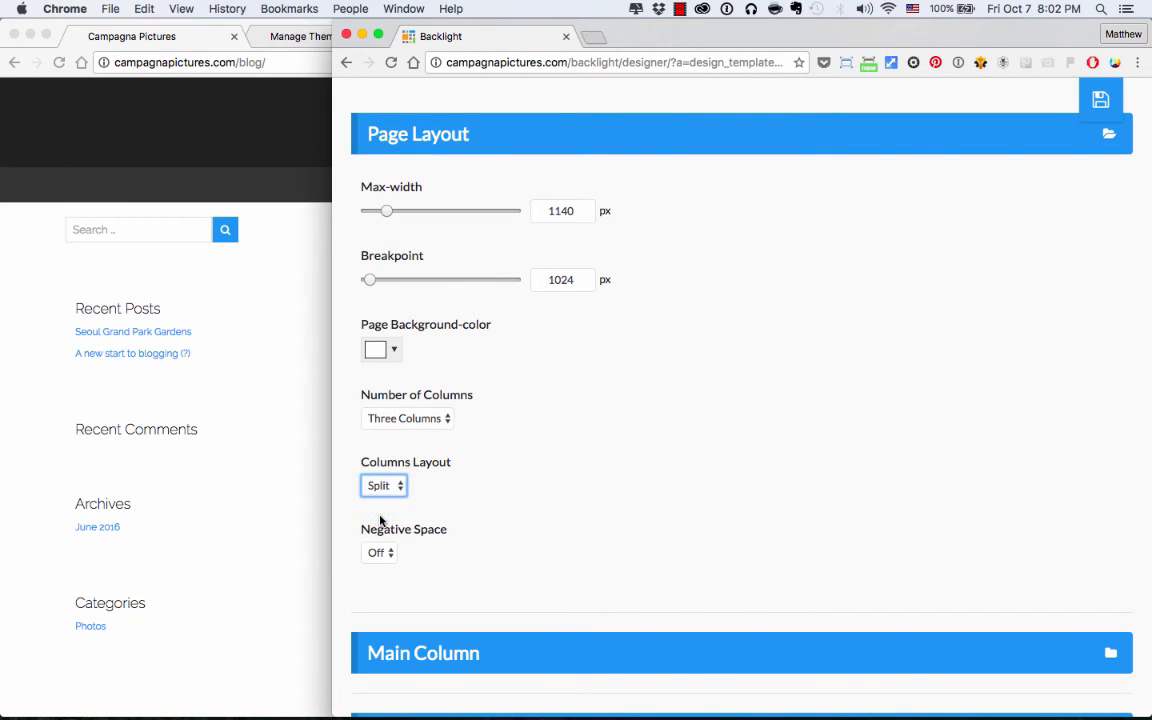
left_click(1100, 98)
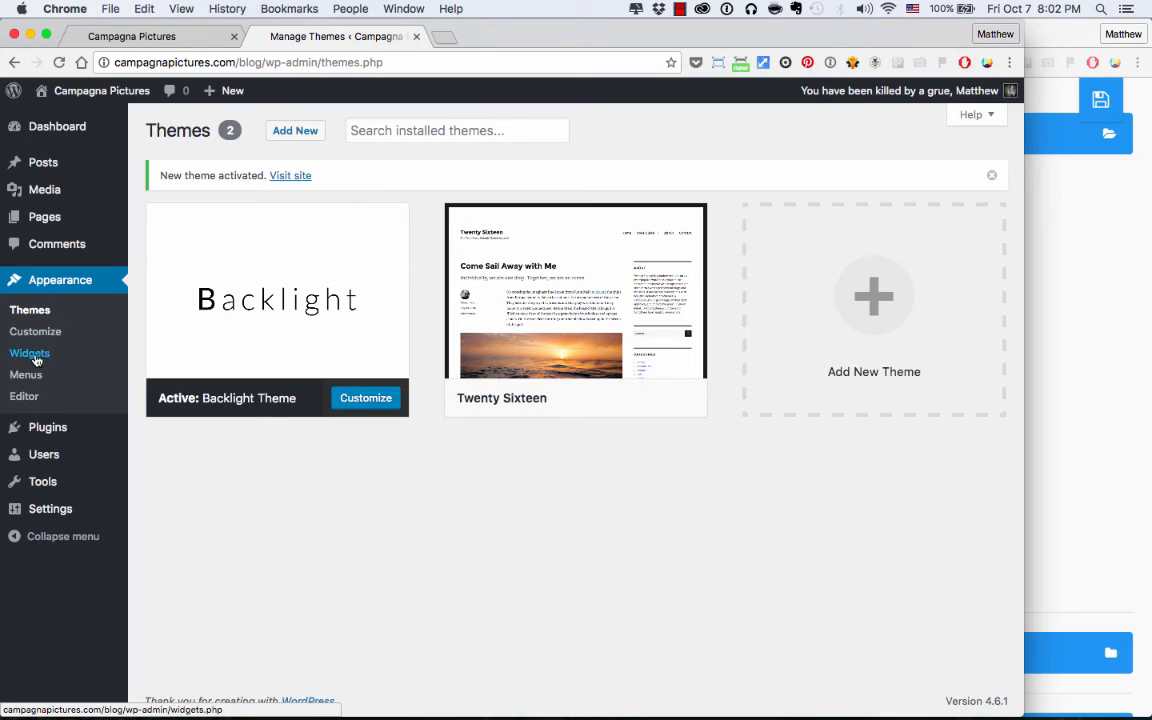
Step: Check Appearance > Widgets, then view the live blog's three-column layout with both sidebars
left_click(30, 352)
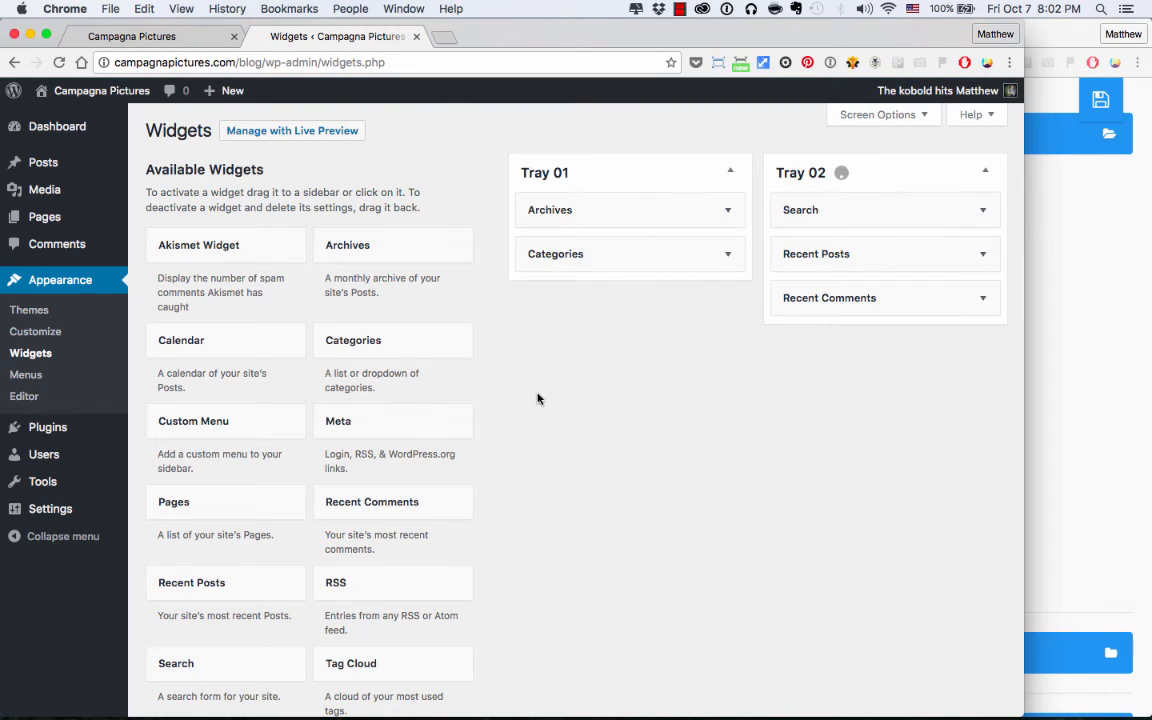
left_click(132, 36)
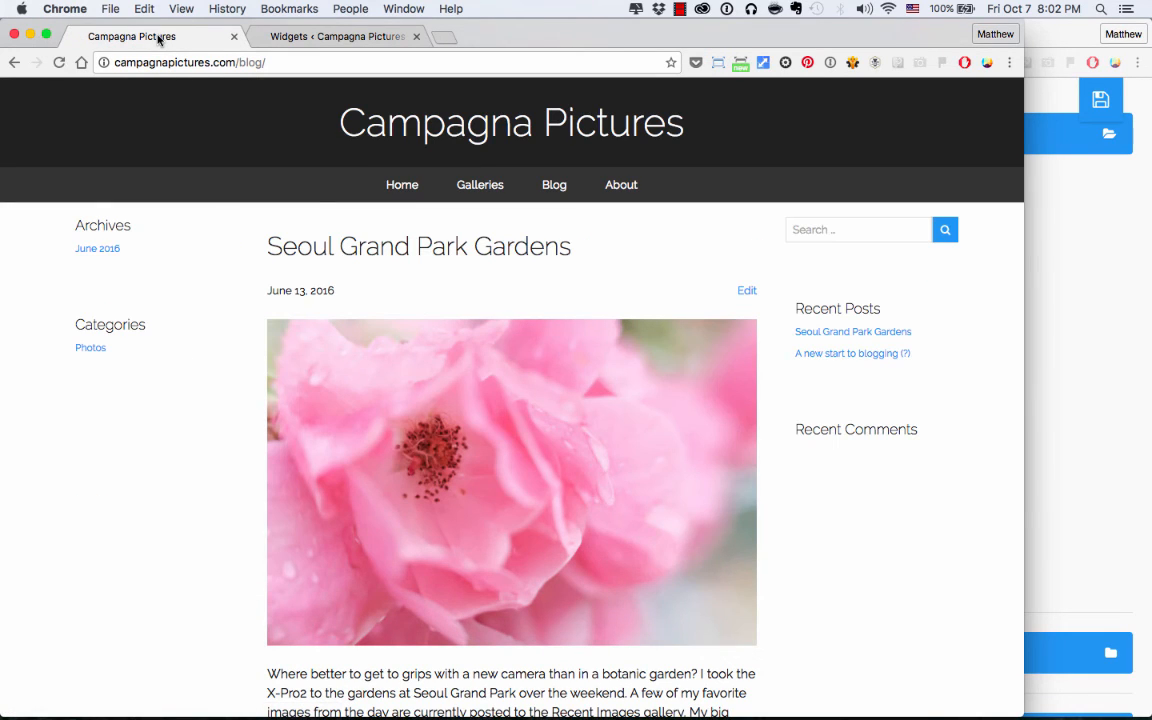
mouse_move(864, 418)
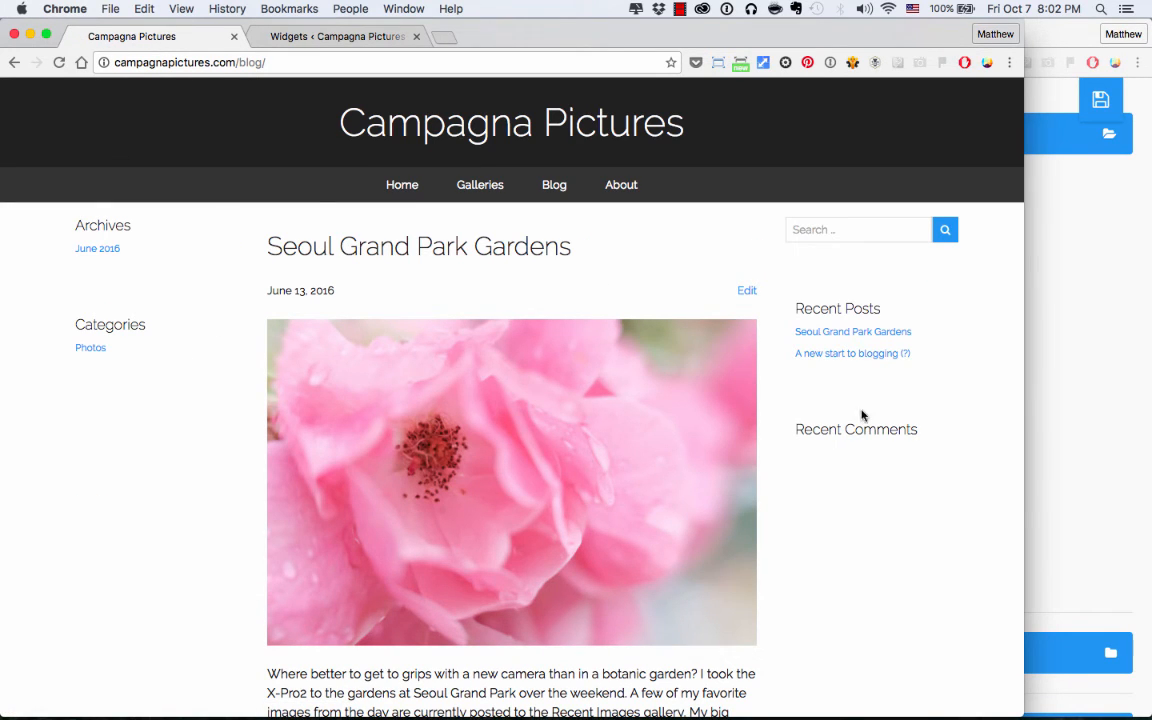
mouse_move(874, 390)
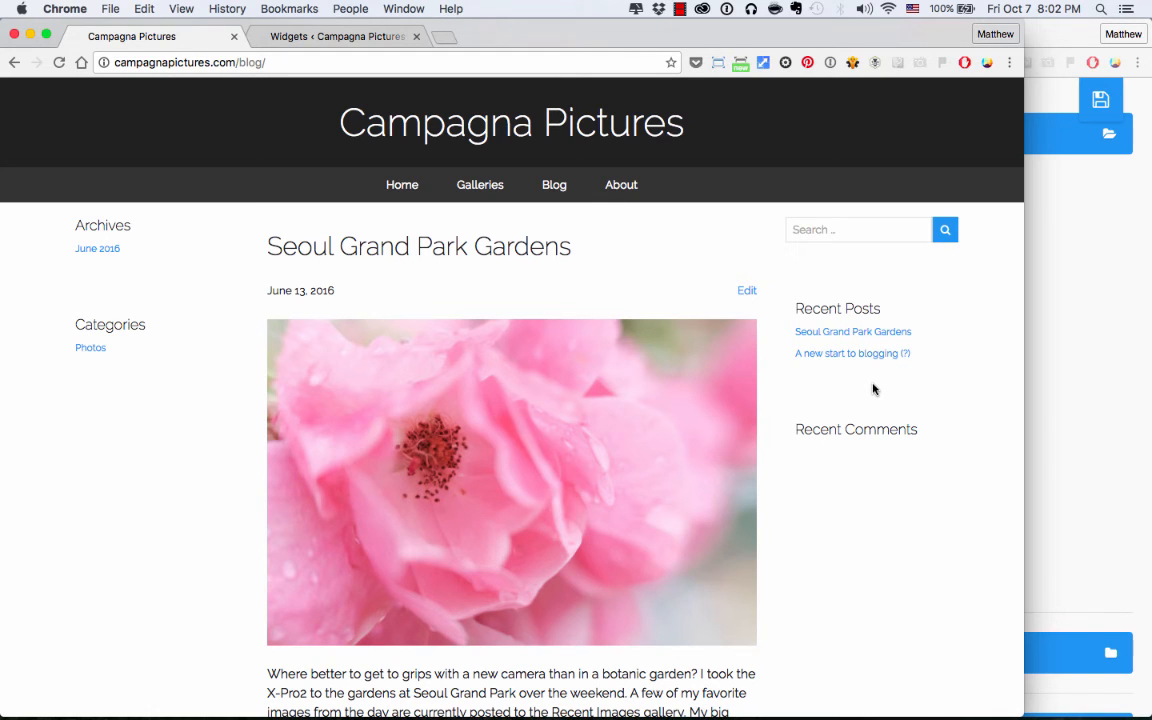
scroll("down", 3)
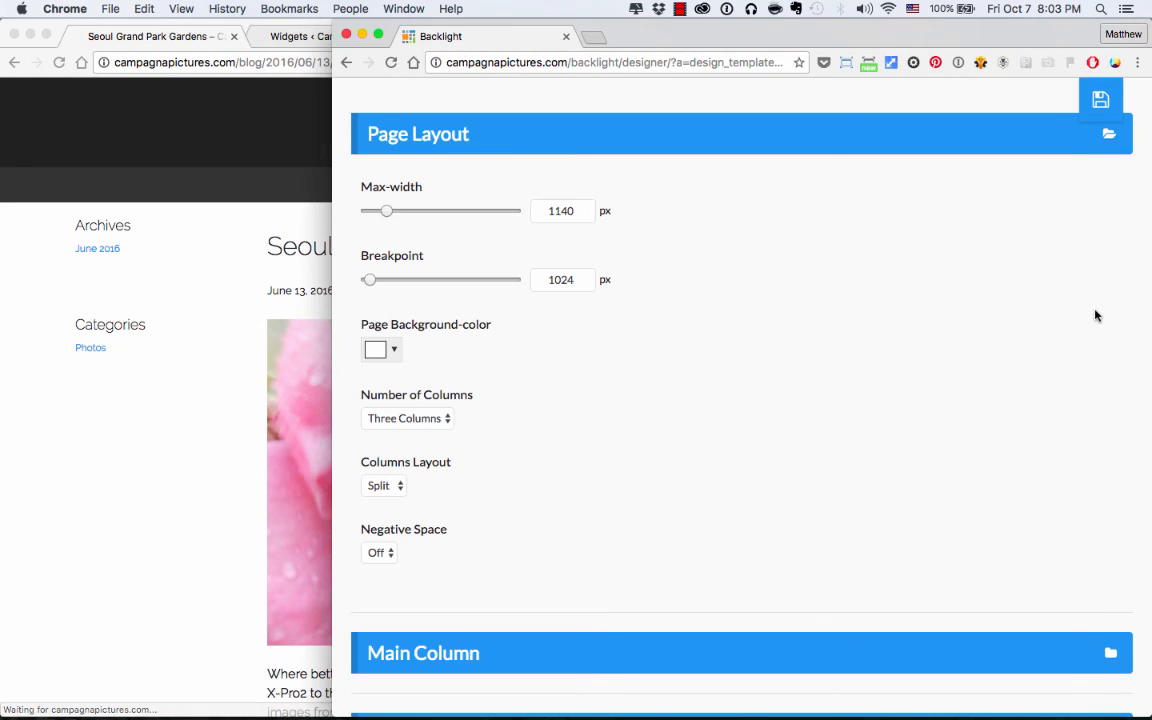
mouse_move(154, 462)
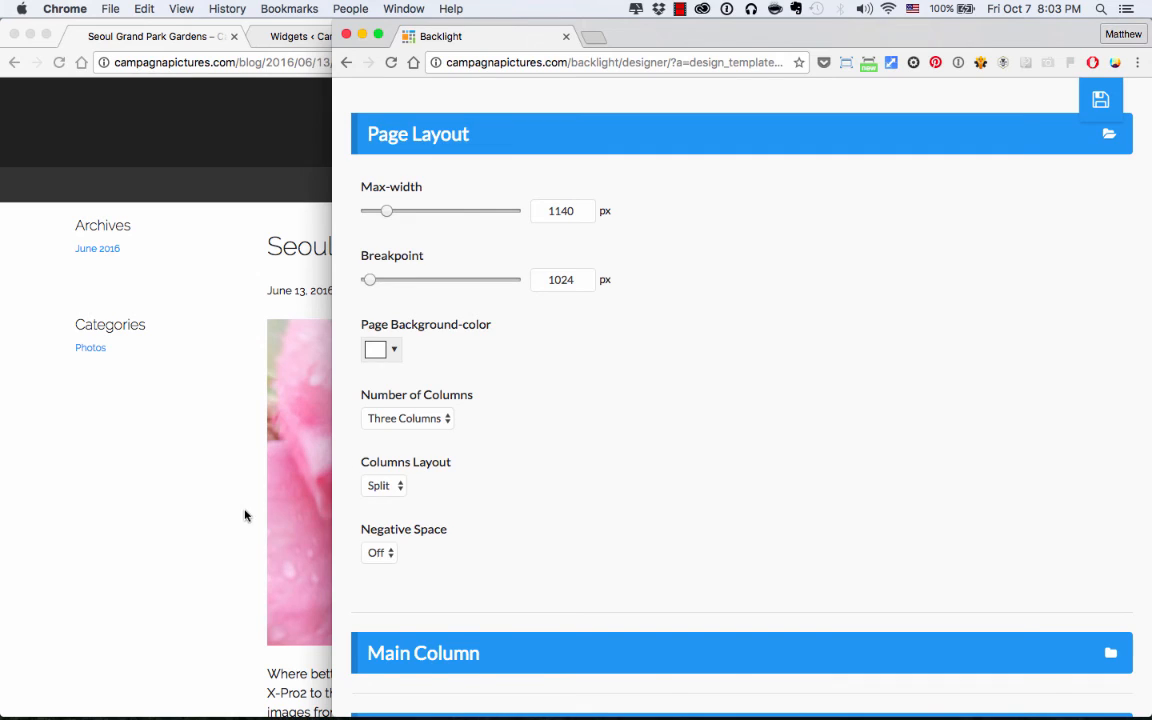
Step: After viewing the live post, set the layout back to One Column and return to WordPress Widgets
left_click(150, 36)
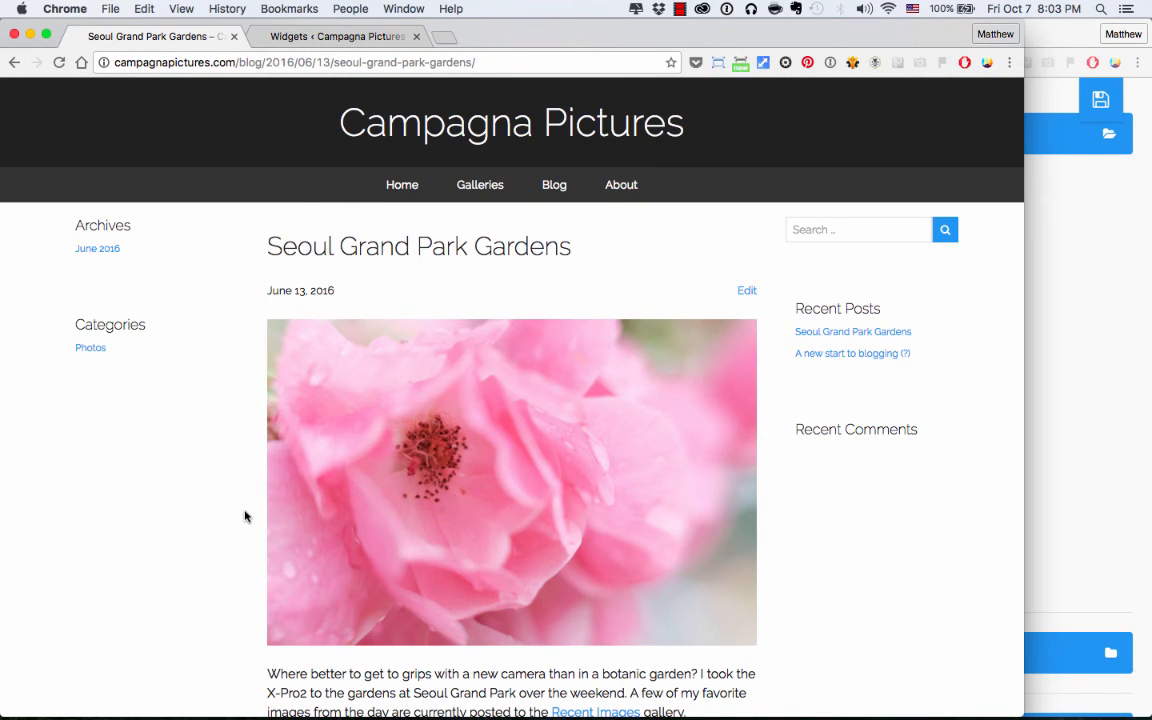
mouse_move(1096, 536)
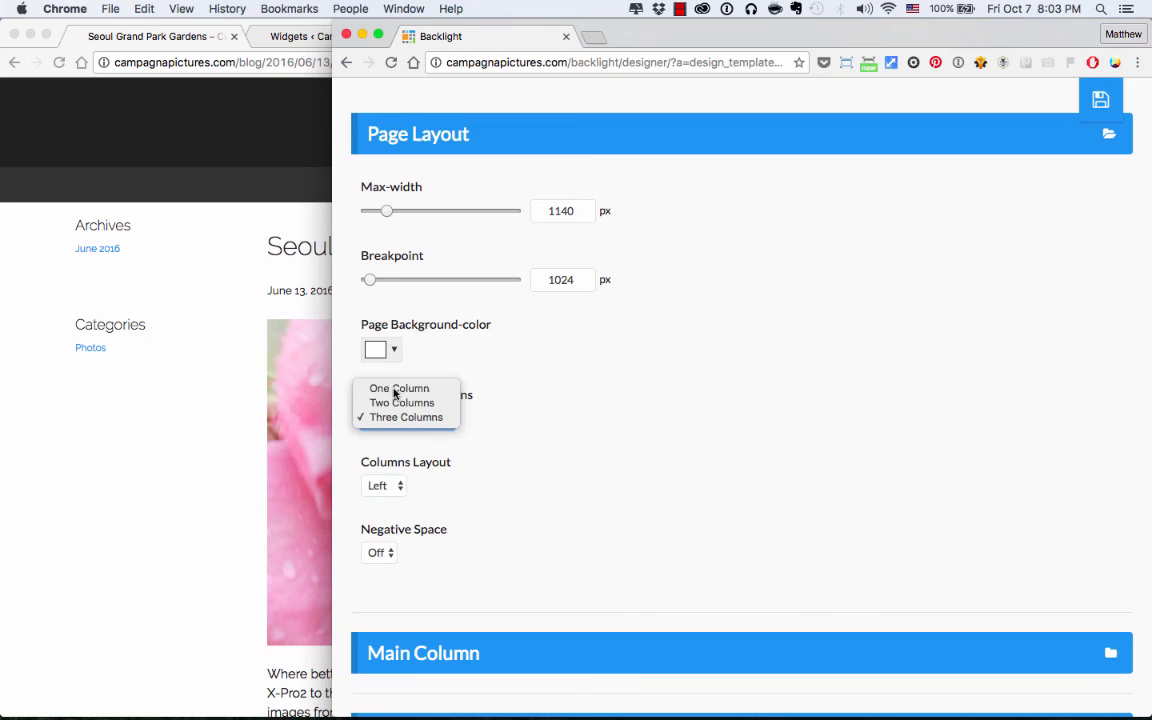
left_click(400, 388)
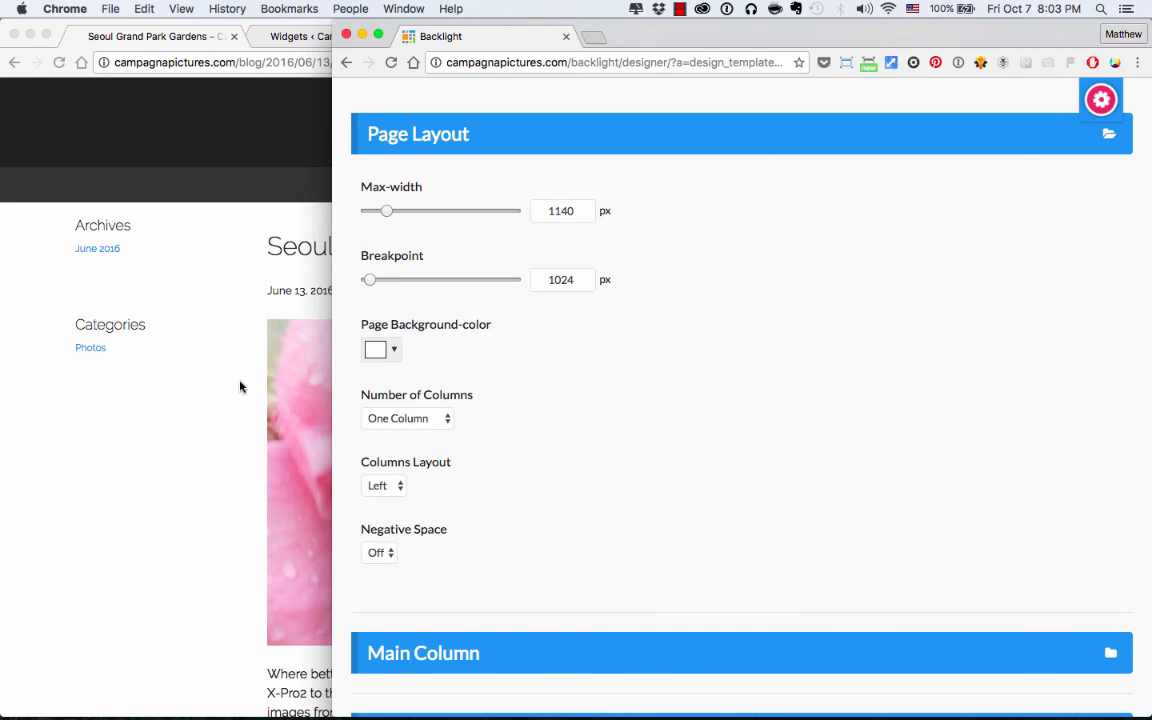
left_click(340, 36)
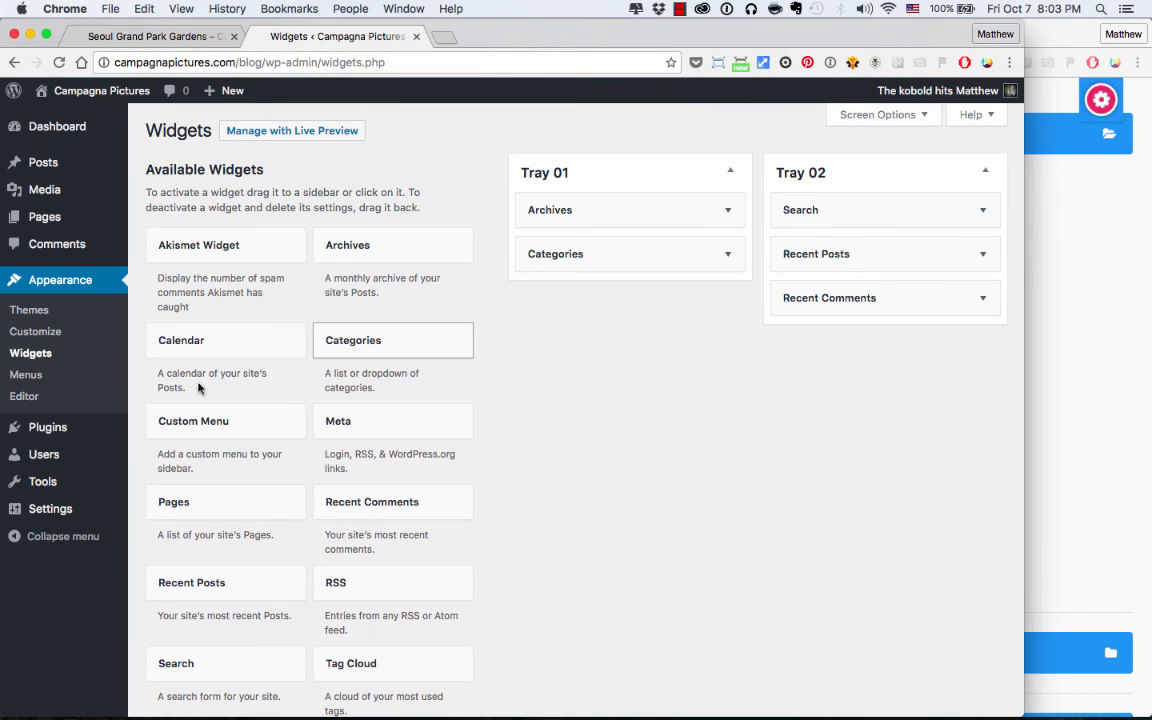
mouse_move(36, 332)
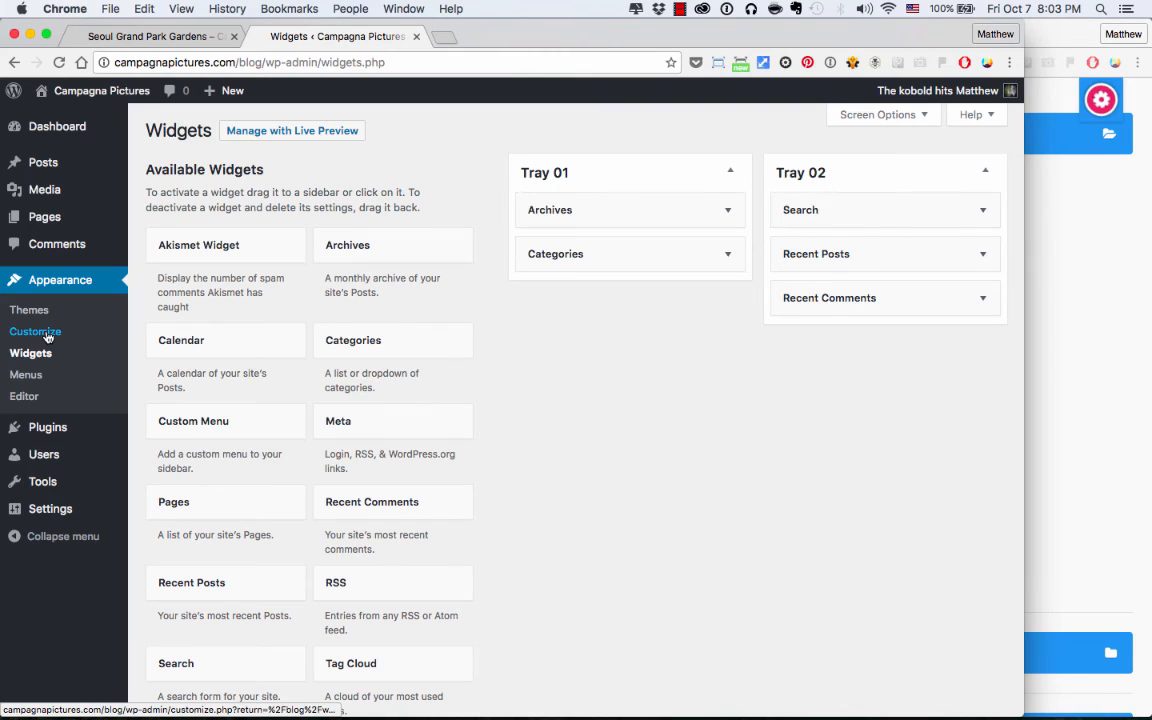
Step: In Appearance > Customize > Posts, toggle Excerpts on Blog off and back on, leaving it checked
left_click(36, 332)
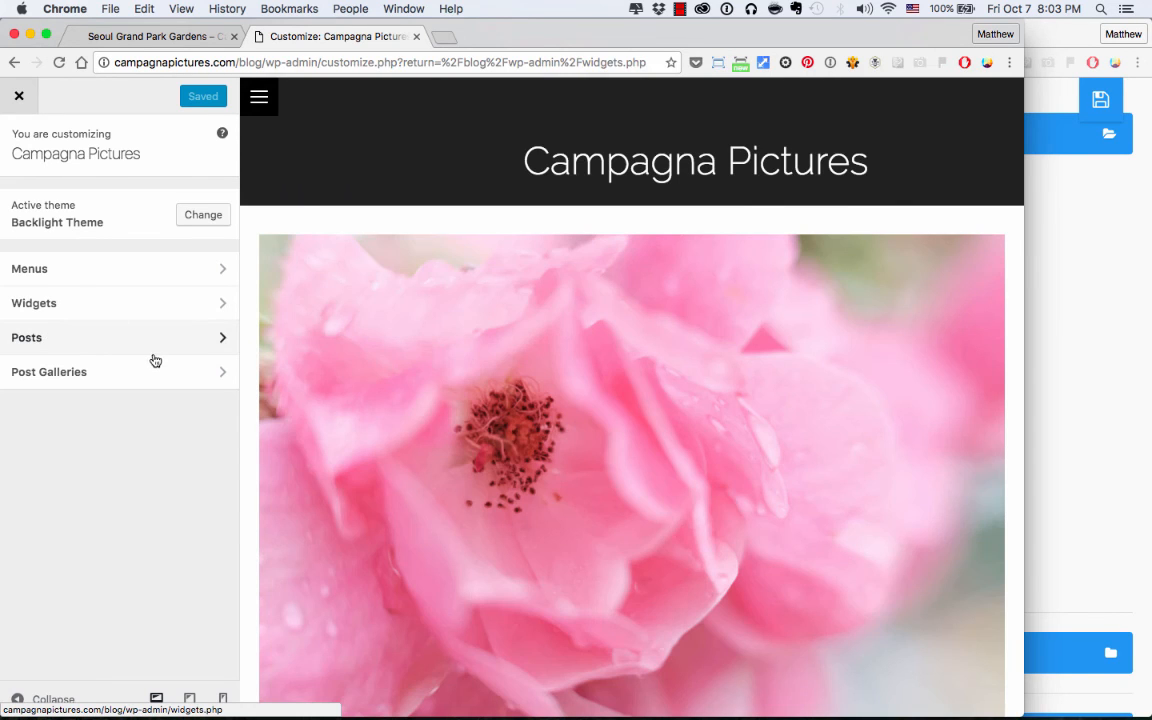
mouse_move(896, 318)
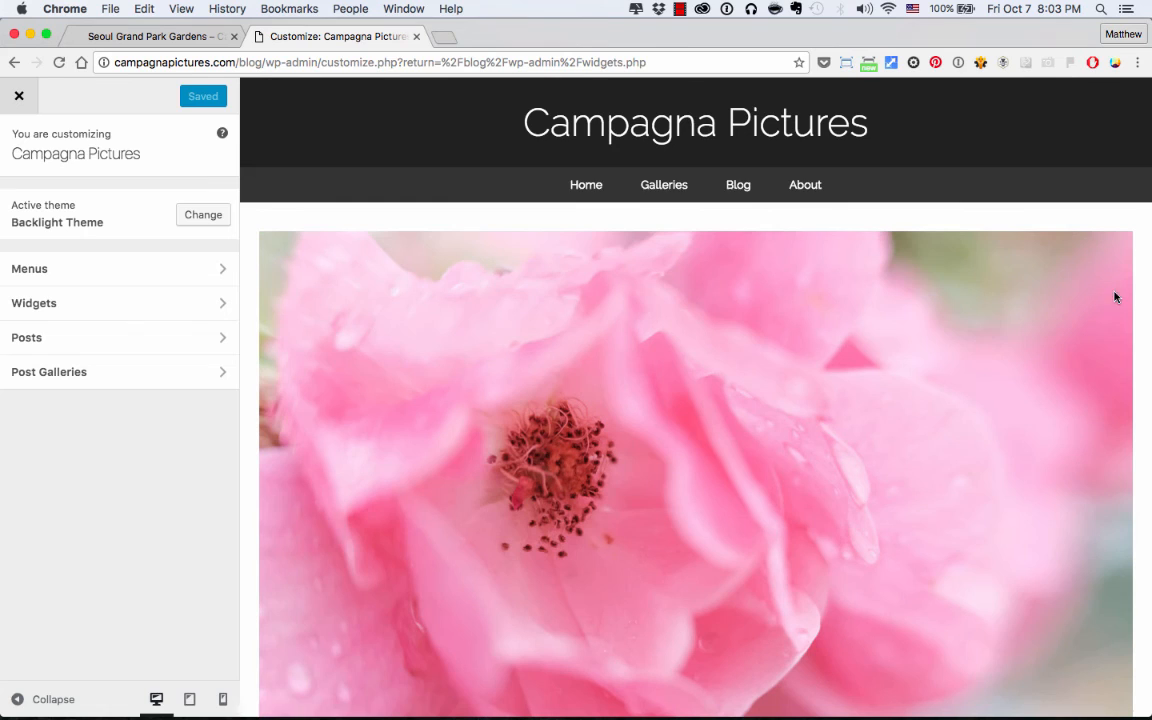
mouse_move(586, 184)
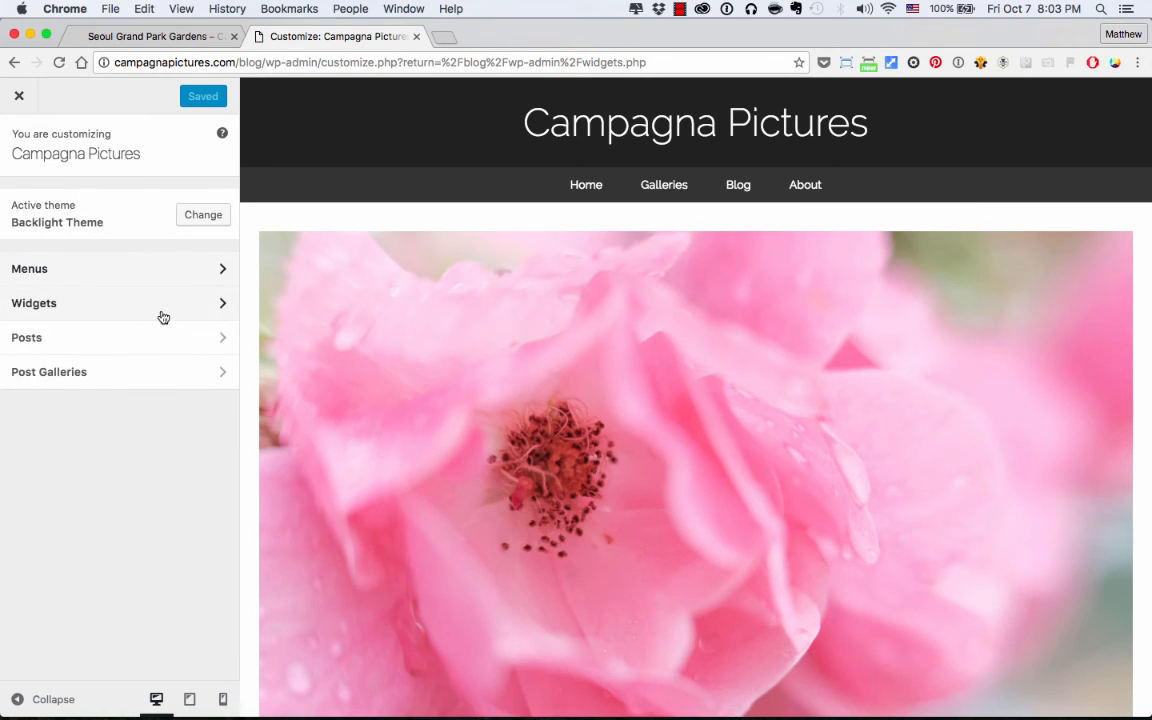
left_click(26, 336)
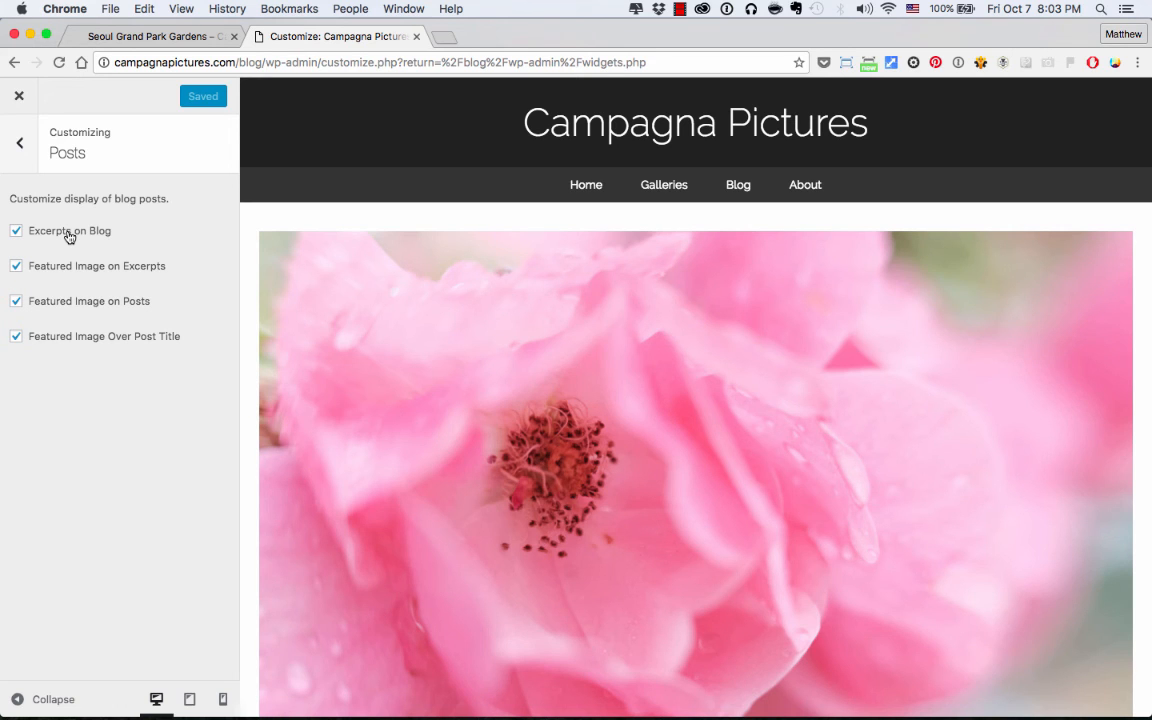
left_click(16, 230)
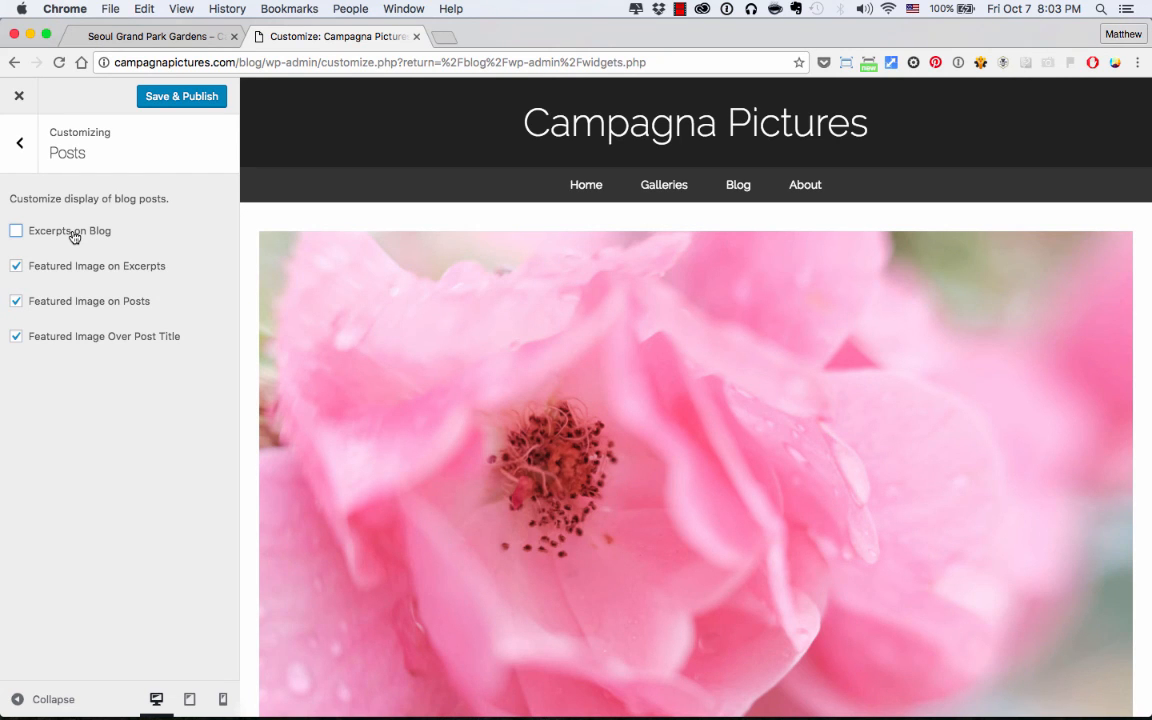
left_click(16, 230)
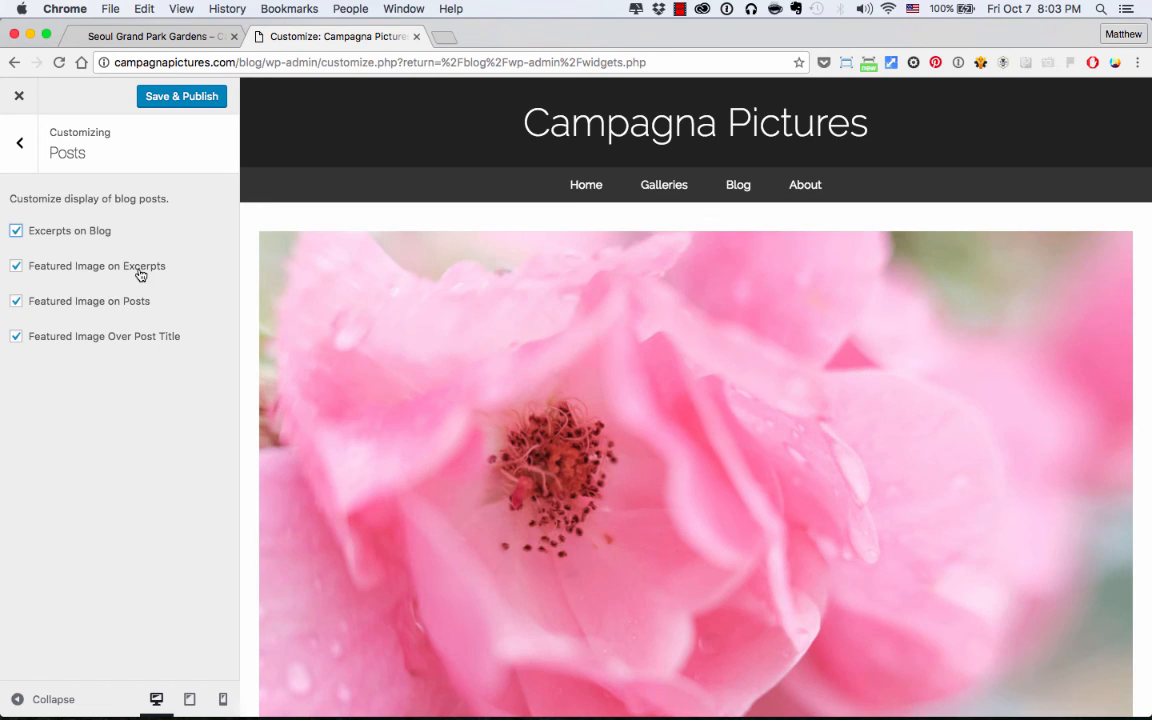
mouse_move(152, 280)
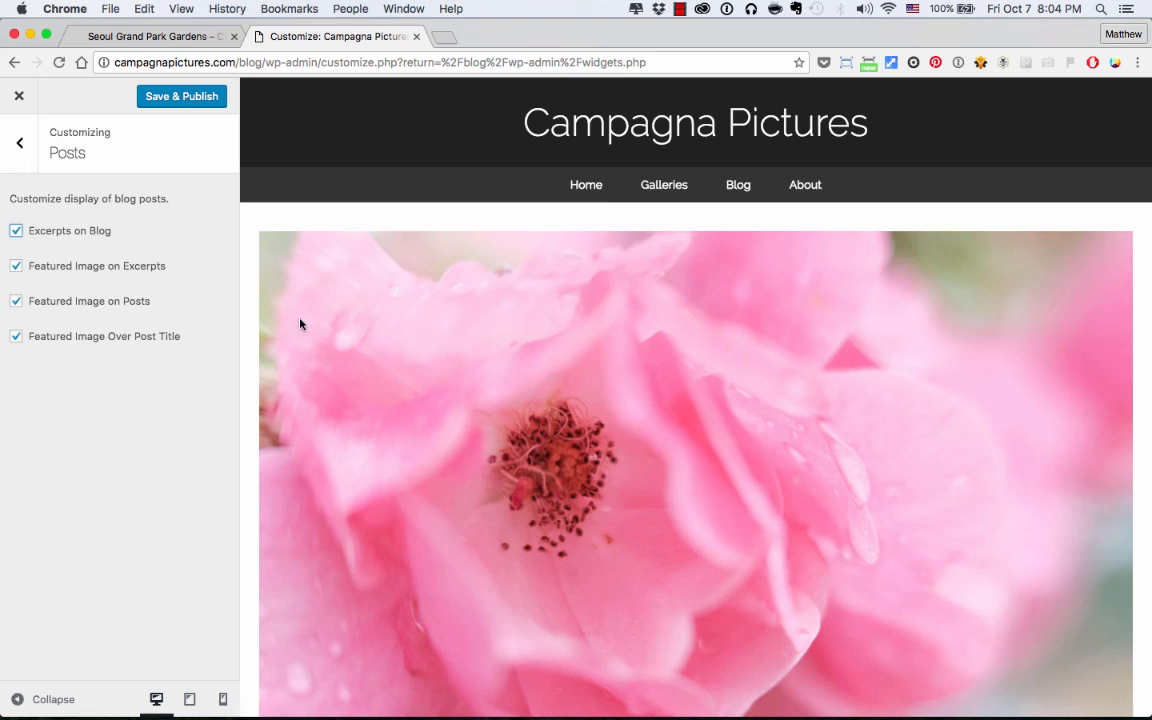
mouse_move(180, 448)
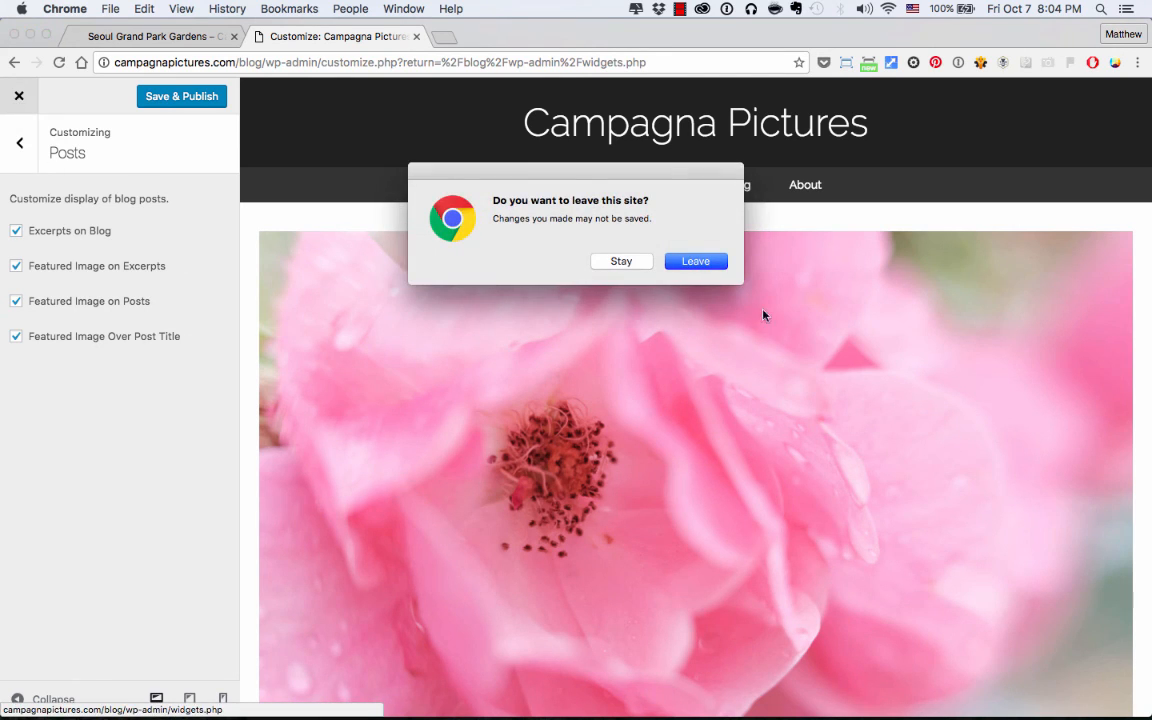
Step: Leave the Customizer unsaved and scroll the live post now filling a single column
left_click(696, 260)
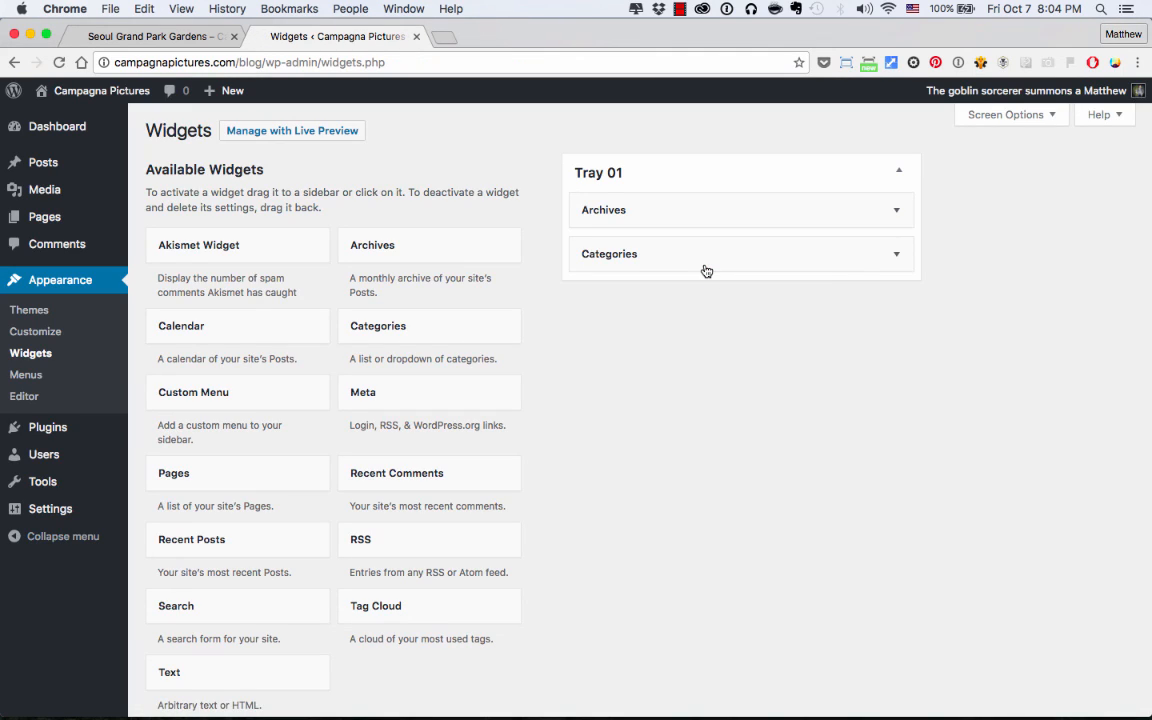
left_click(148, 36)
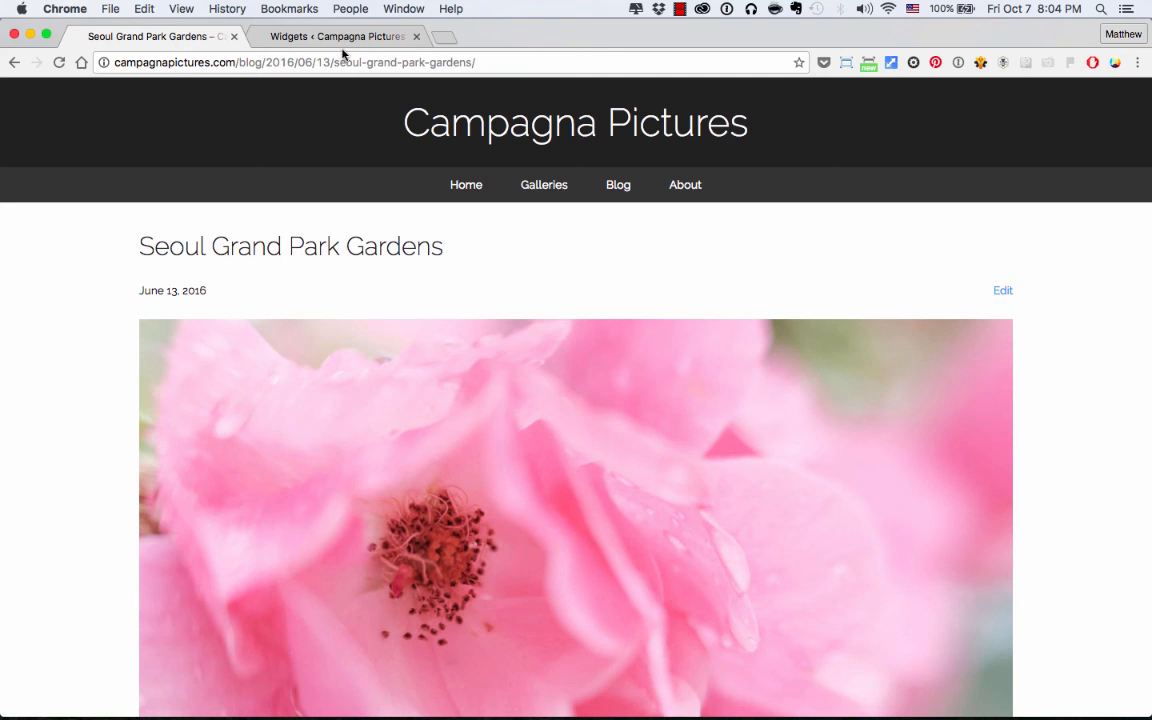
scroll("down", 3)
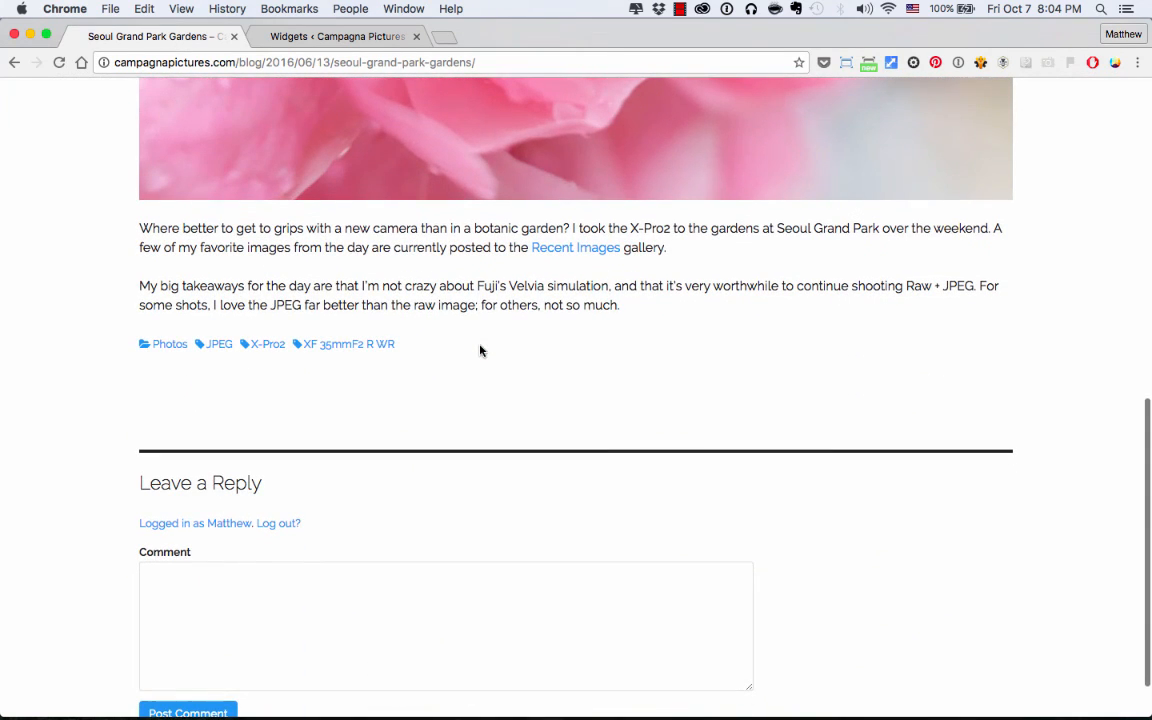